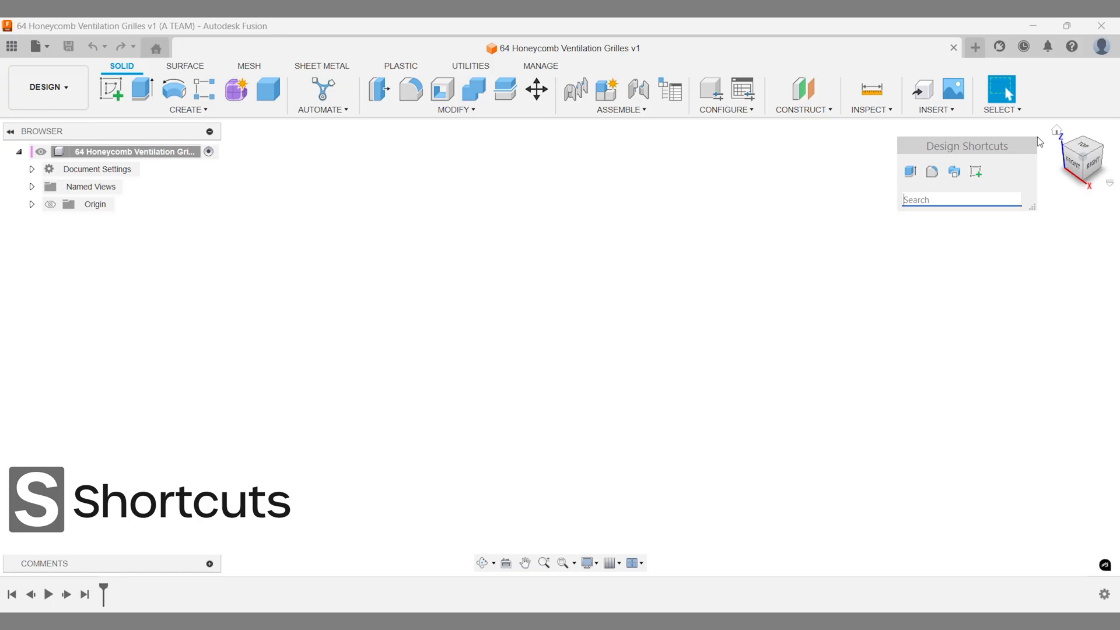
- Create and confirm a new component called 'Honeycomb ventilation Grilles'
left_click(606, 88)
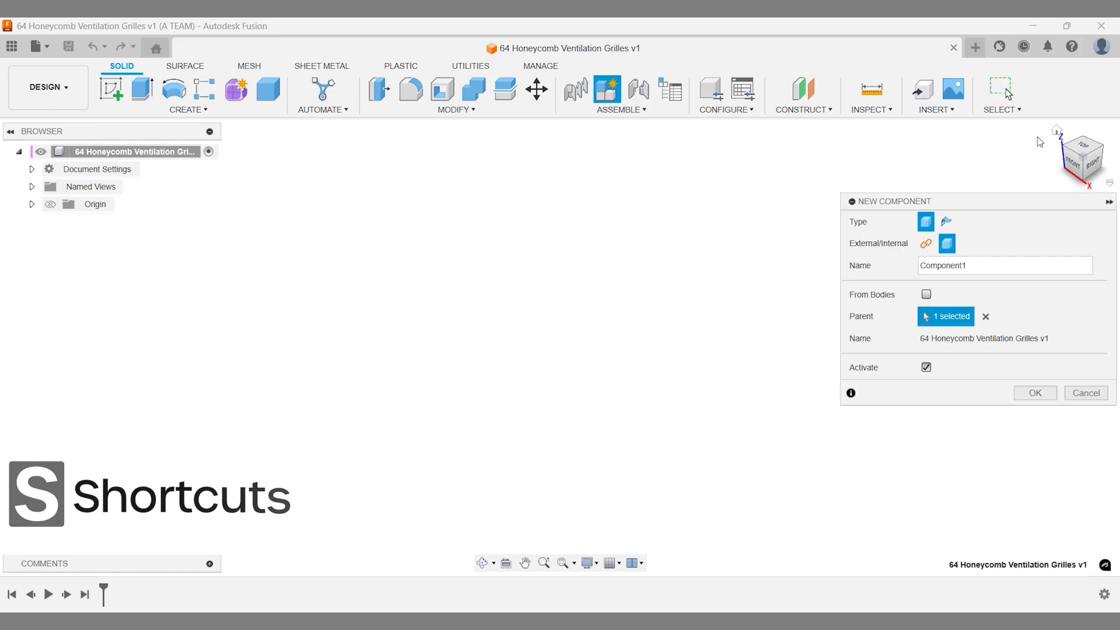
type("Honeycomb ventilation Grilles")
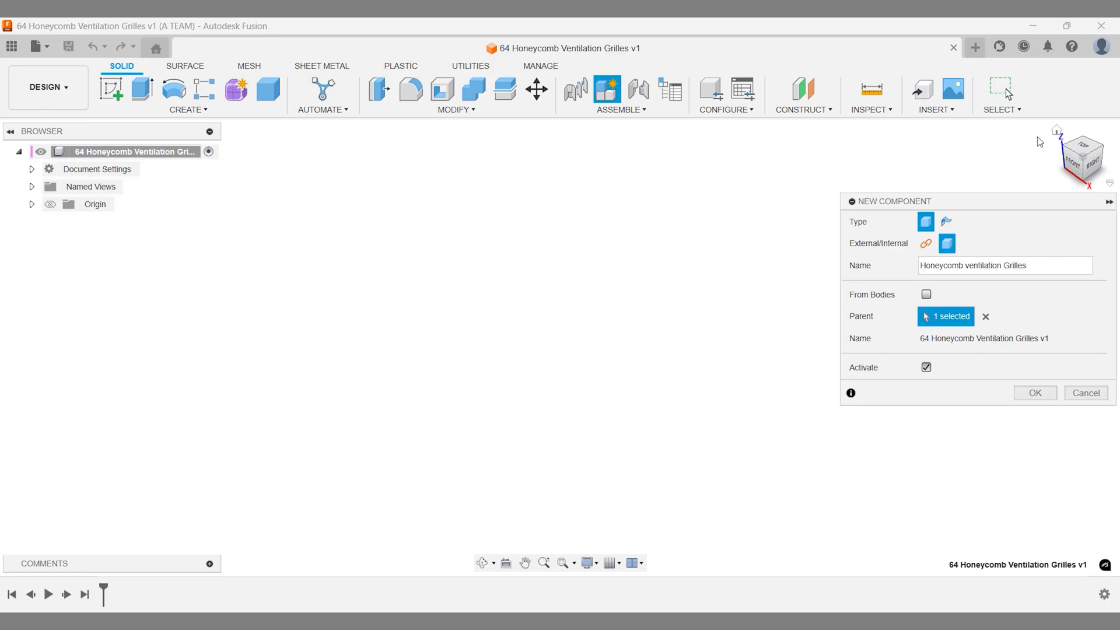
left_click(1034, 392)
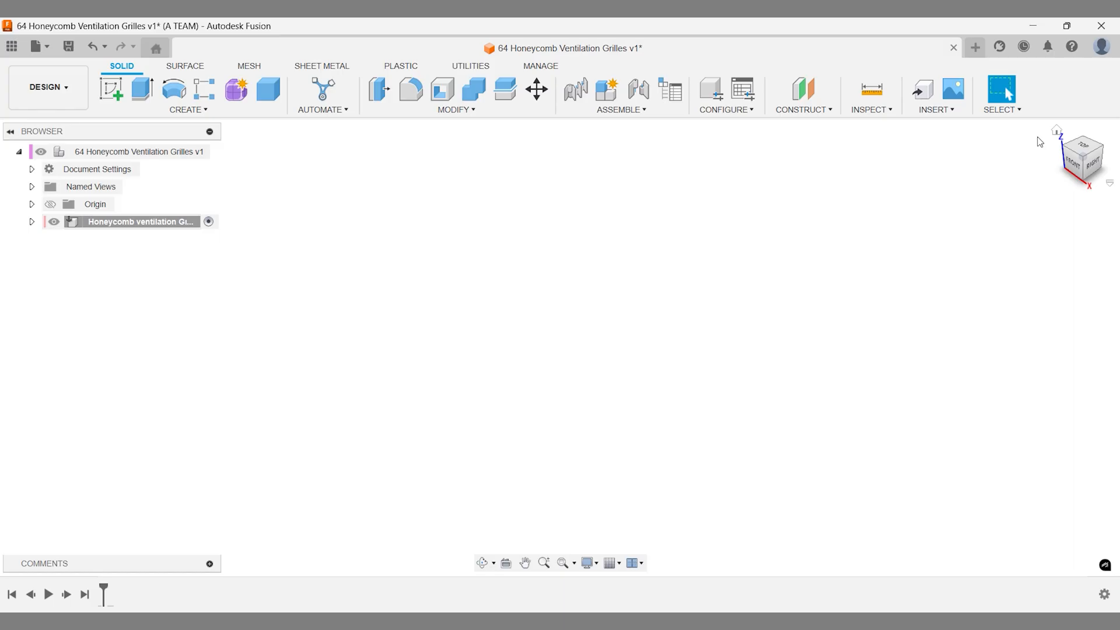
- Sketch on the top plane and draw an origin-centred rectangle with a 120 mm side
key("s")
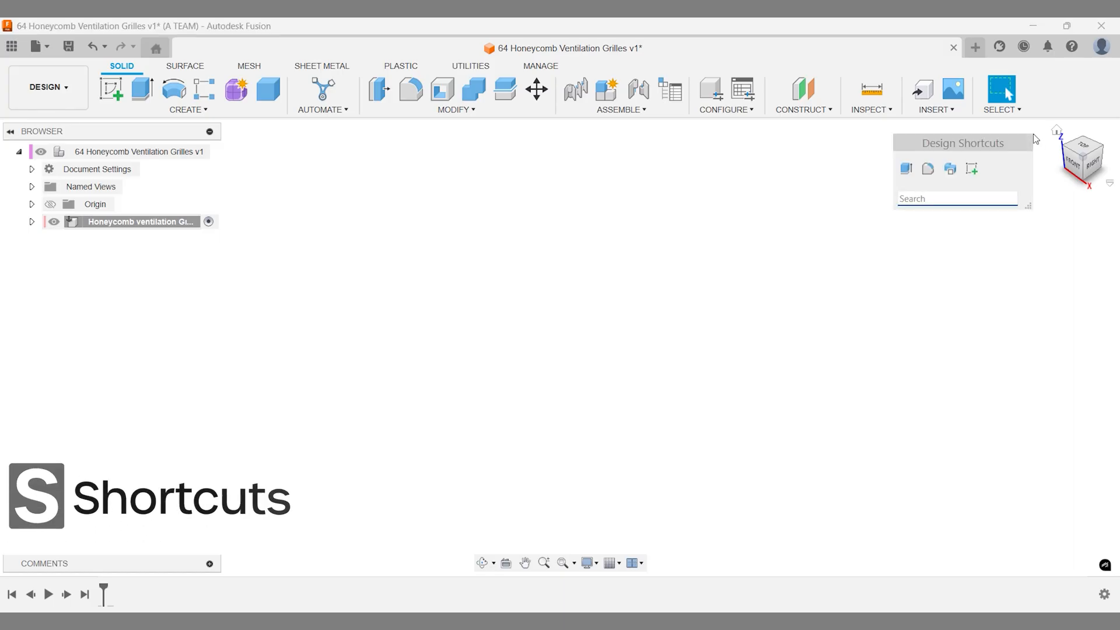
left_click(111, 90)
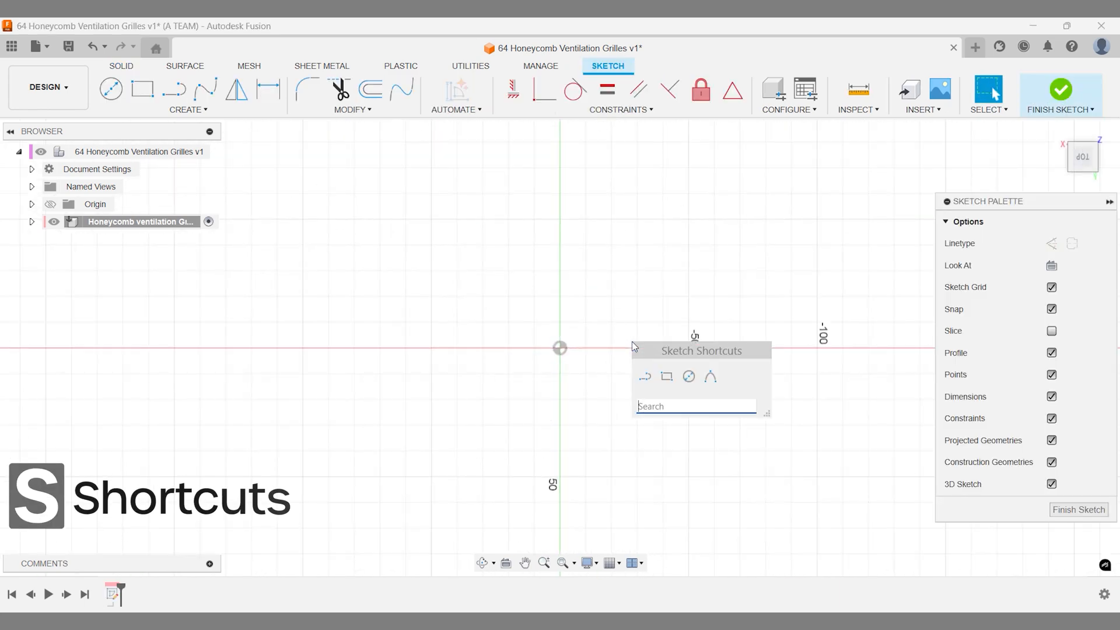
type("cen")
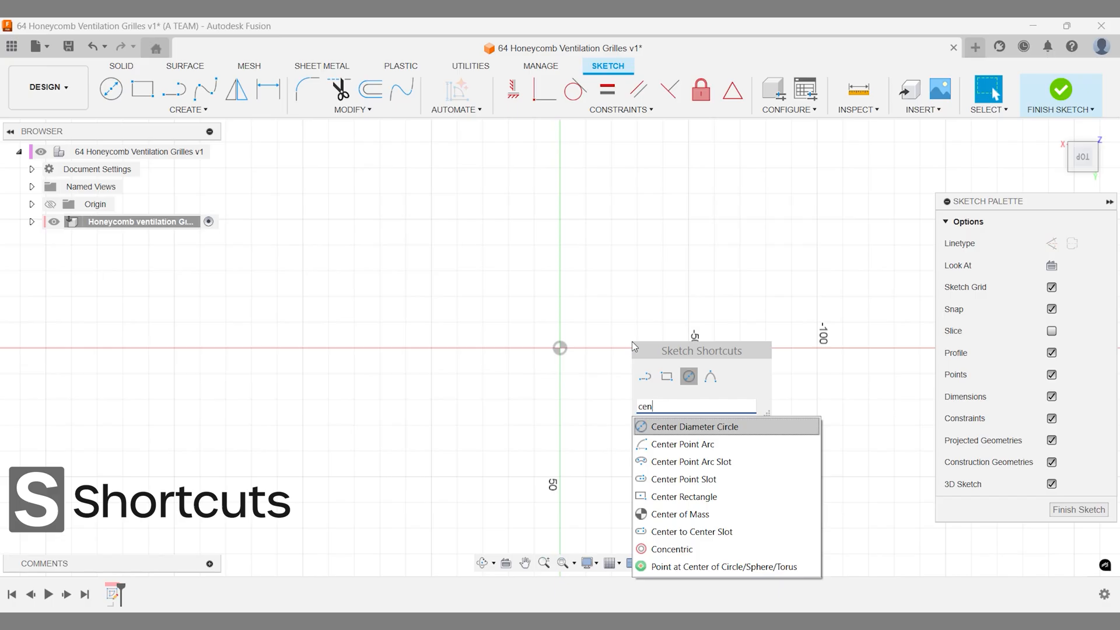
mouse_move(690, 461)
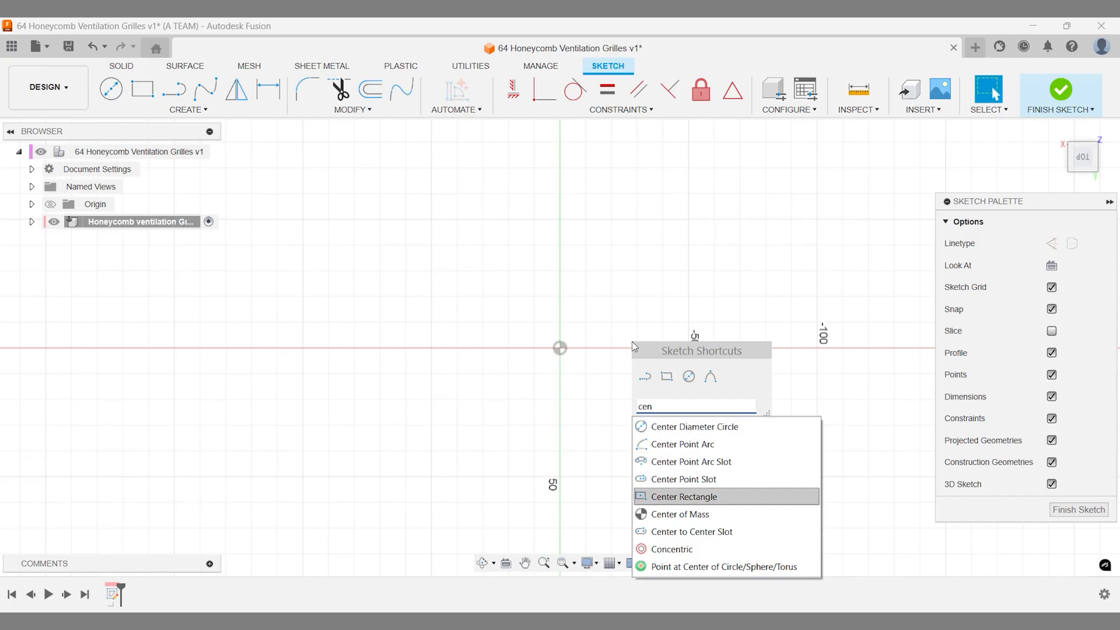
left_click(683, 495)
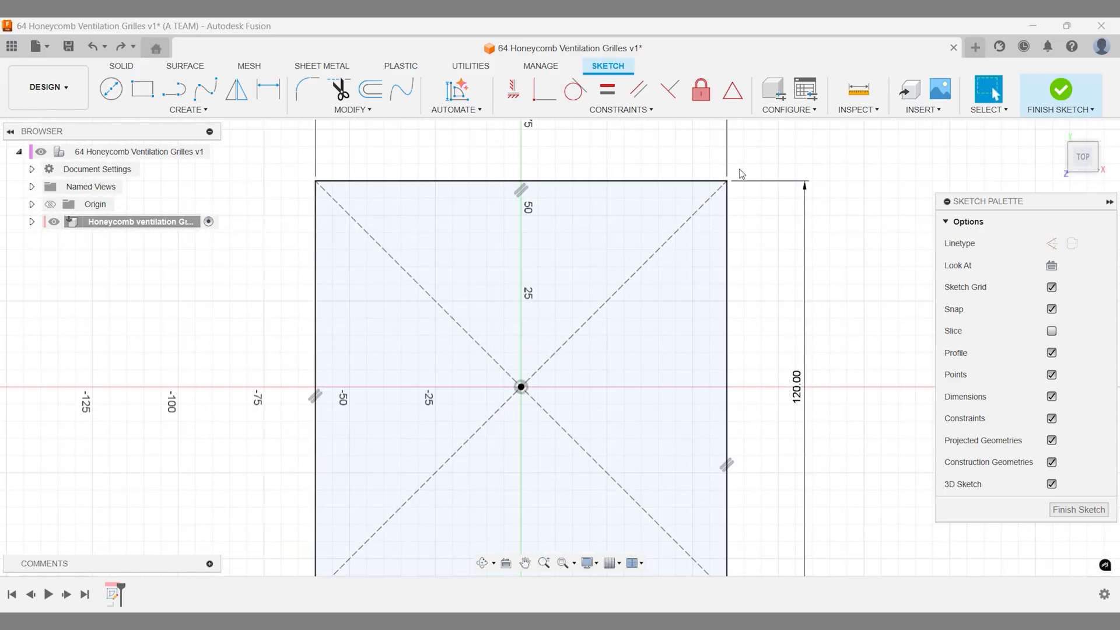
- Place a point 10 mm inside the top-right corner, keep the dimension driven, start an origin circle
left_click(110, 88)
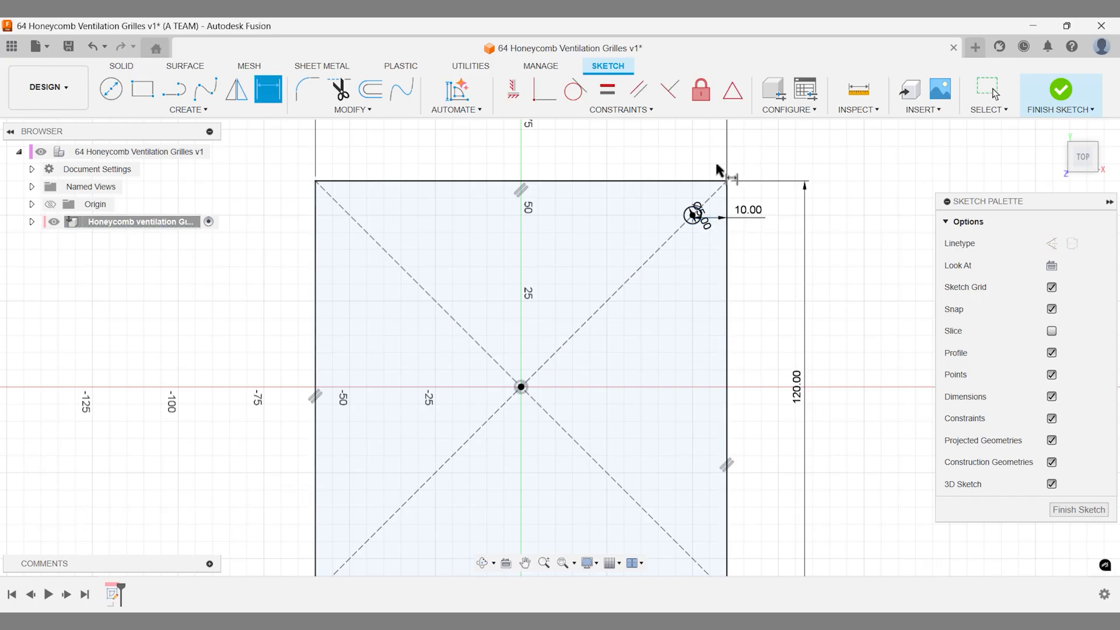
left_click(691, 215)
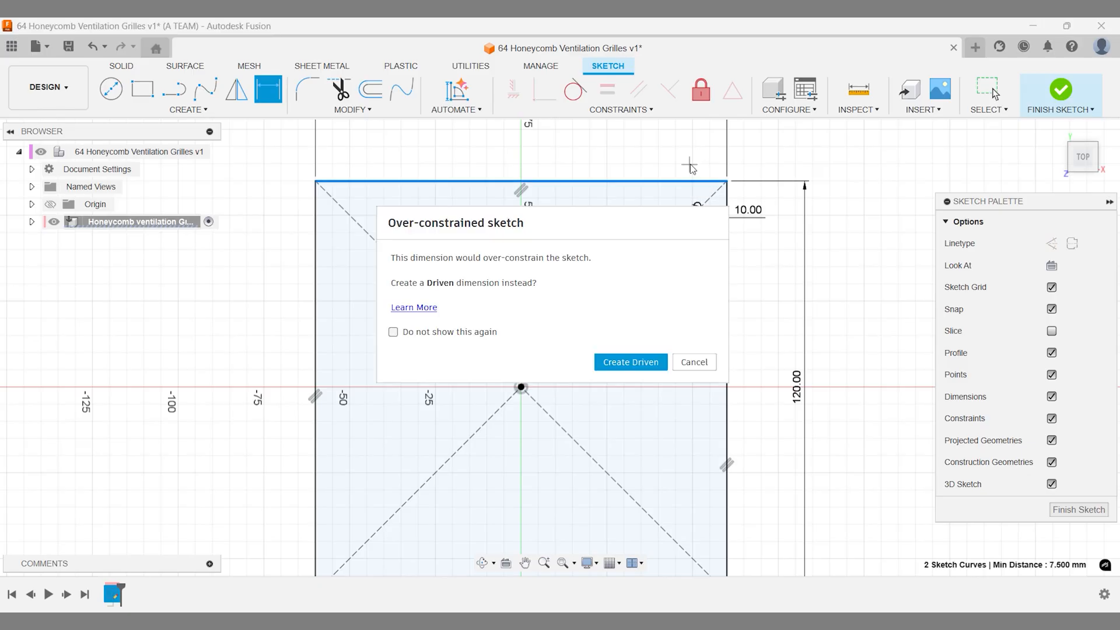
left_click(630, 362)
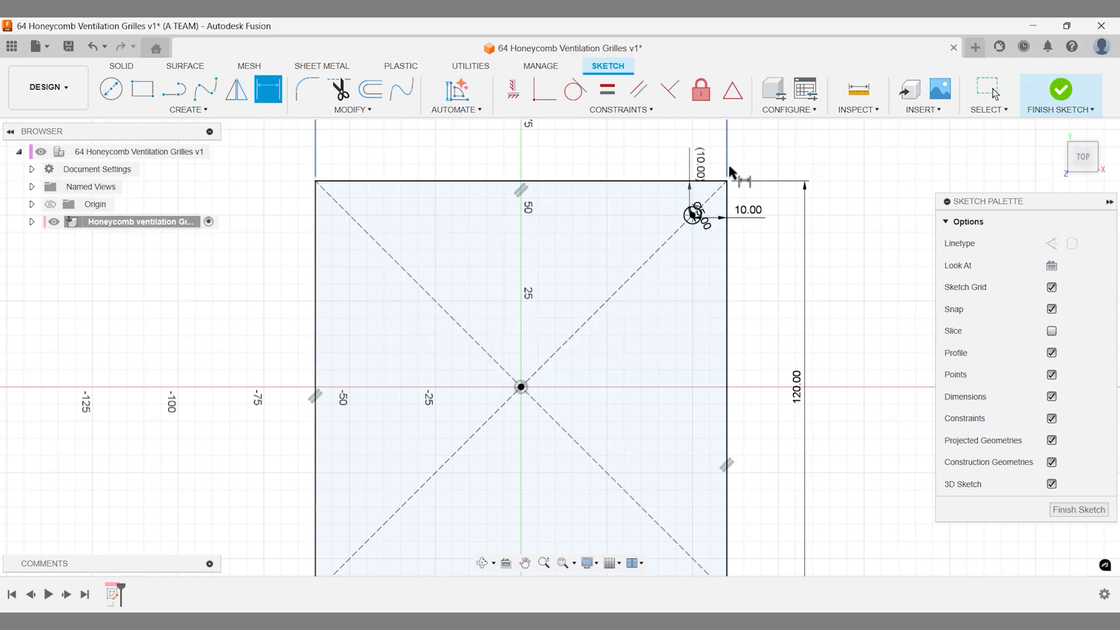
left_click(988, 89)
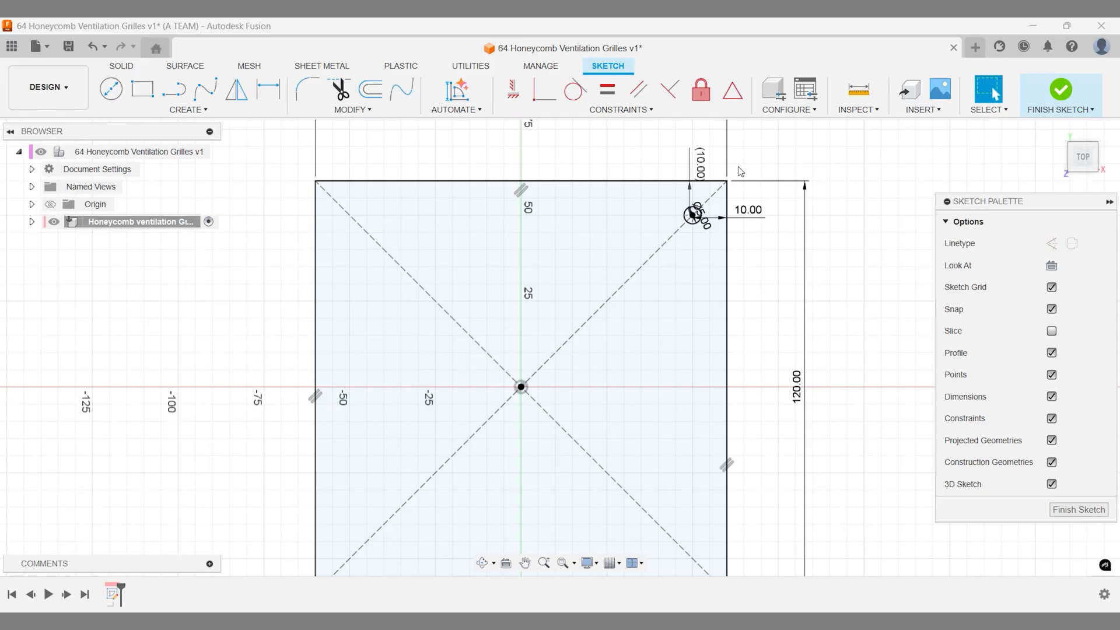
left_click(111, 89)
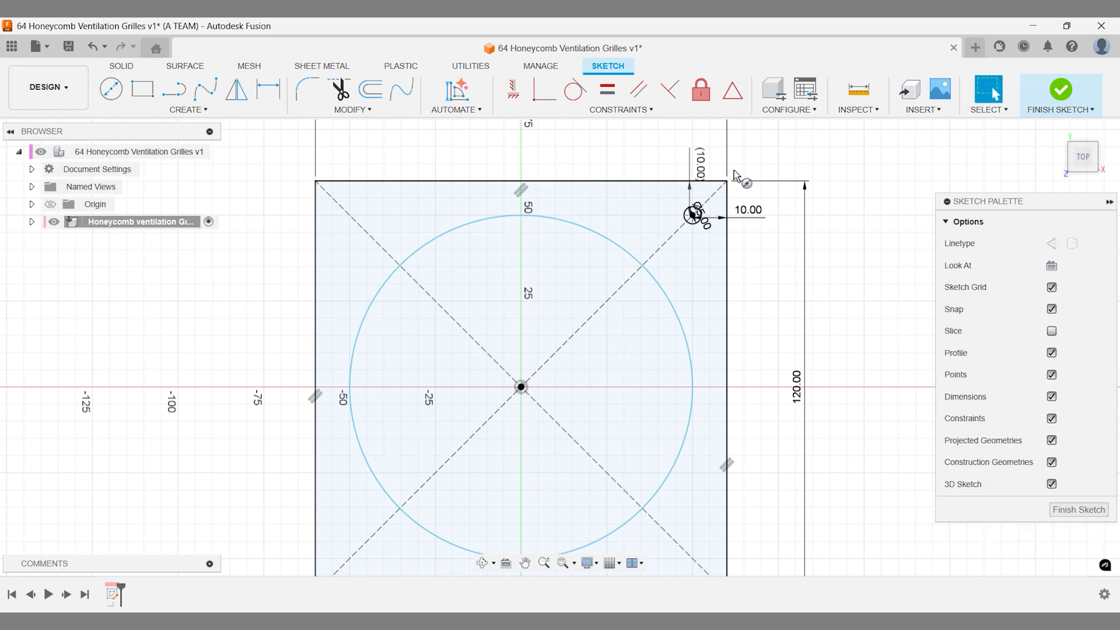
mouse_move(738, 173)
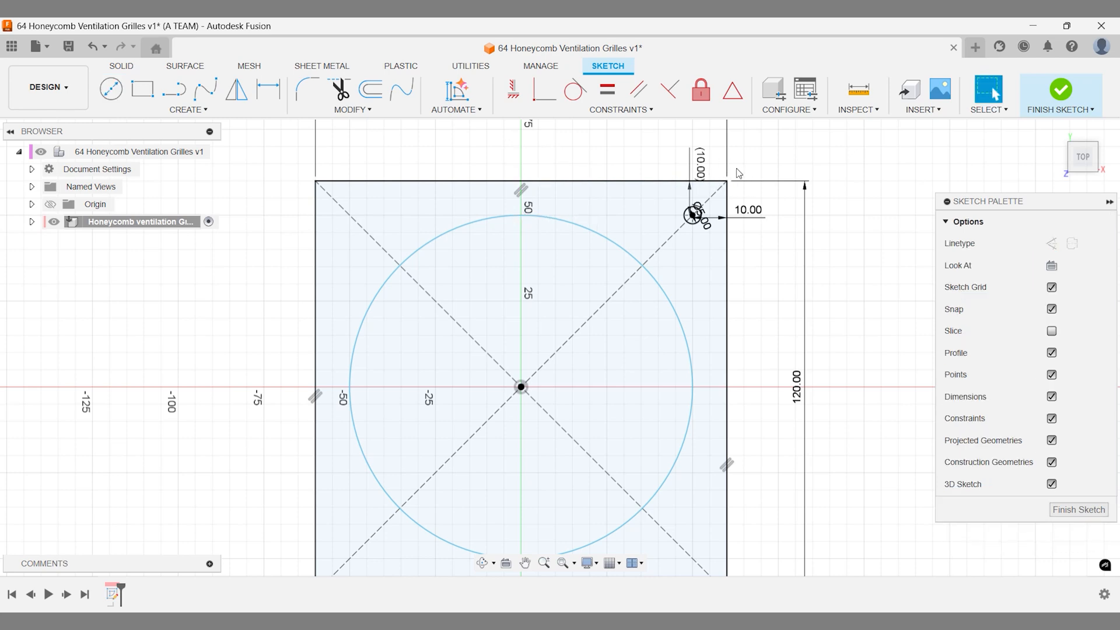
- Finish the first sketch with the square, circle and corner point
key("s")
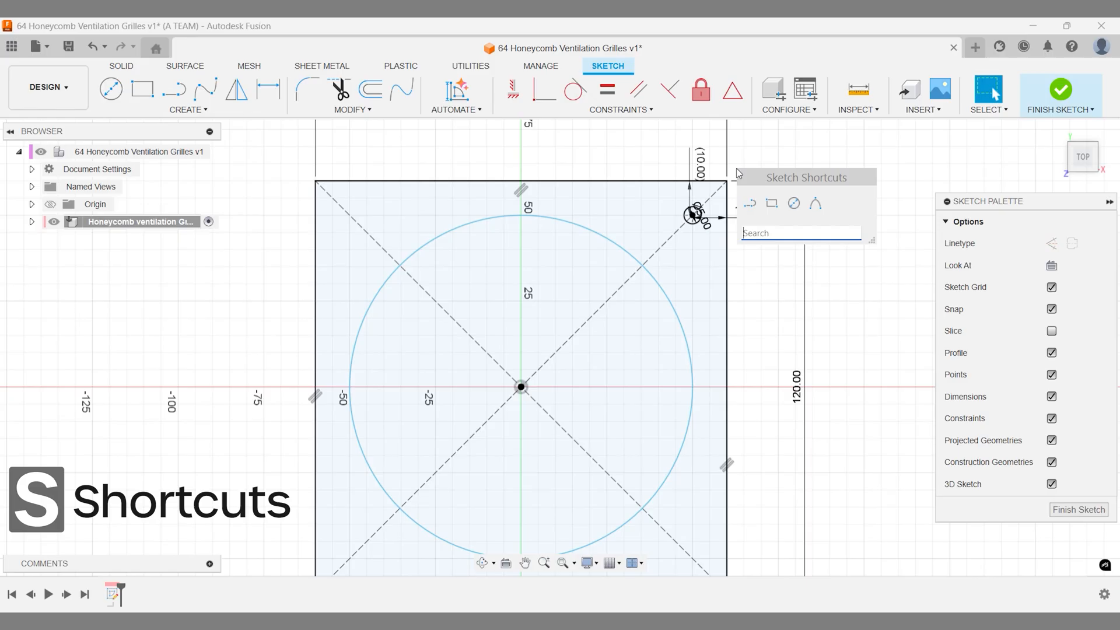
type("fi")
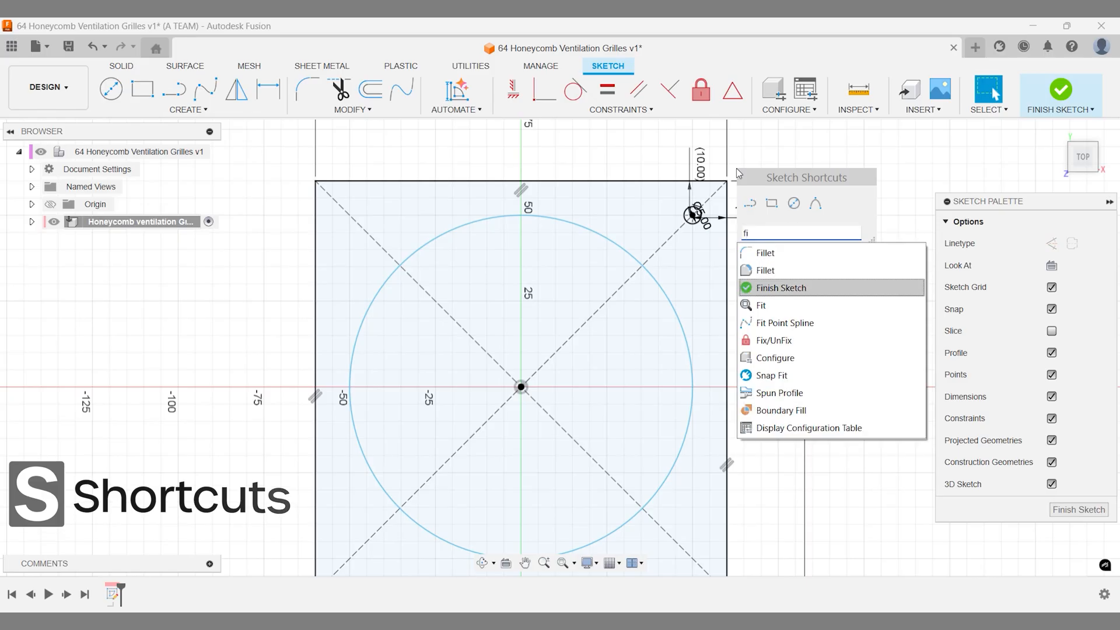
left_click(780, 287)
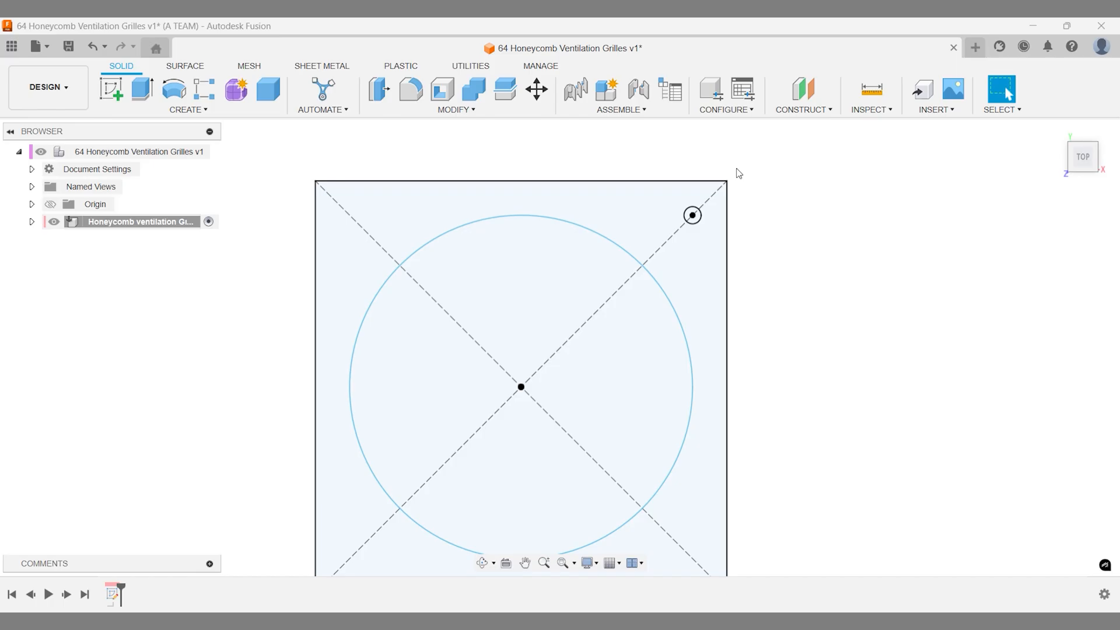
- Create a second sketch on the XY top plane
type("sk")
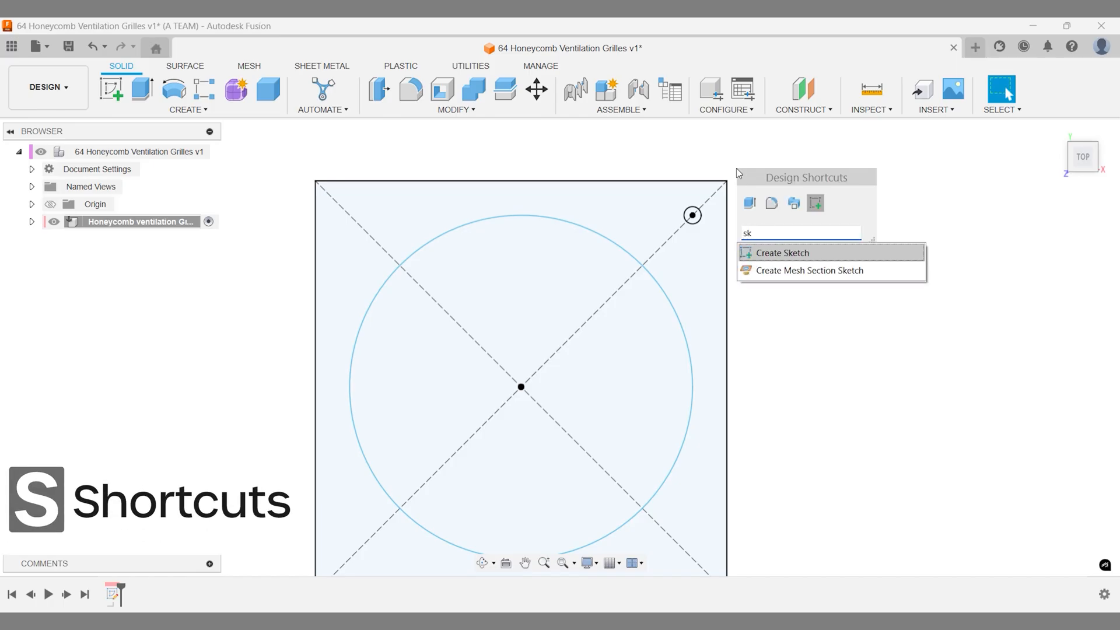
left_click(781, 252)
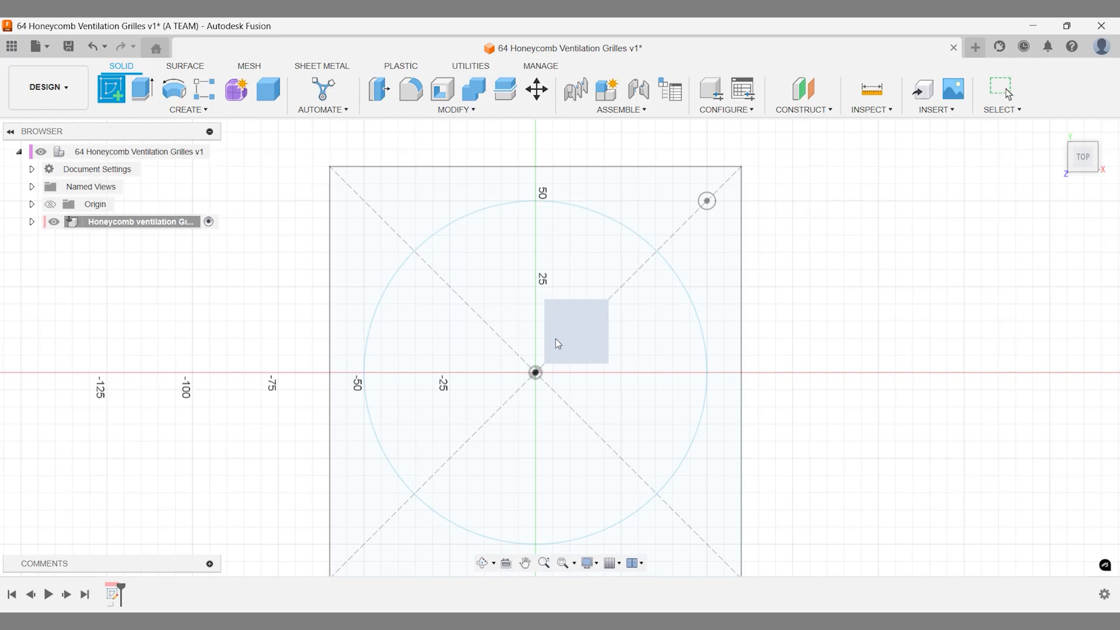
double_click(577, 330)
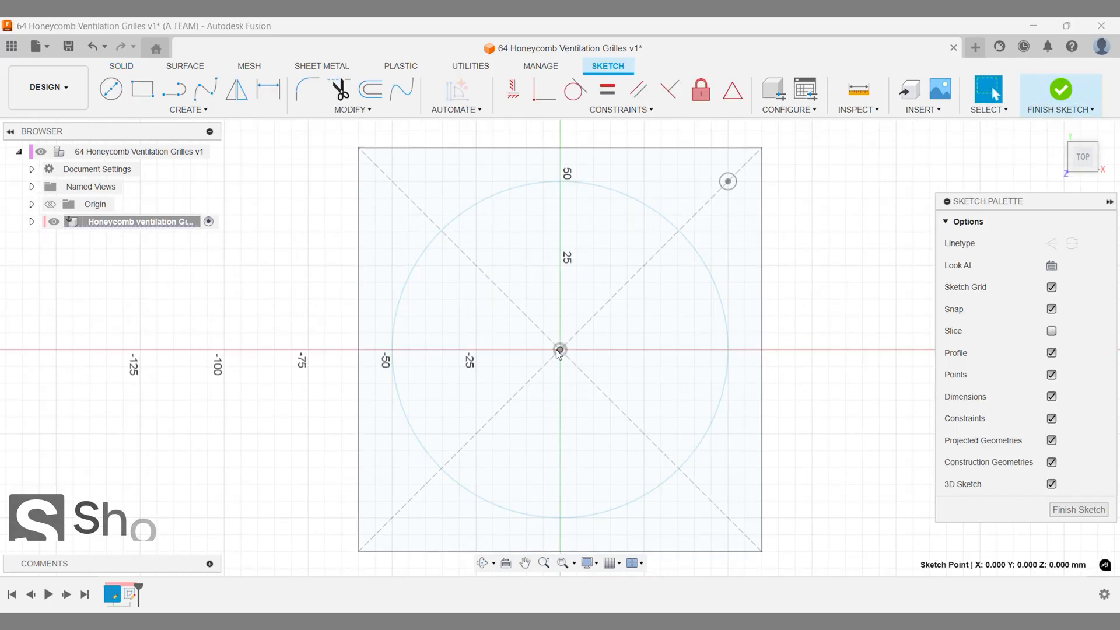
- Draw a six-sided polygon at the origin, 5 mm from centre to top edge
type("poly")
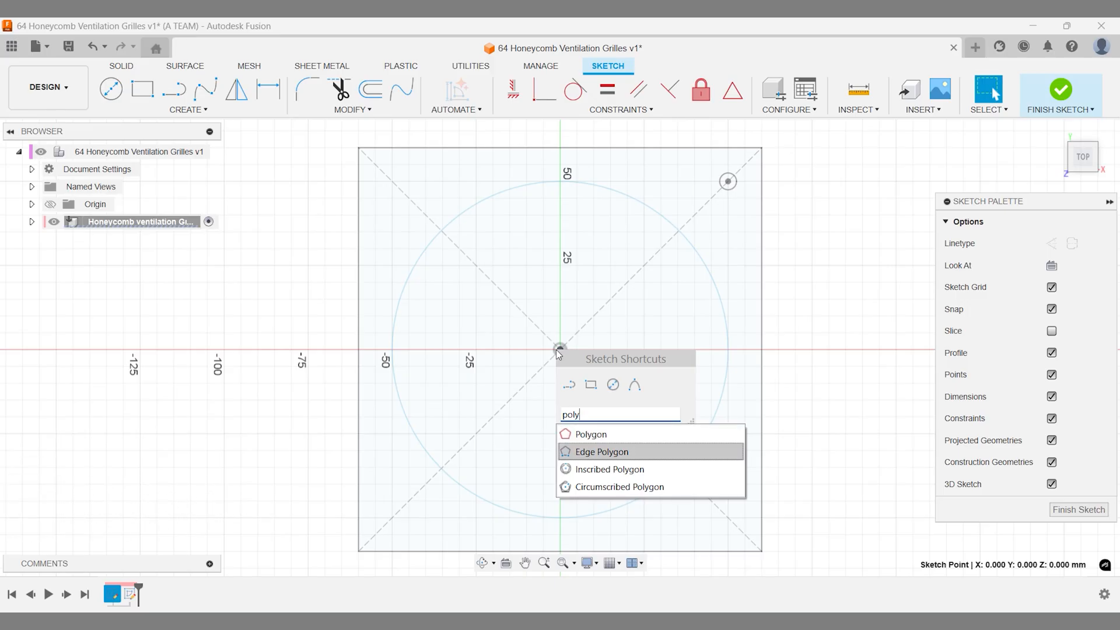
left_click(601, 452)
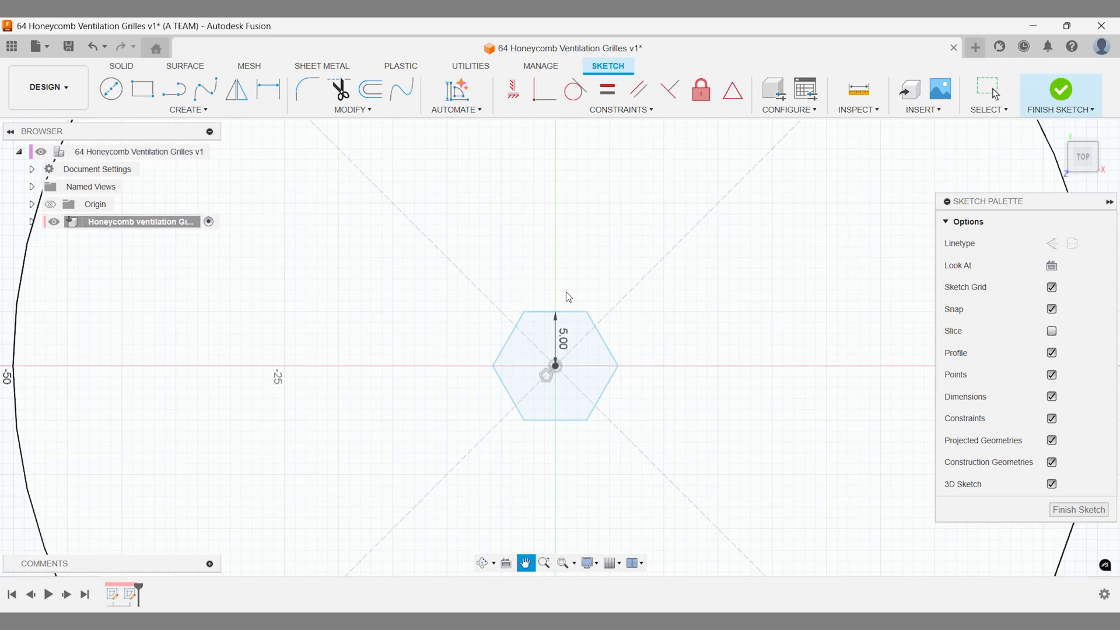
left_click(172, 89)
type("rec")
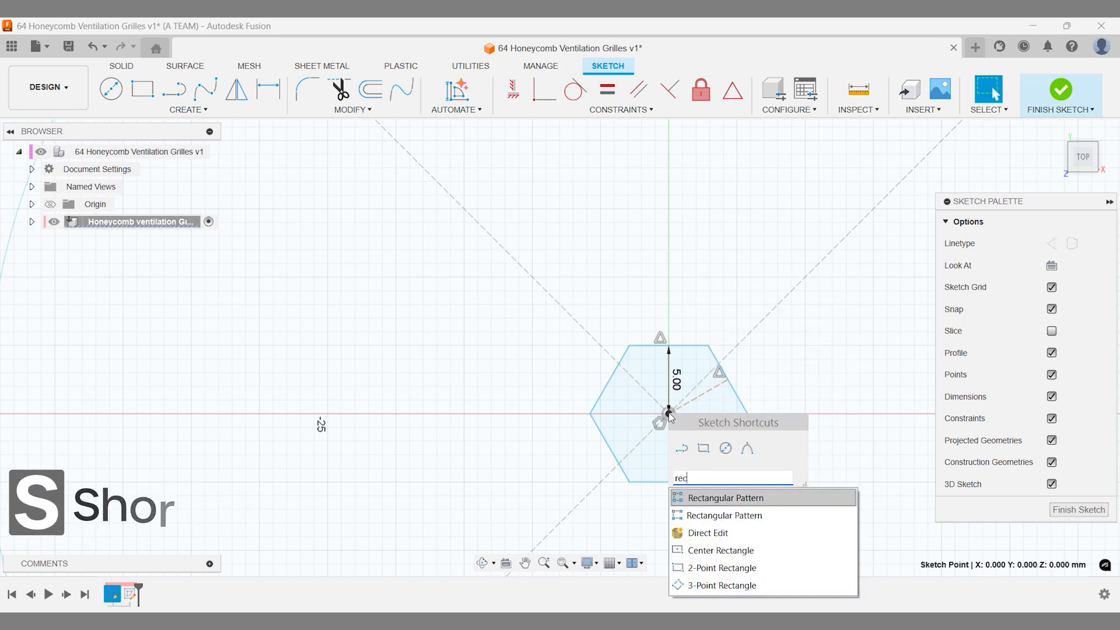
- Pattern the hexagon rectangularly at 11.5 mm spacing, symmetric in both directions
left_click(724, 497)
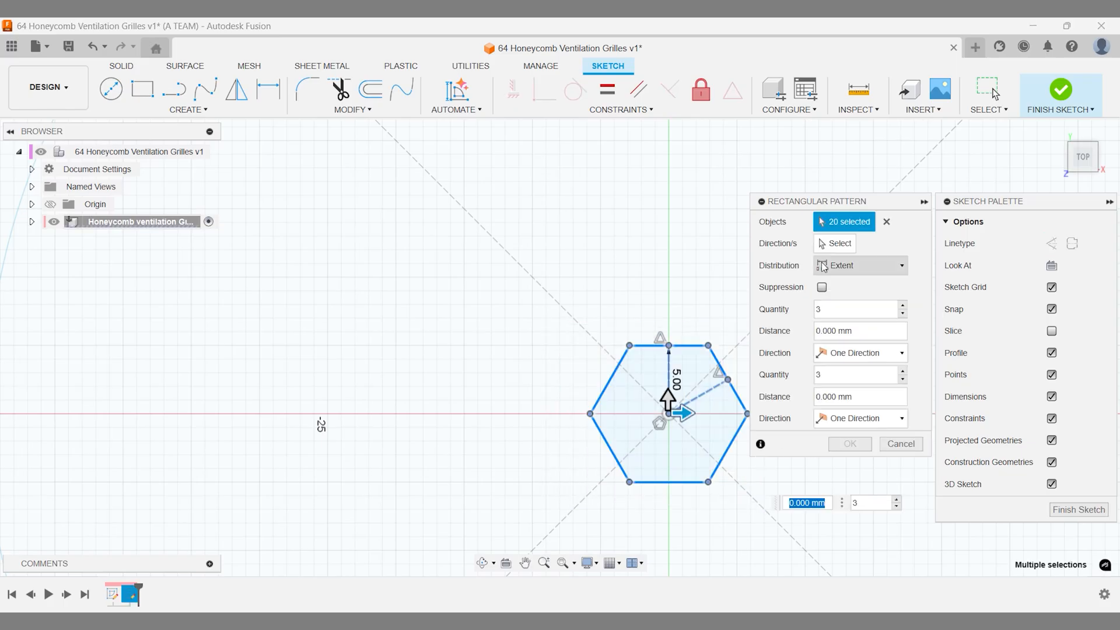
left_click(839, 243)
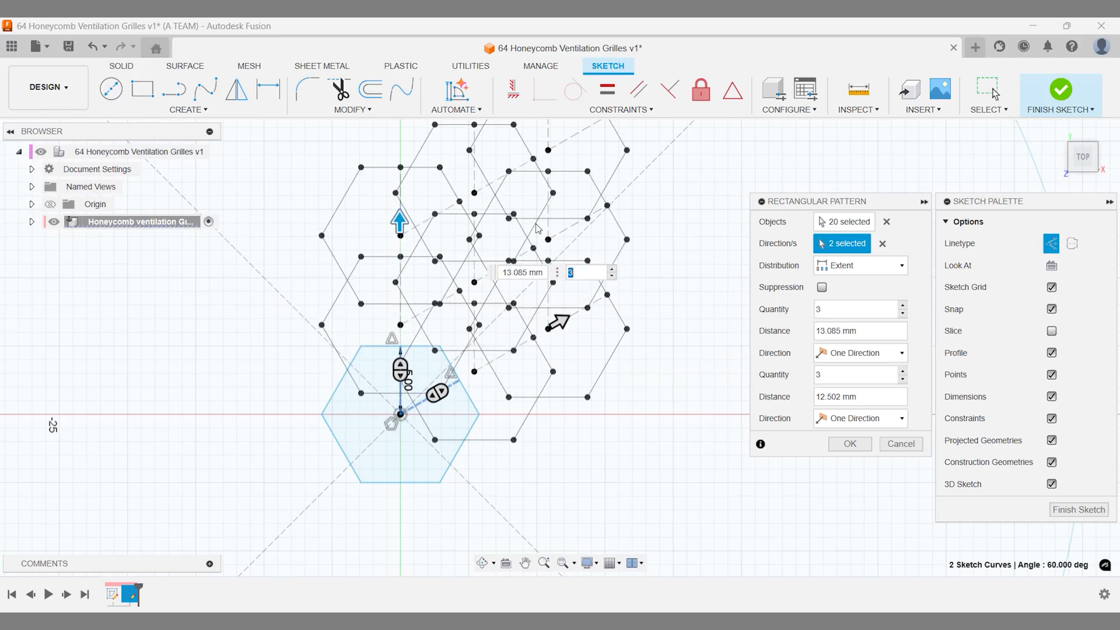
left_click(859, 265)
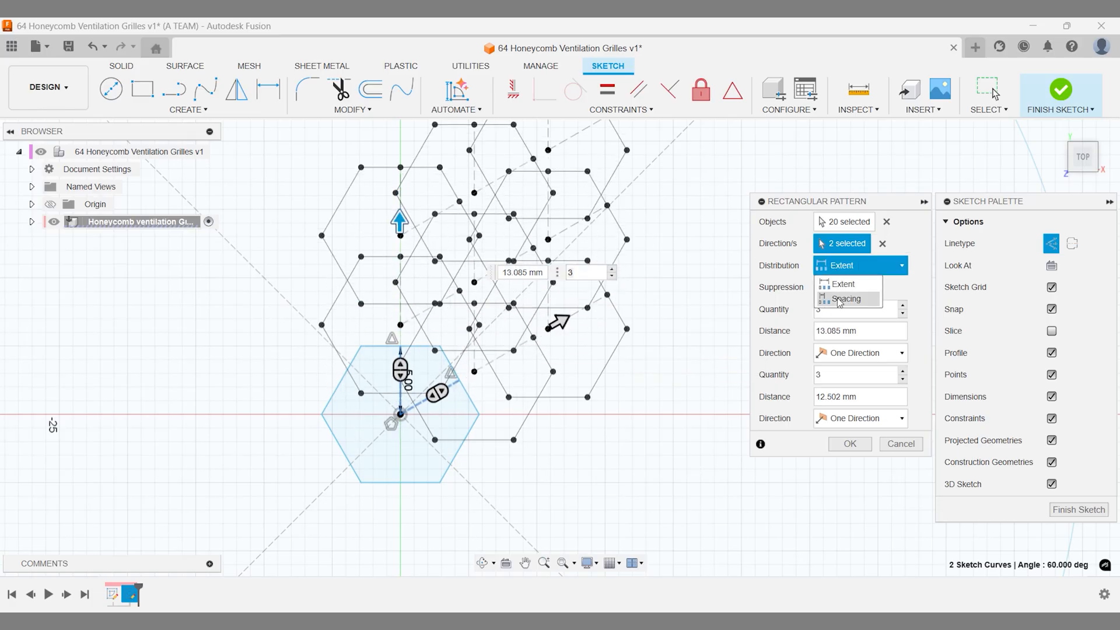
left_click(846, 299)
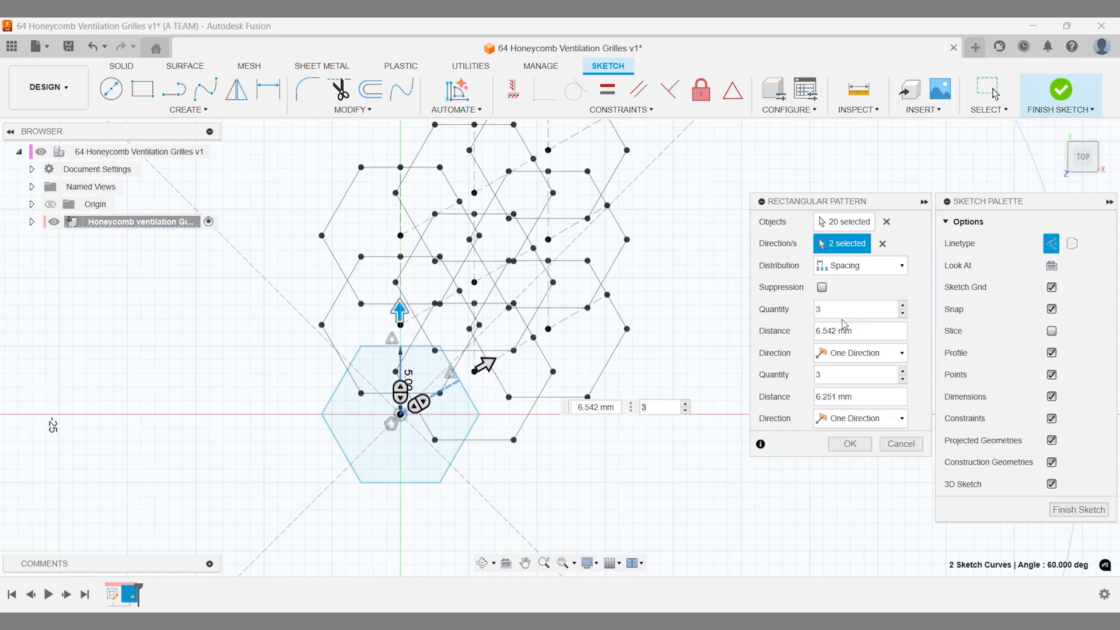
type("1")
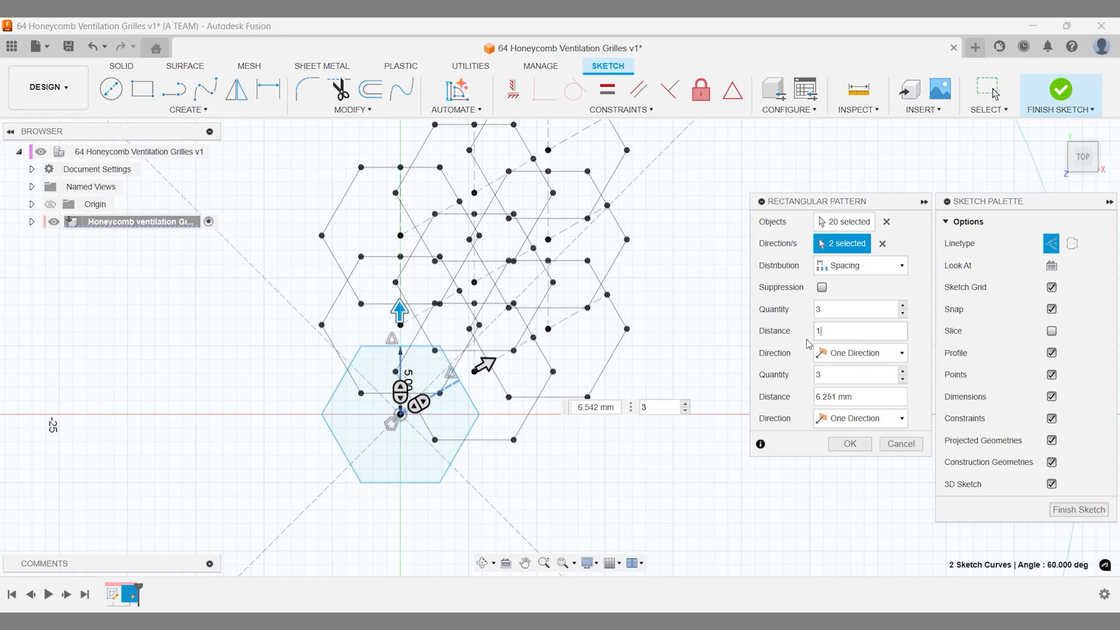
type("11.5")
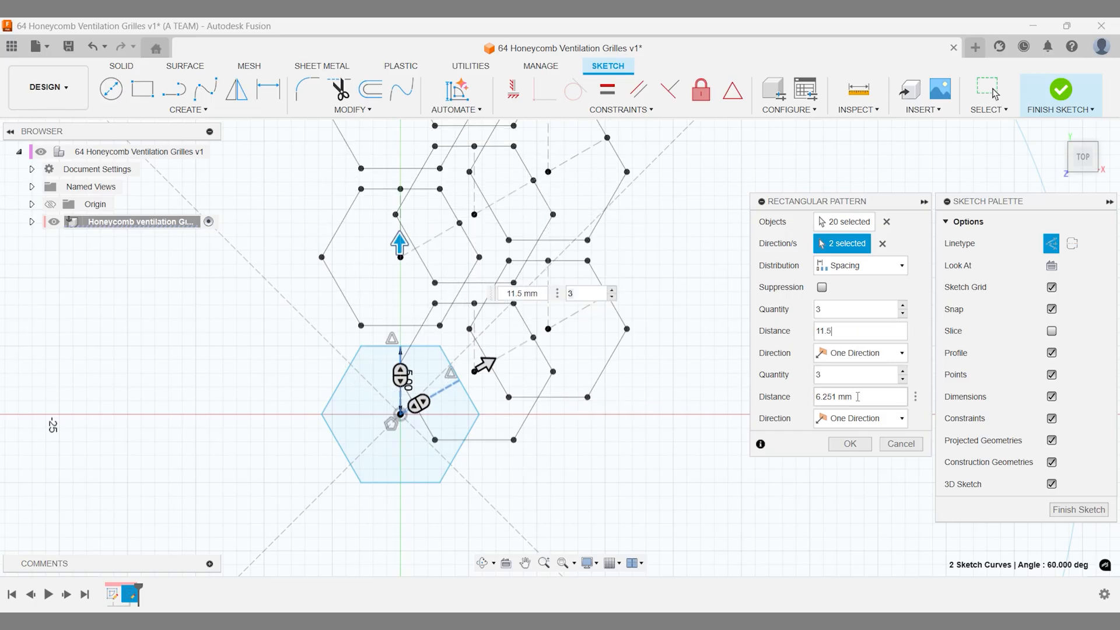
type("11.5")
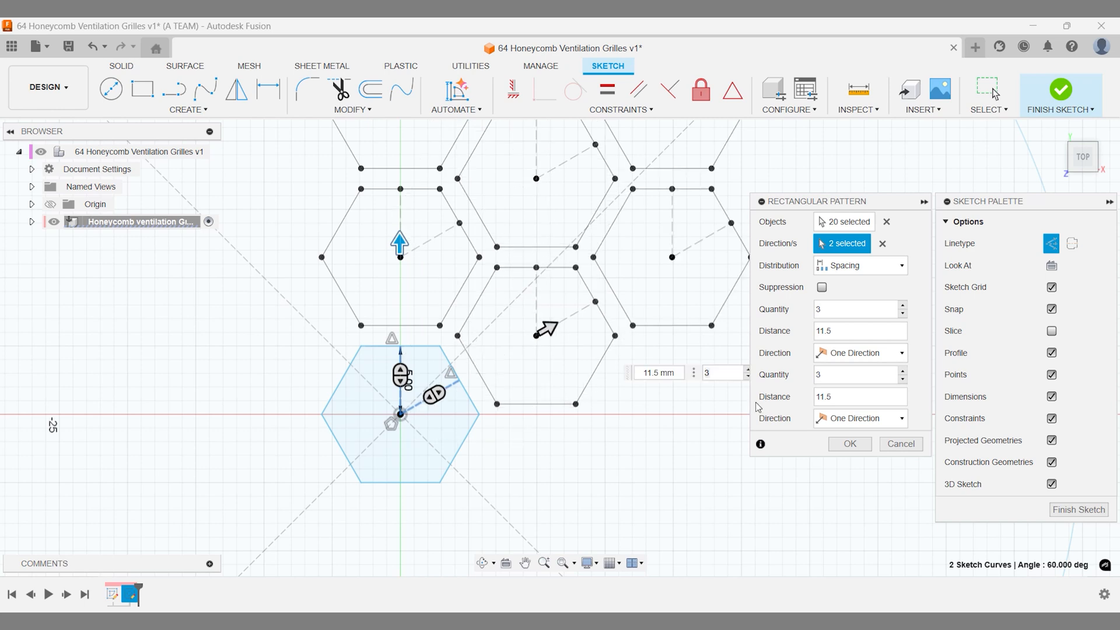
left_click(859, 352)
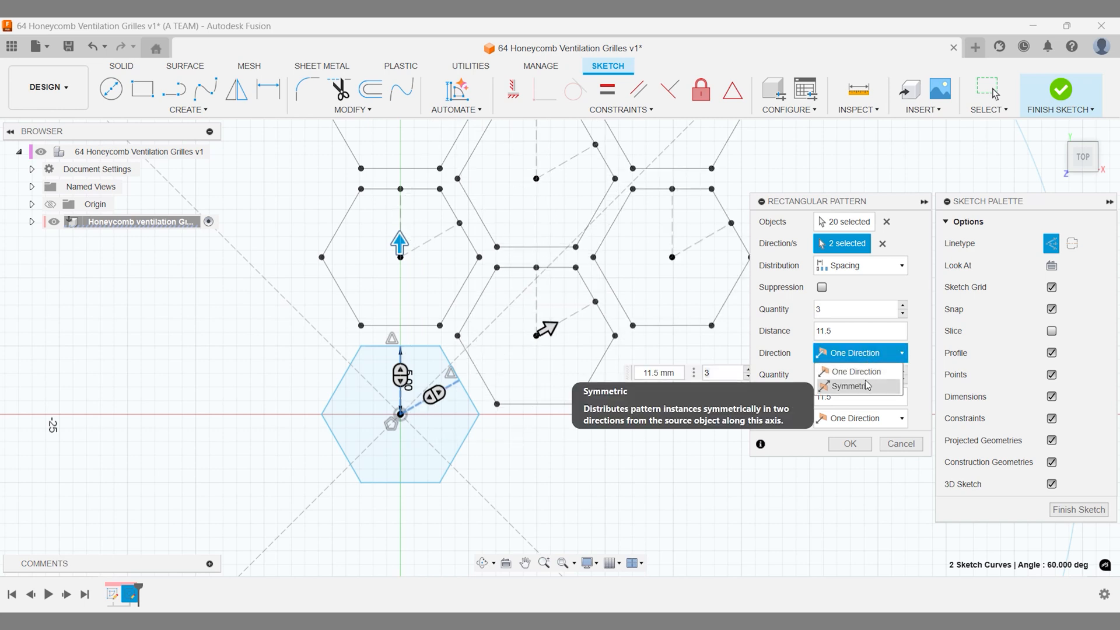
left_click(849, 385)
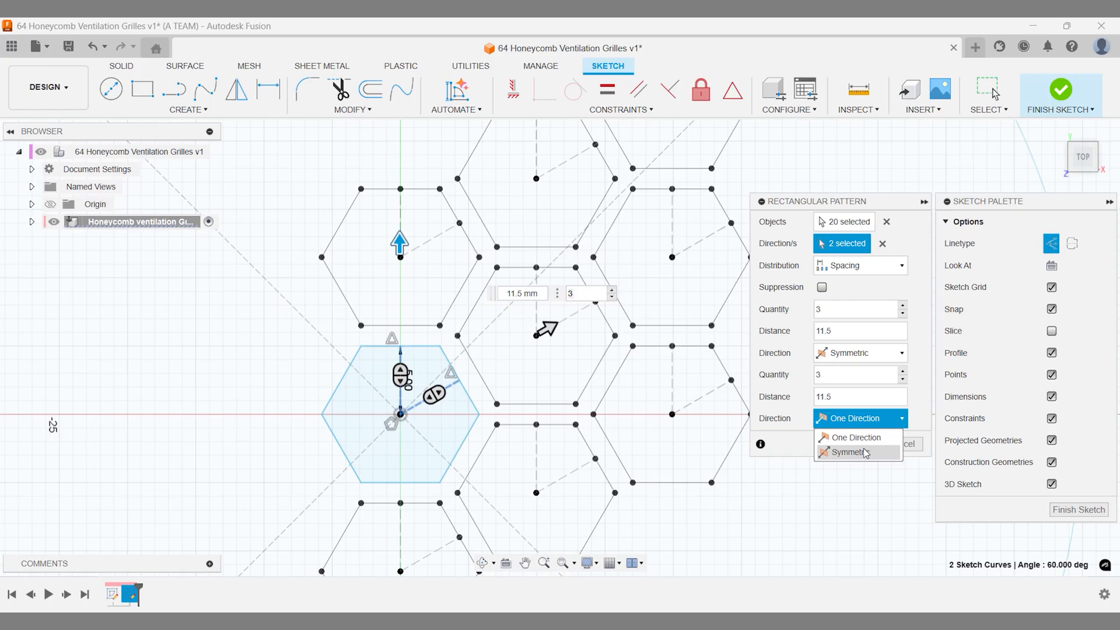
left_click(851, 451)
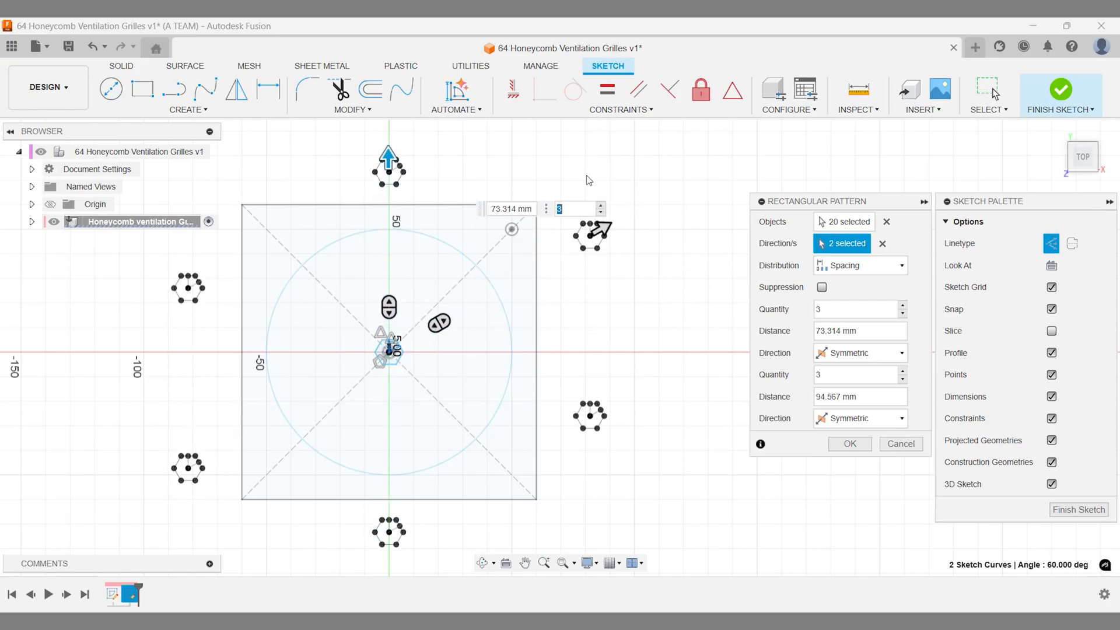
- Set the pattern quantities to 14 and 12 at 11.5 mm spacing and apply
type("6")
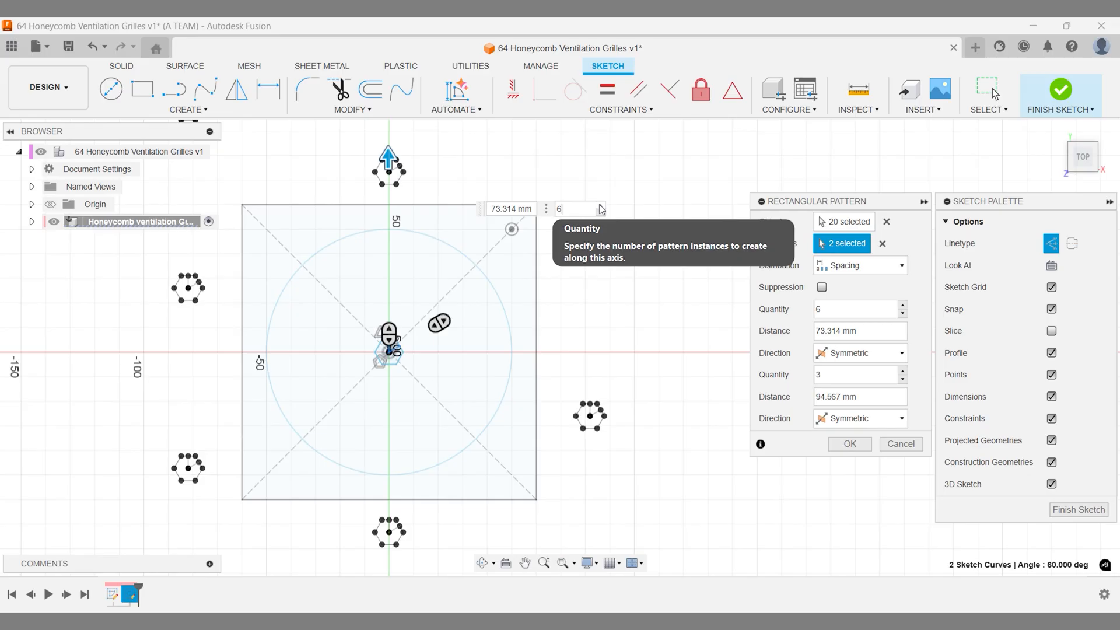
type("8")
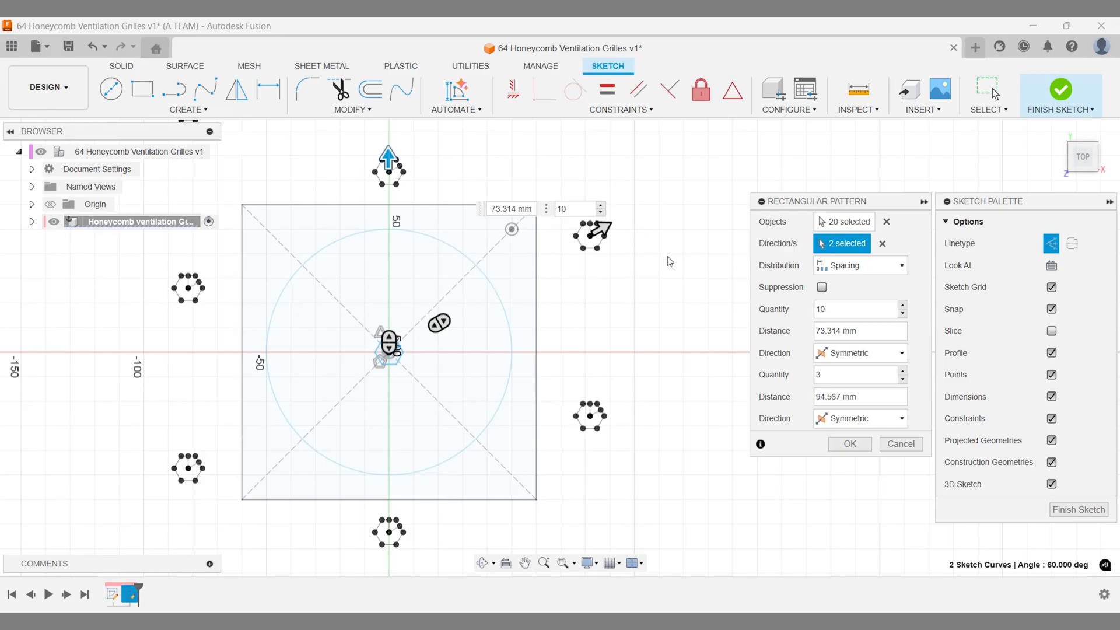
type("1")
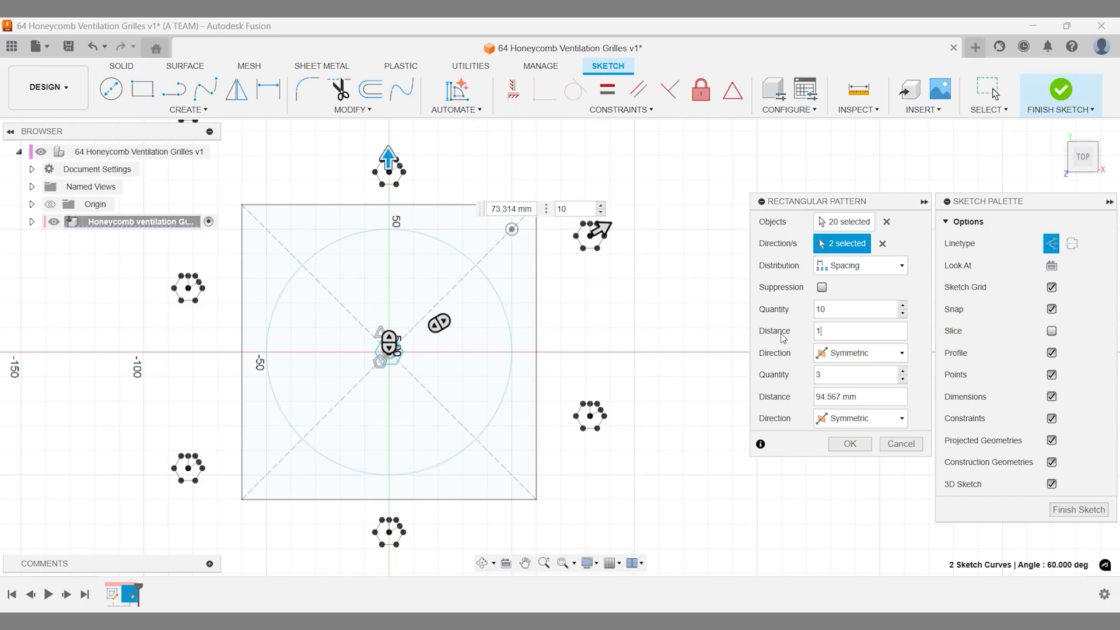
type("11.5")
left_click(860, 374)
type("10")
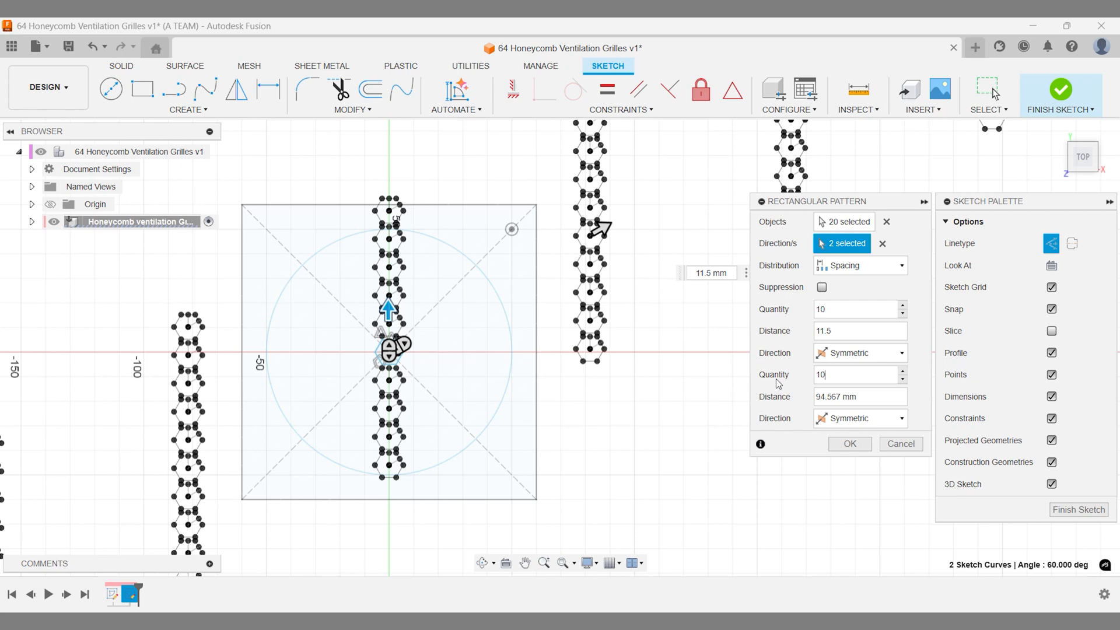
type("11.5")
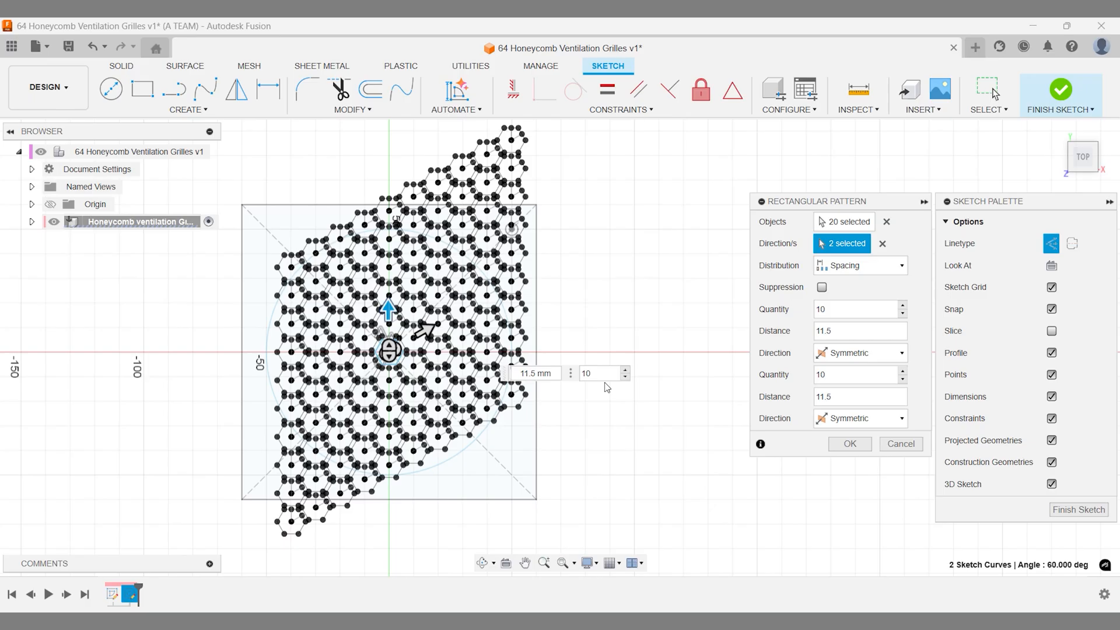
left_click(623, 369)
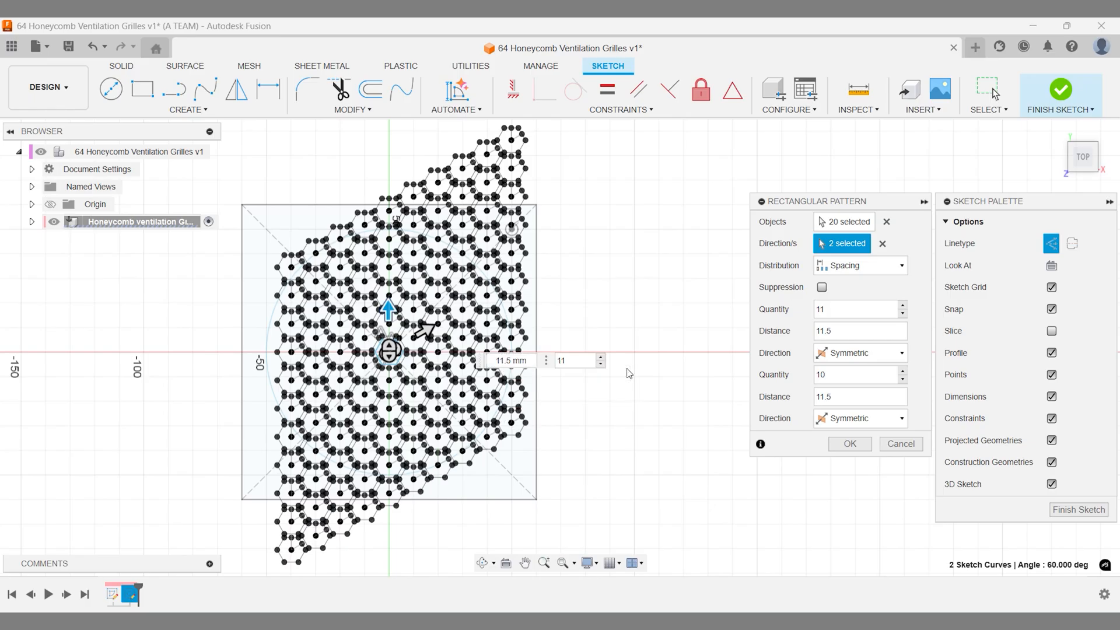
left_click(600, 357)
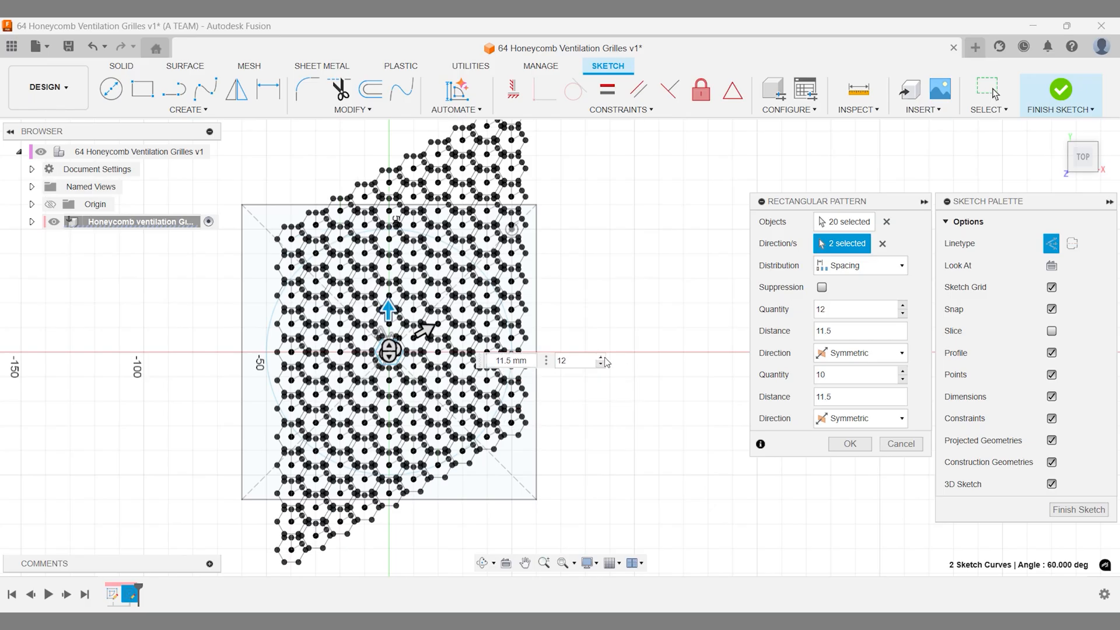
left_click(901, 305)
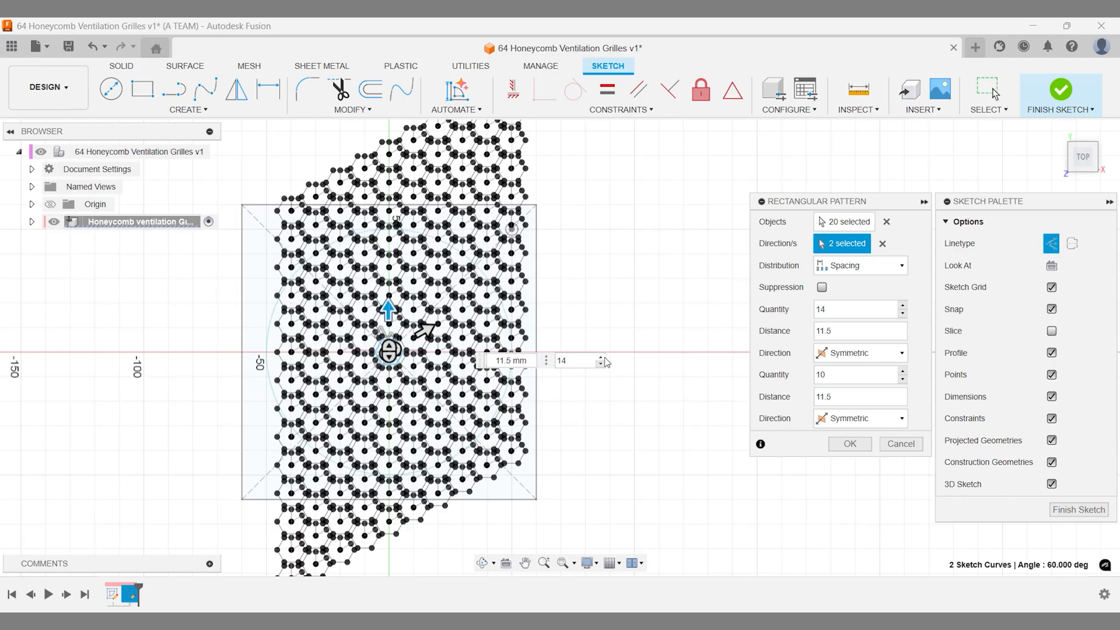
type("11")
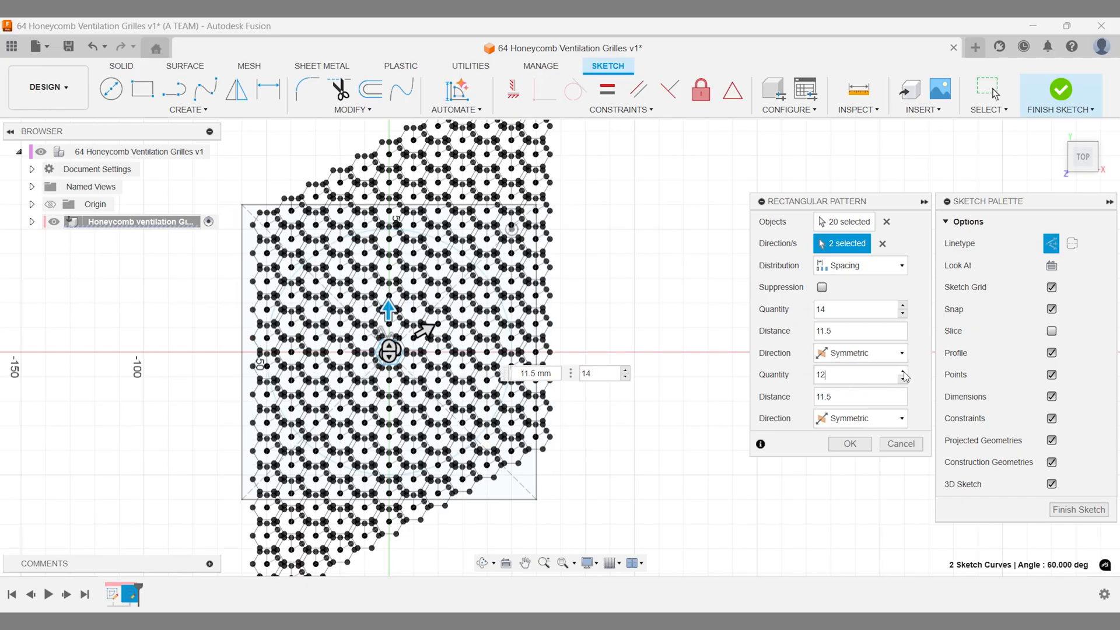
mouse_move(807, 378)
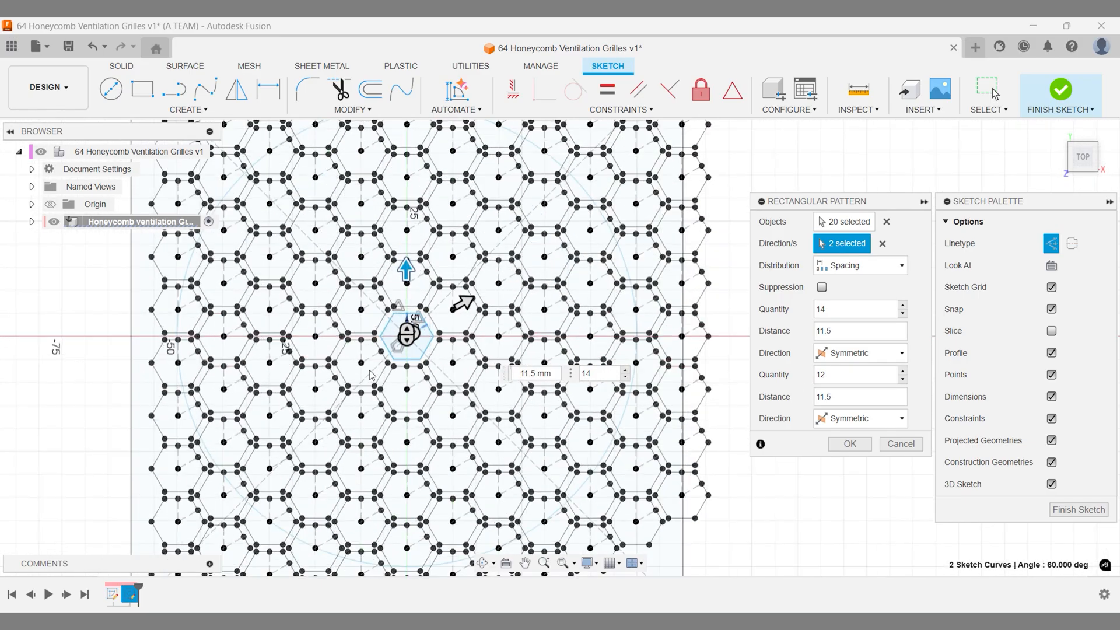
mouse_move(205, 443)
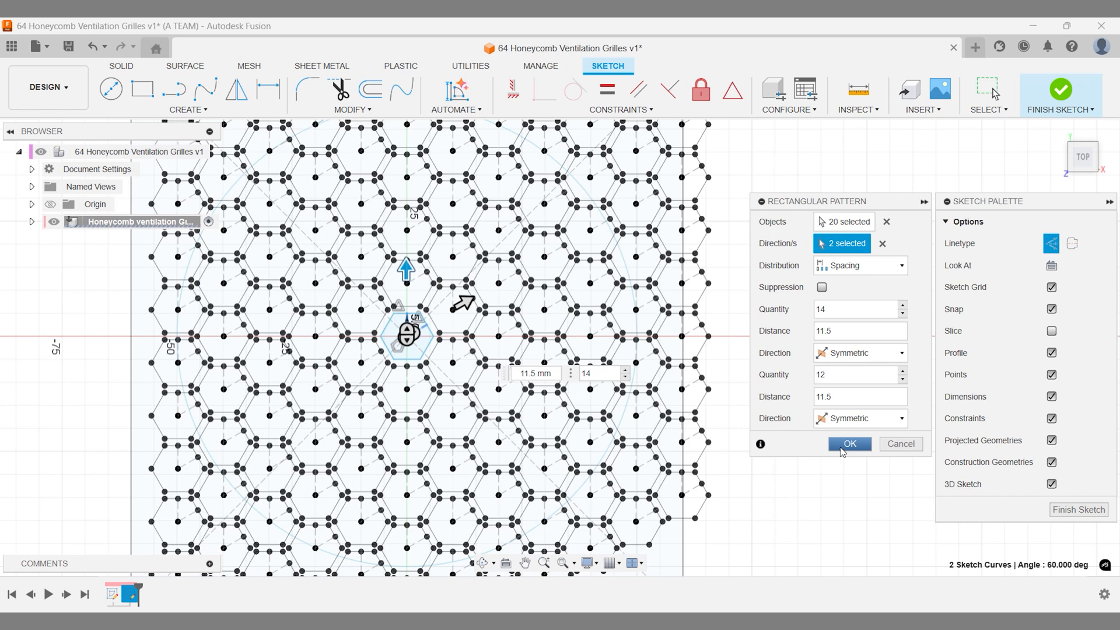
left_click(849, 443)
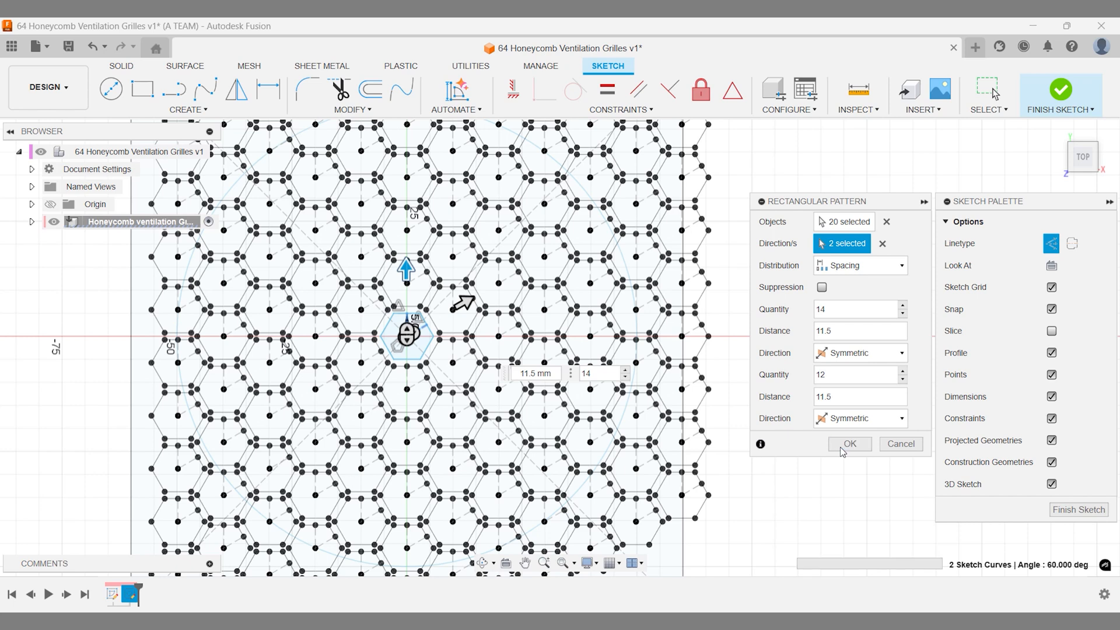
- Project the large 100 mm circle into Sketch2 and confirm
left_click(849, 443)
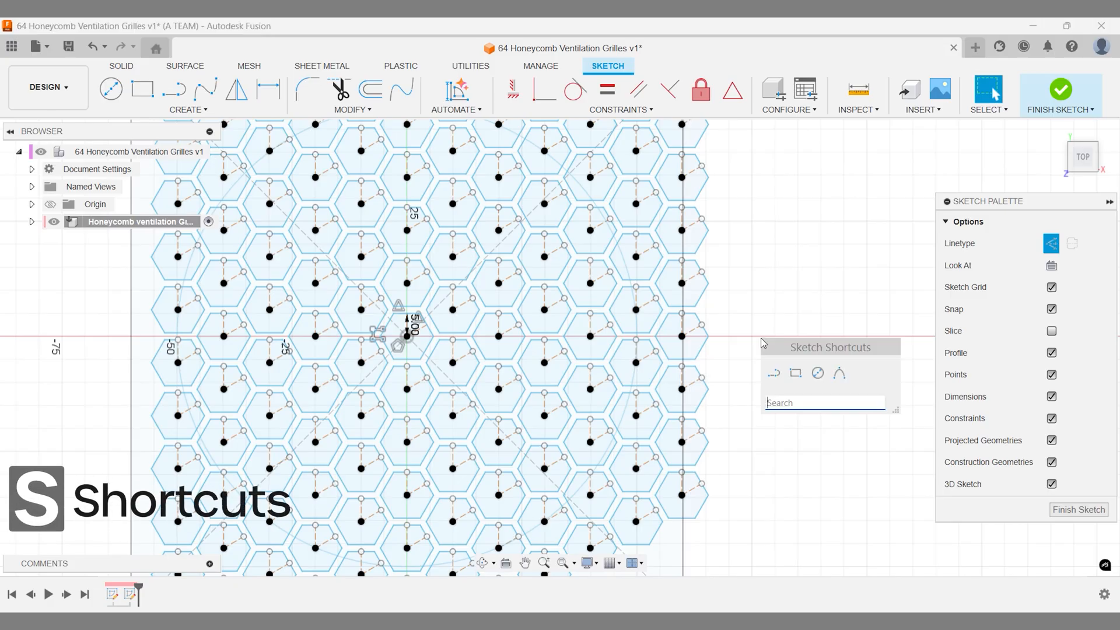
type("pro")
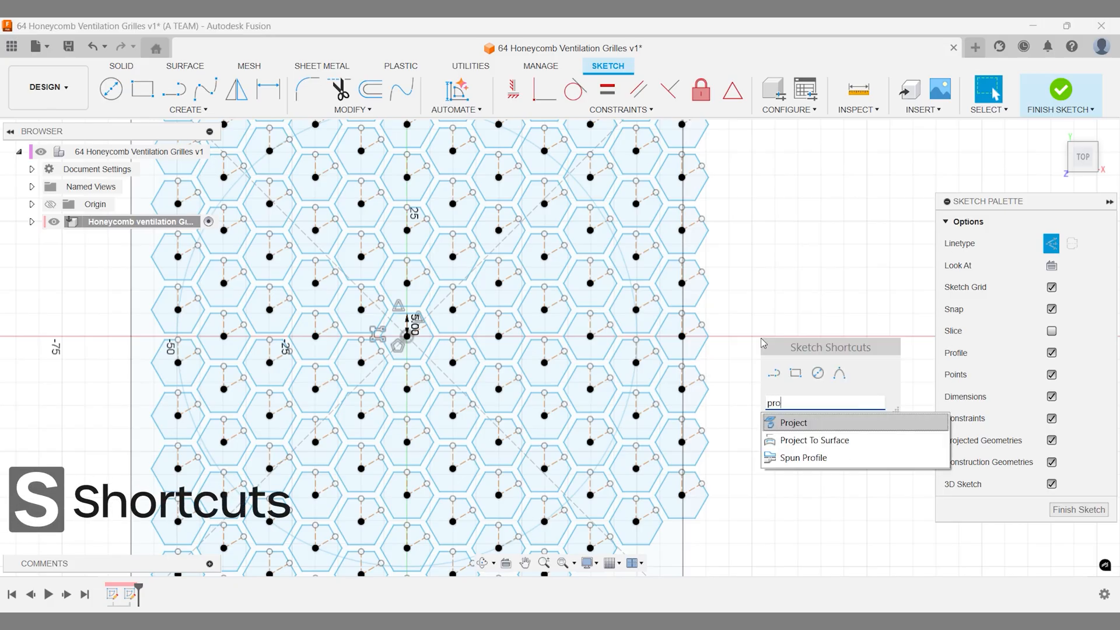
left_click(792, 422)
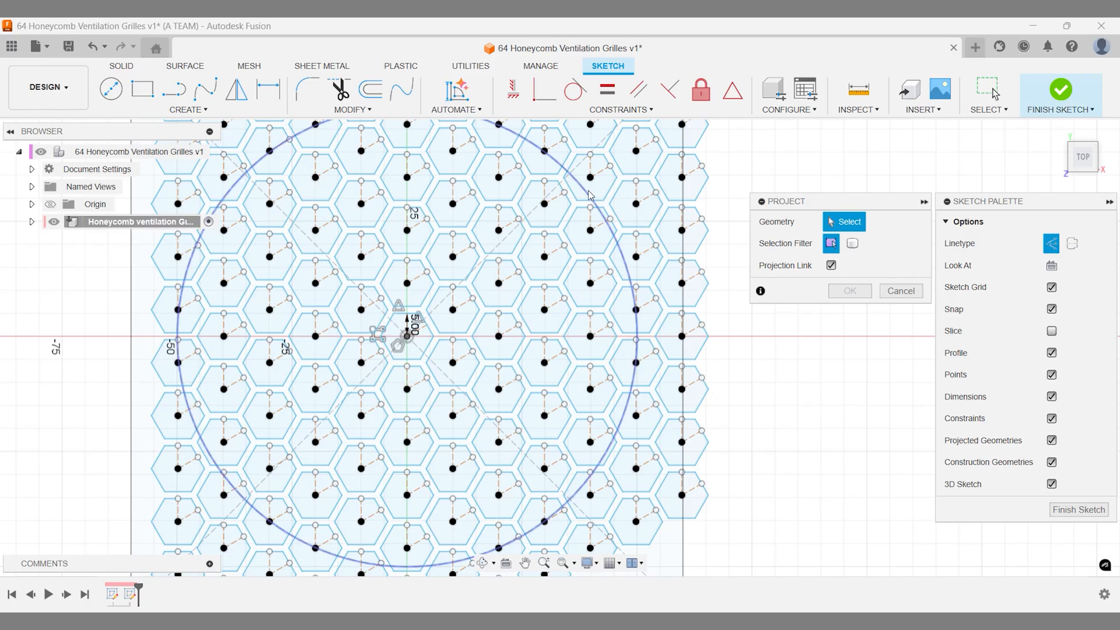
left_click(589, 194)
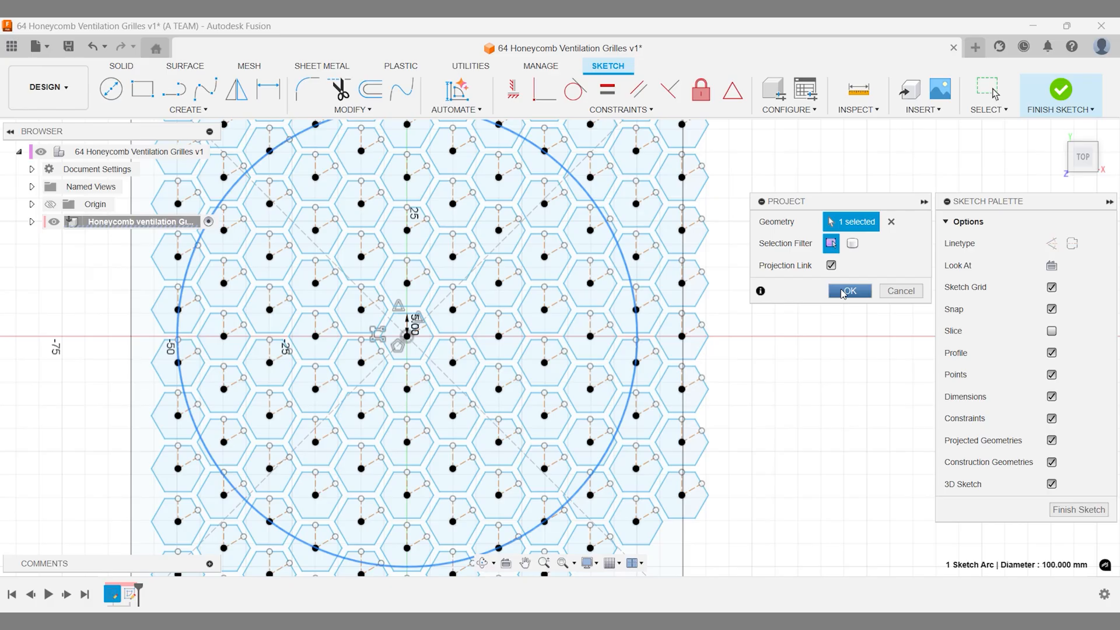
left_click(849, 290)
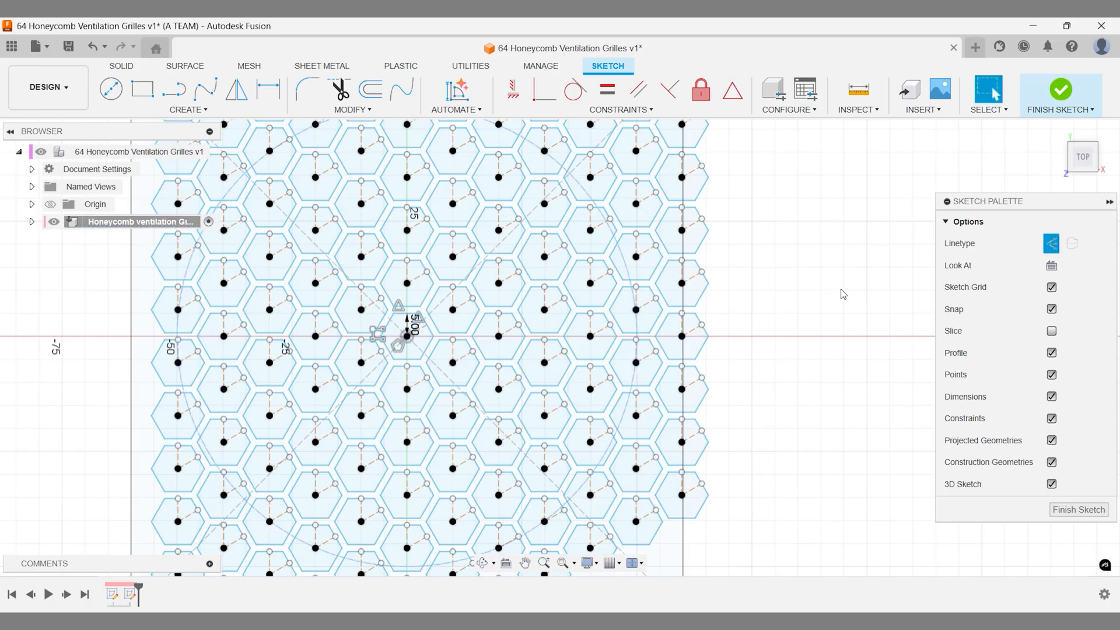
- Finish the honeycomb sketch and return to the TOP view
type("fi")
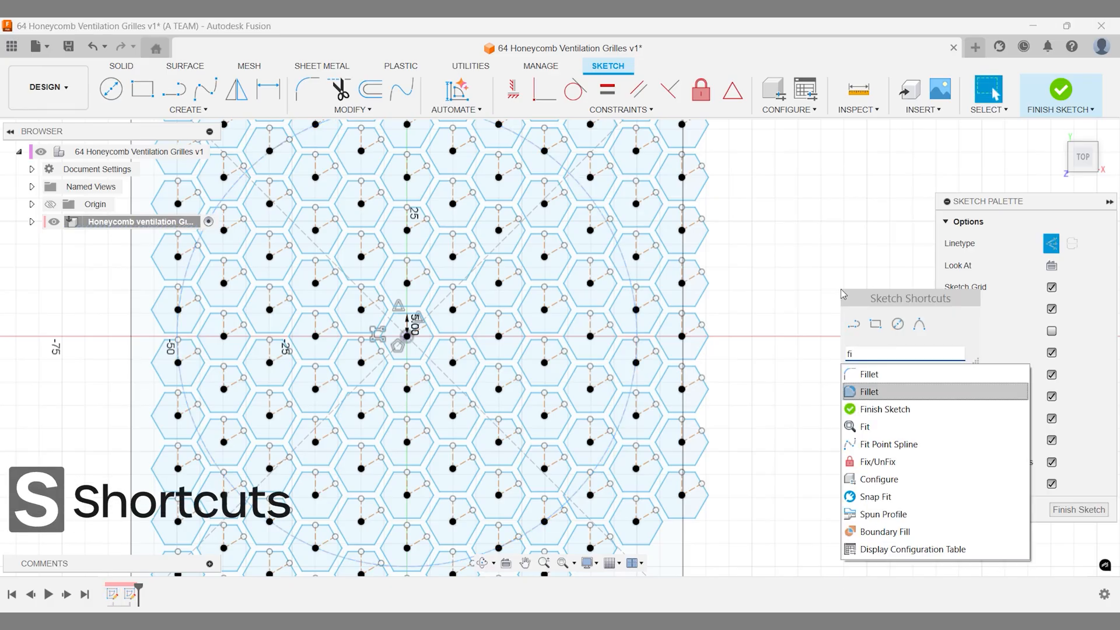
left_click(885, 408)
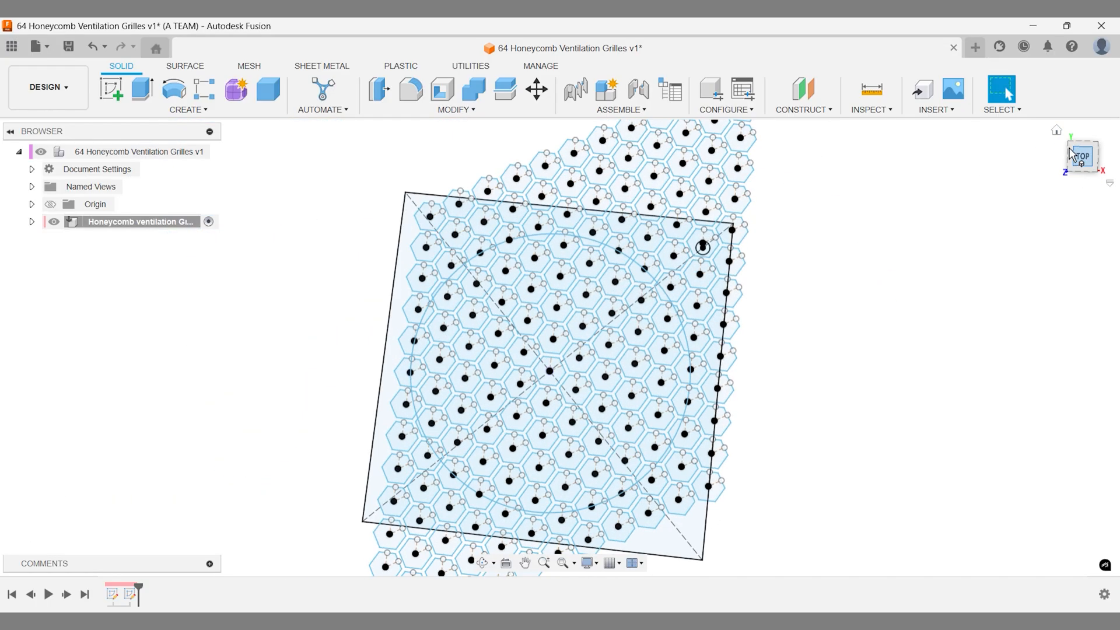
left_click(1083, 156)
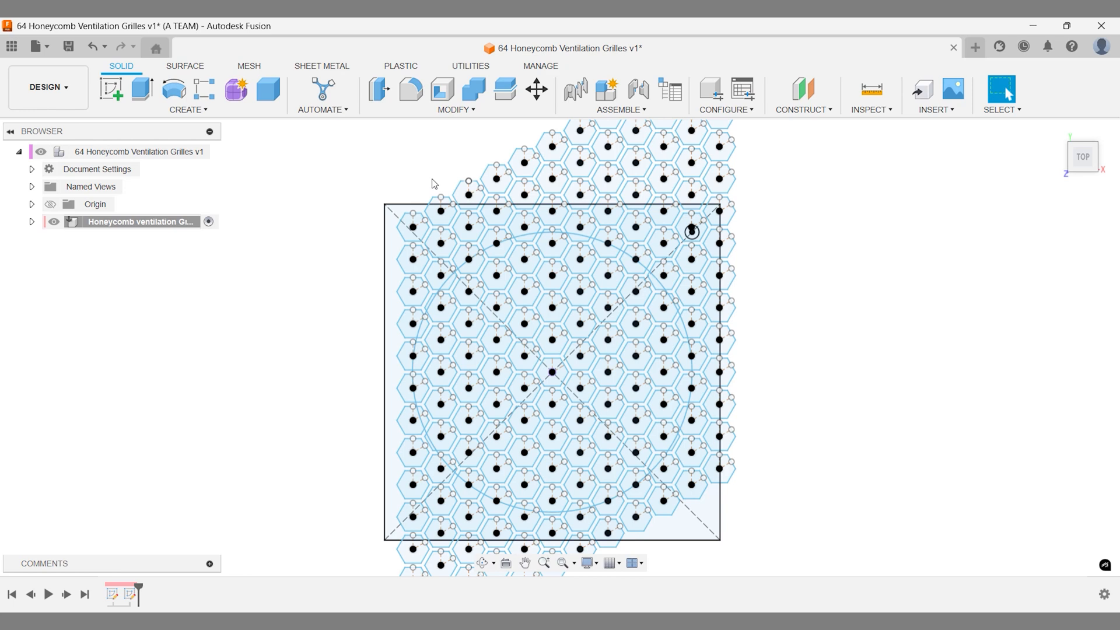
mouse_move(35, 230)
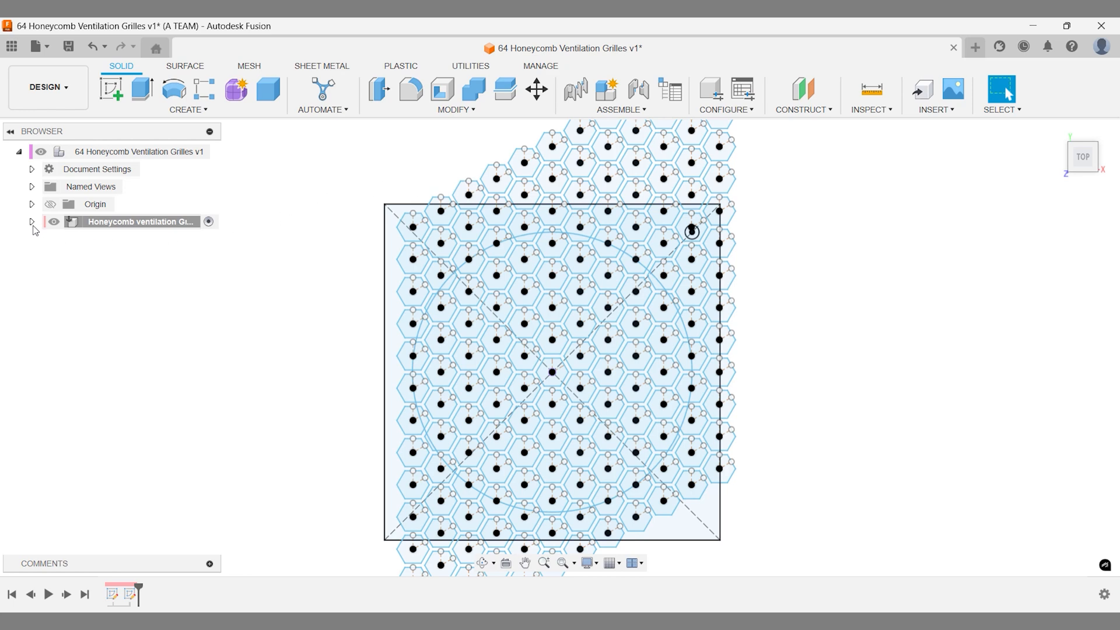
- Expand the component's Sketches folder and turn Sketch2's visibility off
left_click(31, 222)
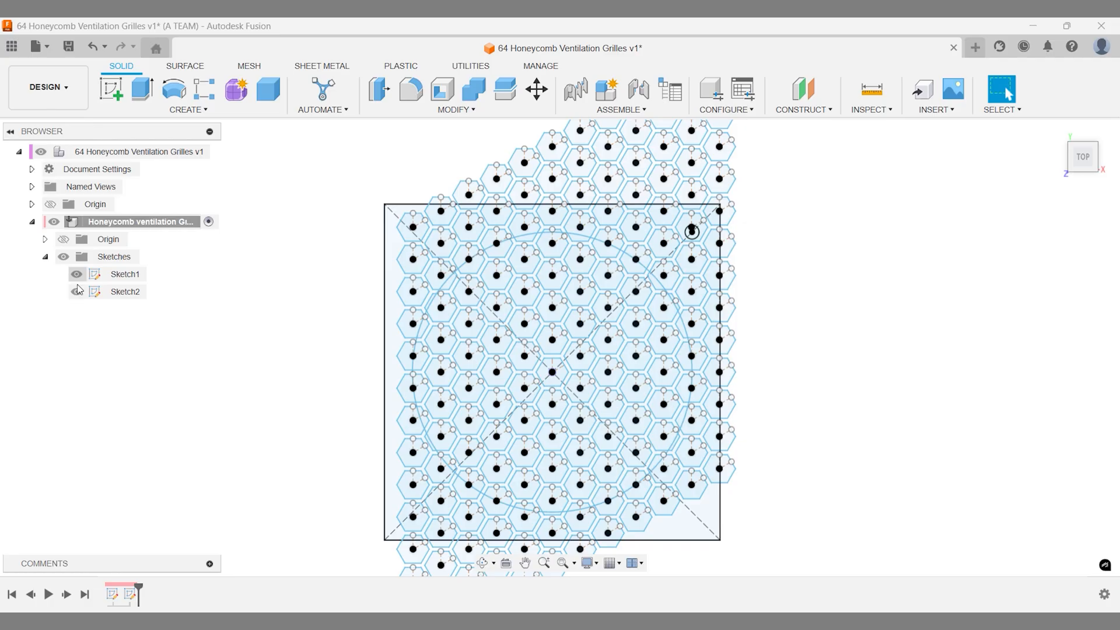
left_click(76, 292)
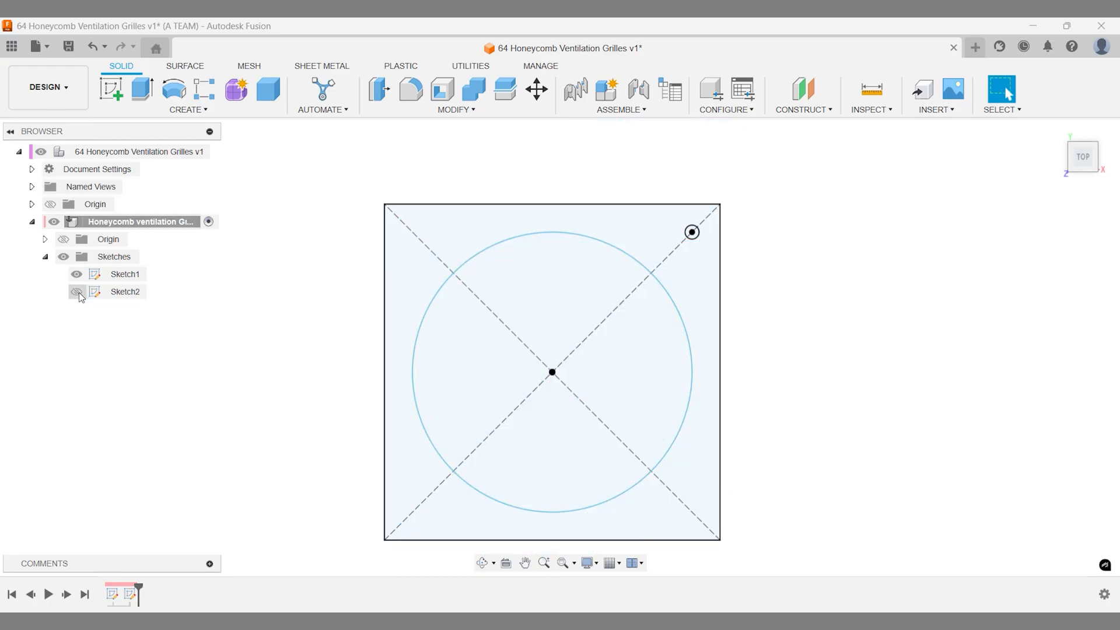
left_click(76, 292)
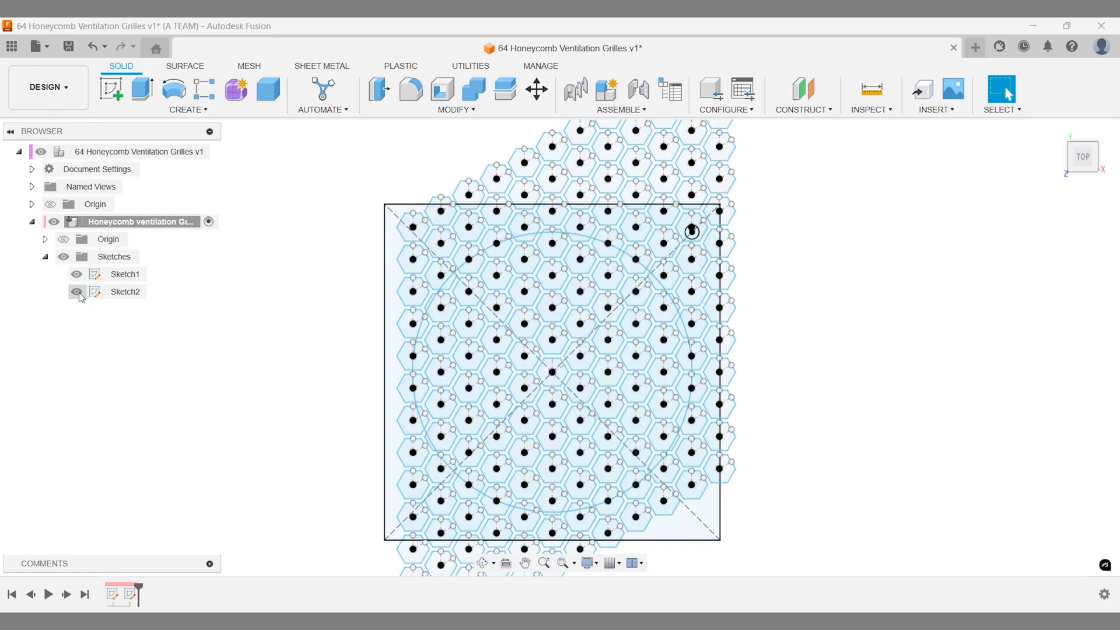
left_click(76, 292)
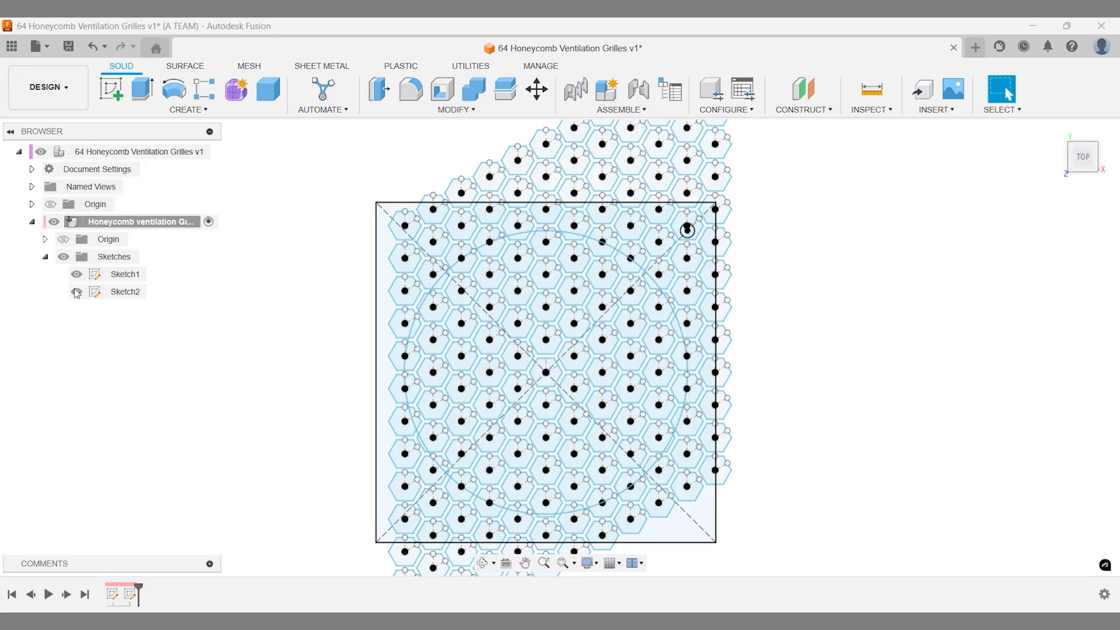
left_click(76, 292)
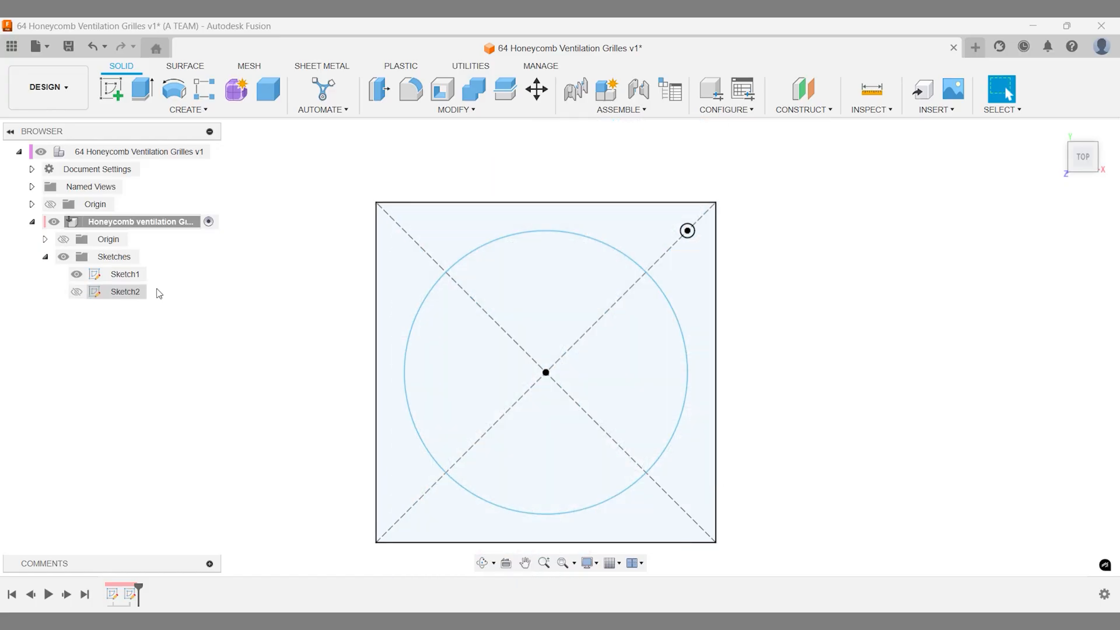
- Hide Body1 in the Bodies folder and make Sketch2 visible again
left_click(141, 91)
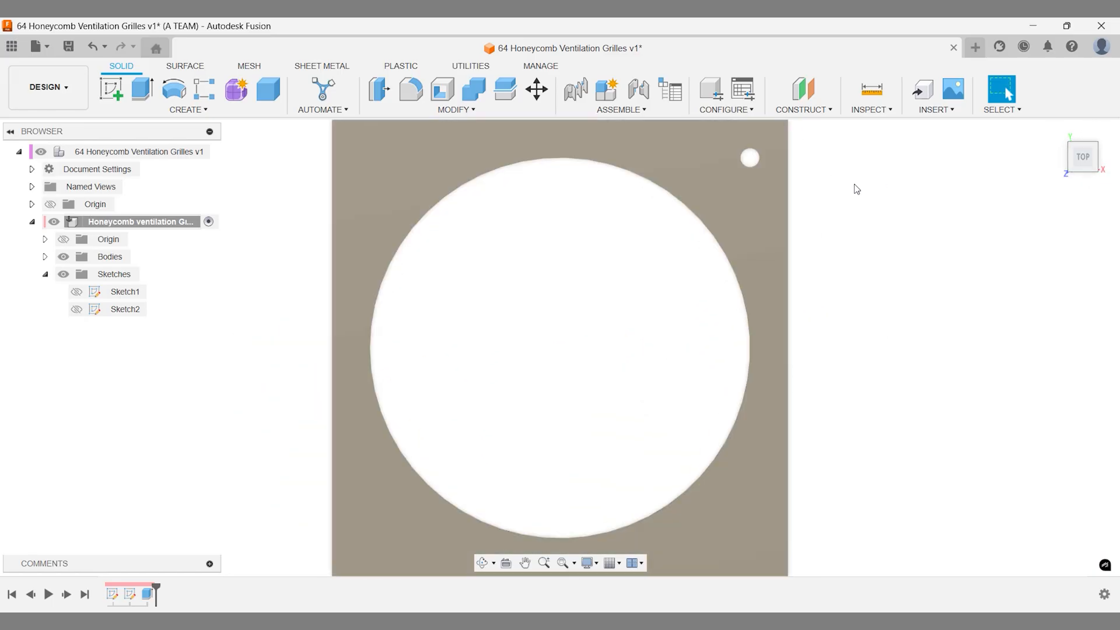
mouse_move(145, 290)
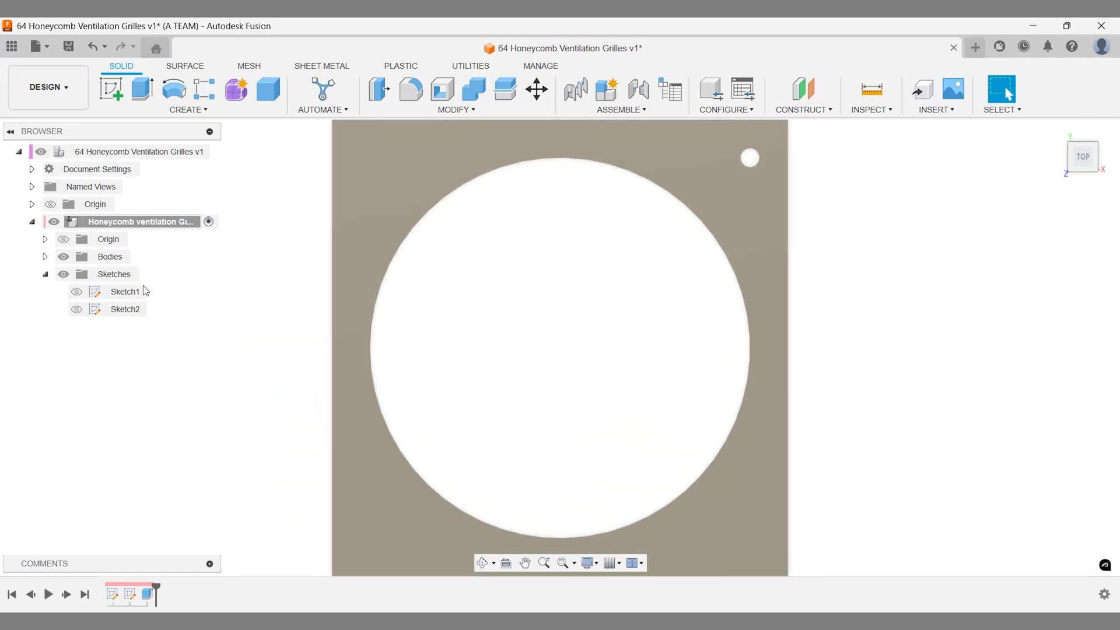
left_click(43, 257)
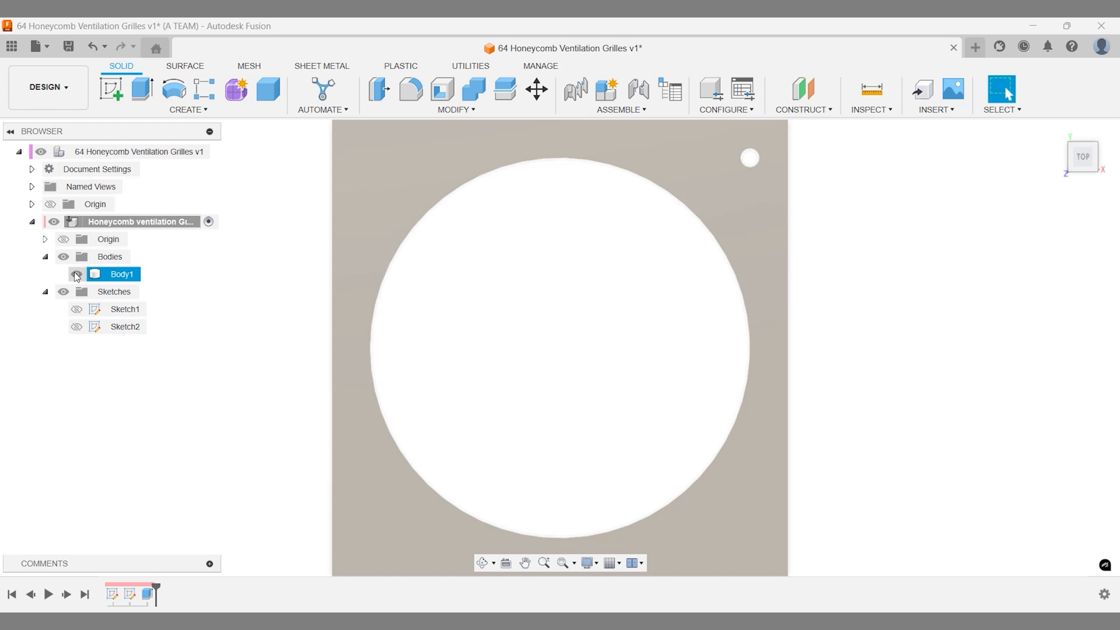
left_click(76, 275)
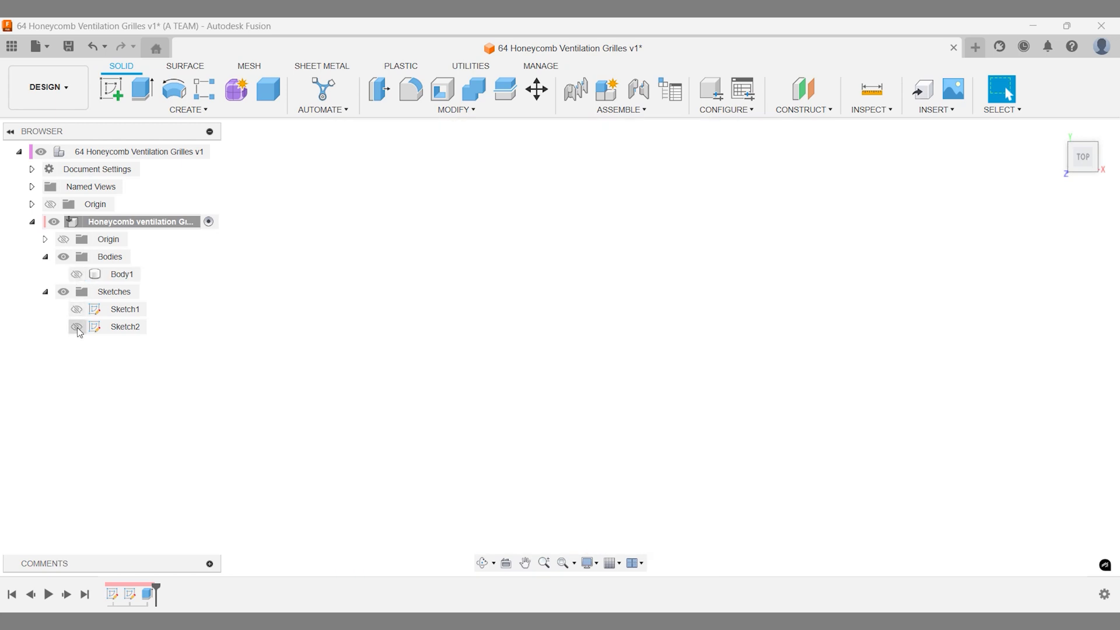
left_click(77, 327)
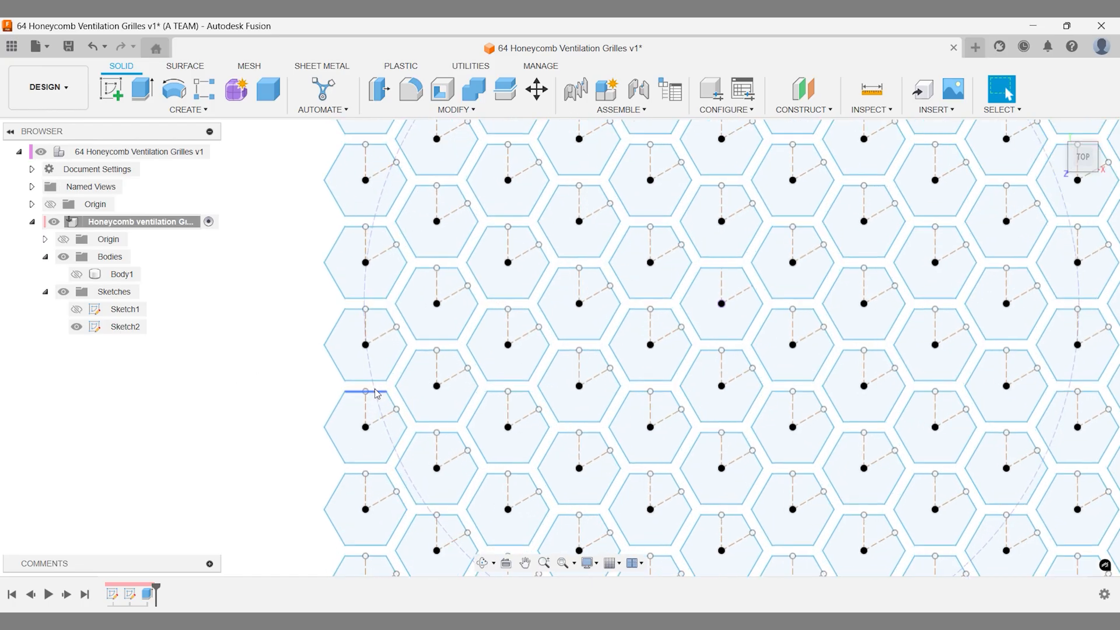
- Reopen the honeycomb sketch from the circle's right-click menu, then finish it
left_click(124, 326)
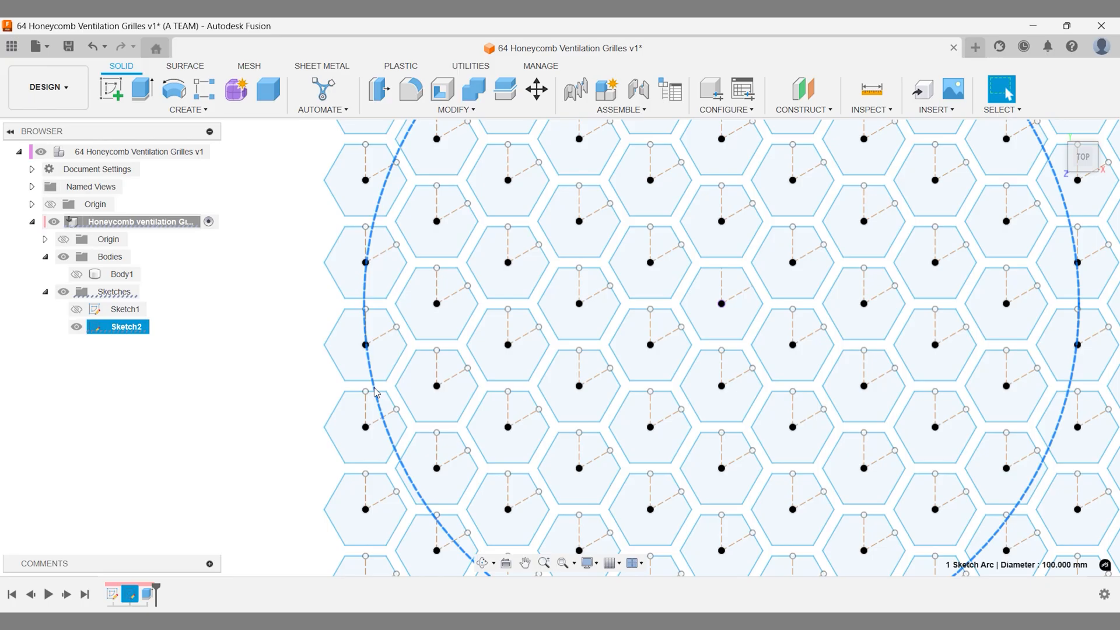
right_click(375, 392)
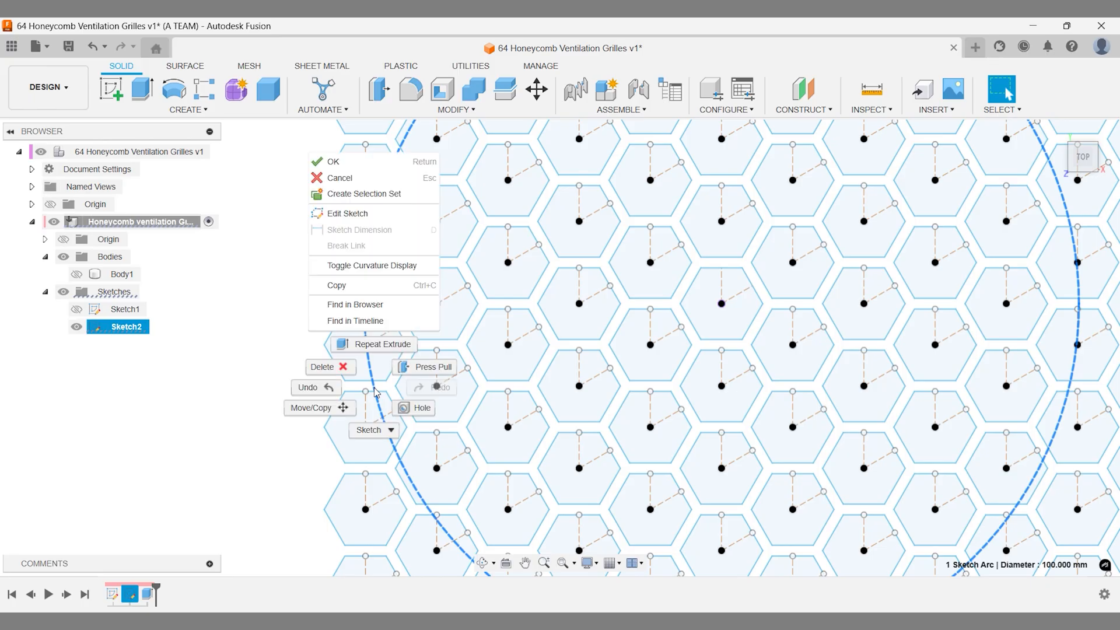
mouse_move(381, 344)
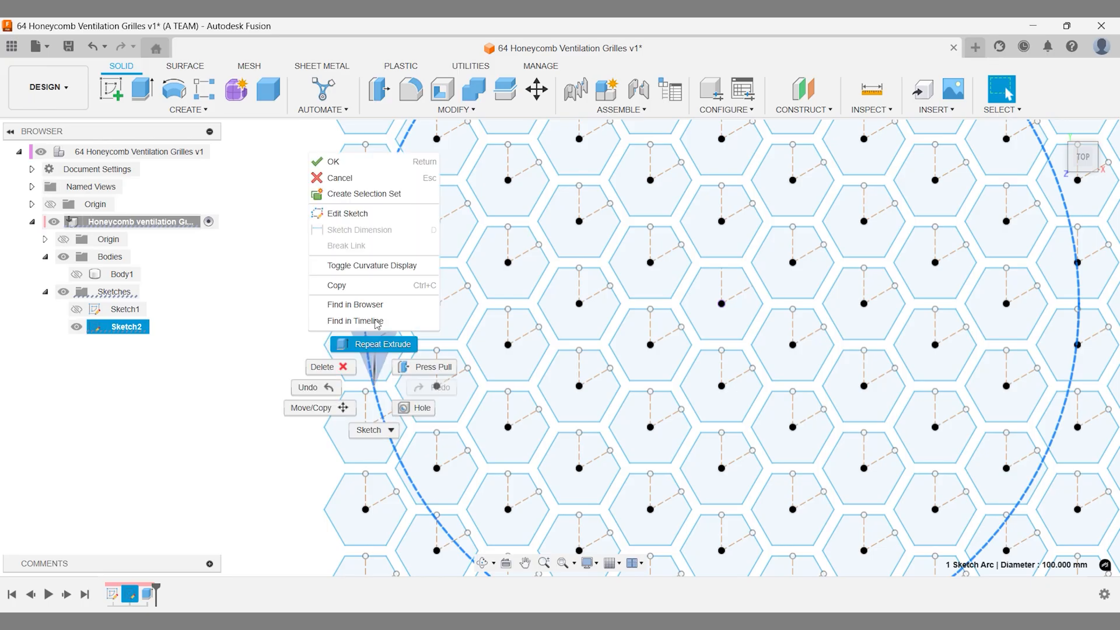
left_click(347, 212)
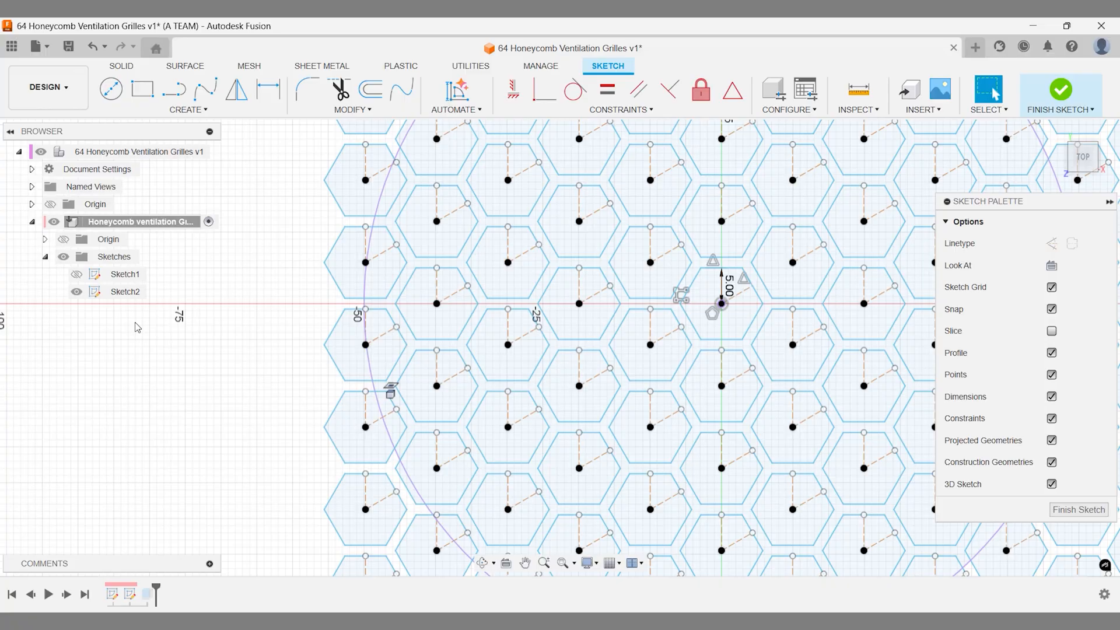
type("fi")
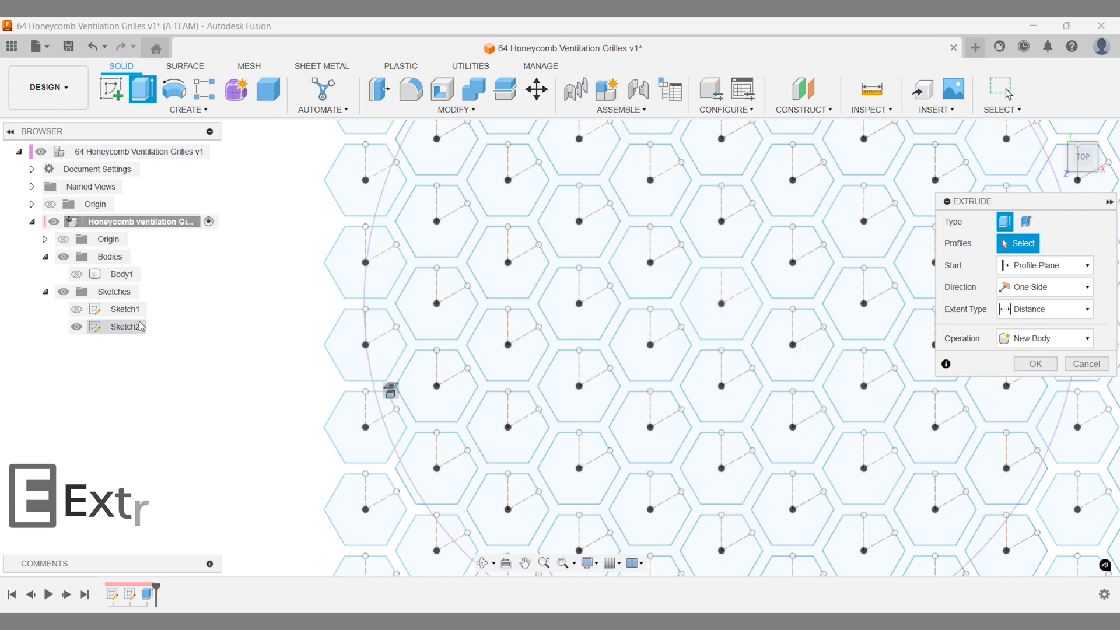
- Extrude the honeycomb web 10 mm into the plate's circular opening as new body Body2
left_click(391, 307)
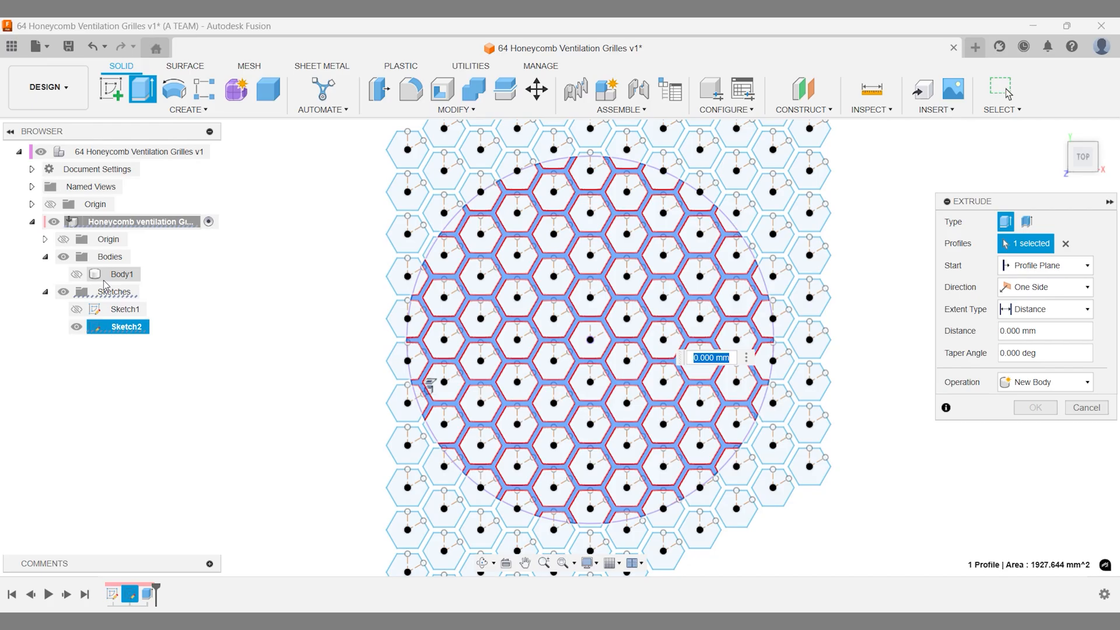
left_click(76, 273)
type("10.000")
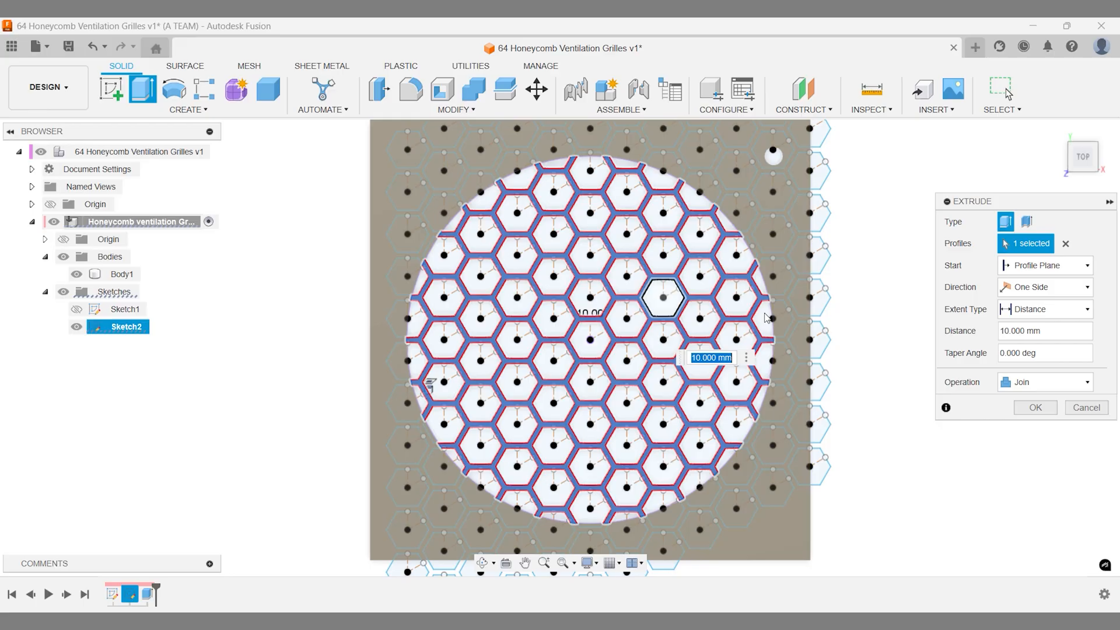
left_click(1044, 381)
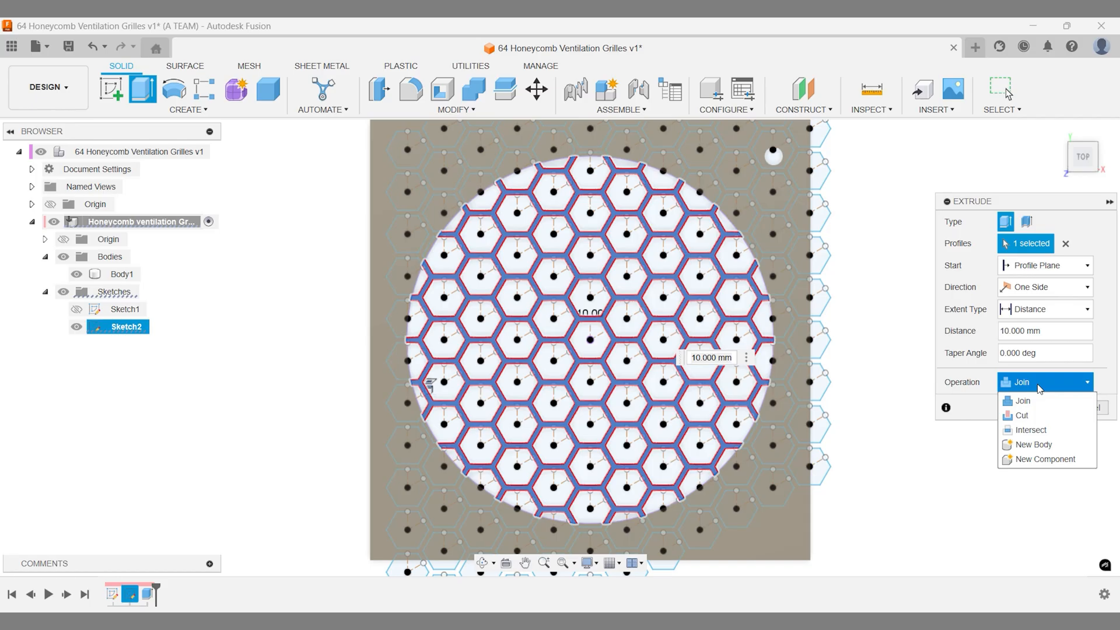
left_click(1030, 444)
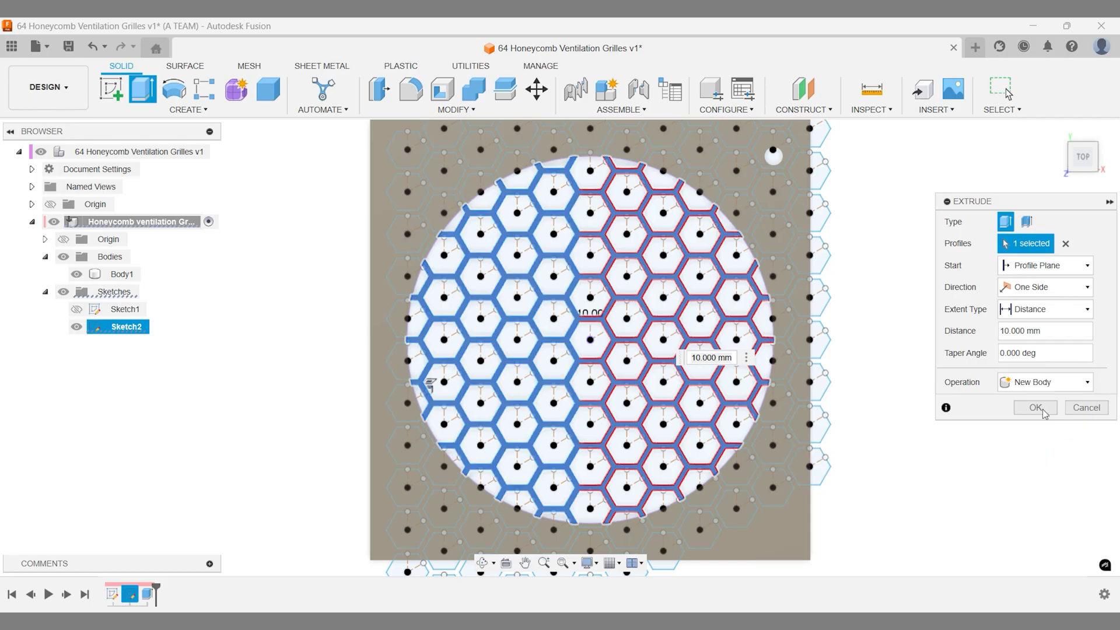
left_click(1034, 407)
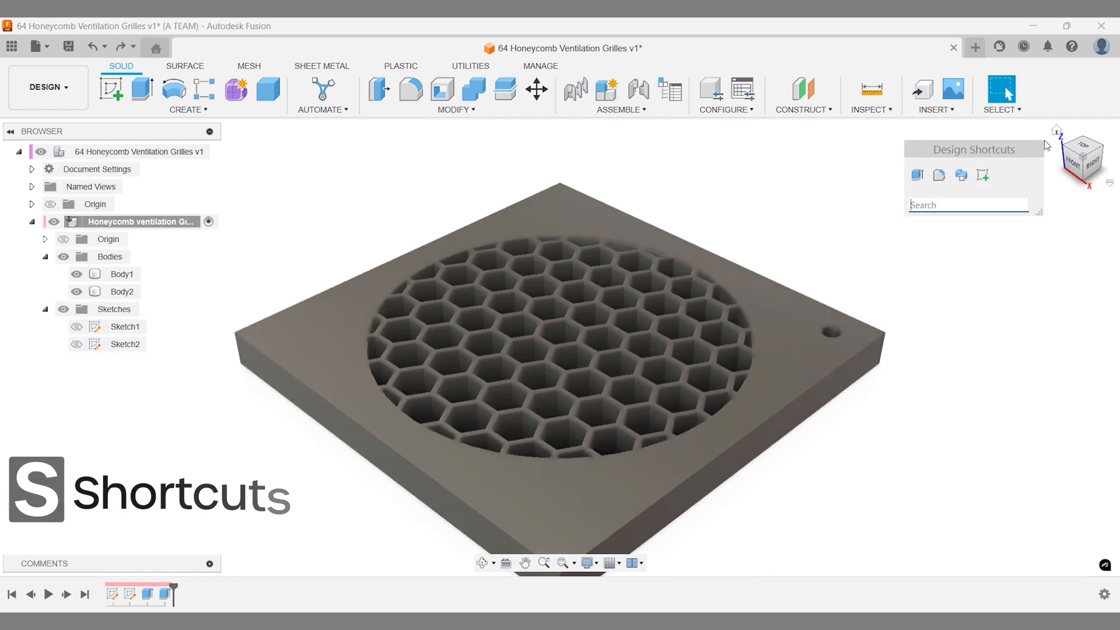
- Rectangular-pattern the corner hole, 2 per direction at 100 mm, along two plate edges
type("patt")
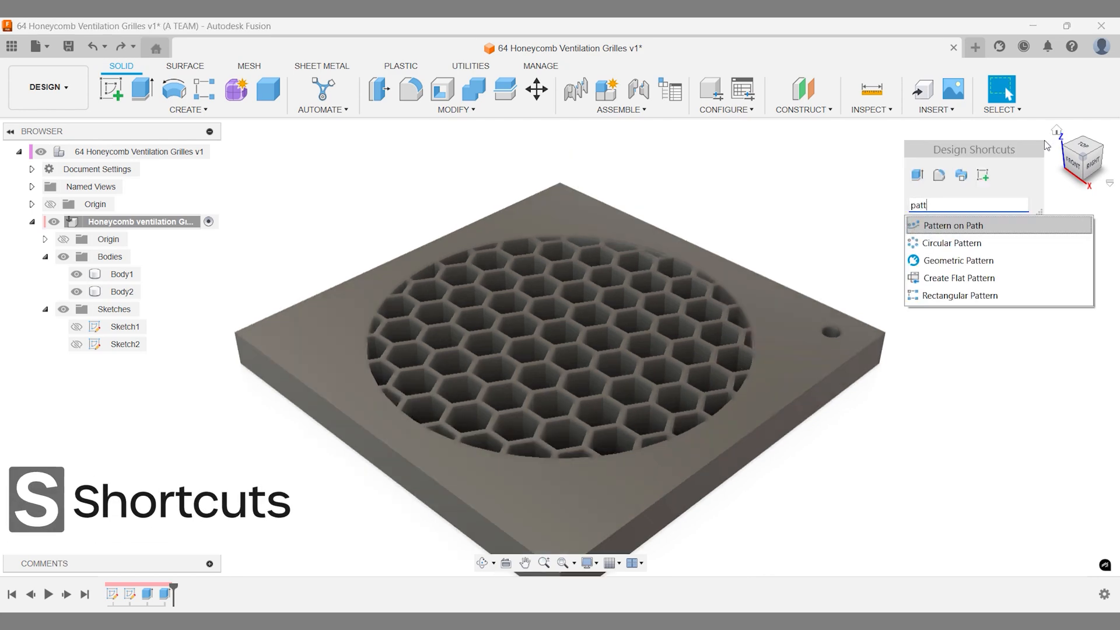
left_click(959, 296)
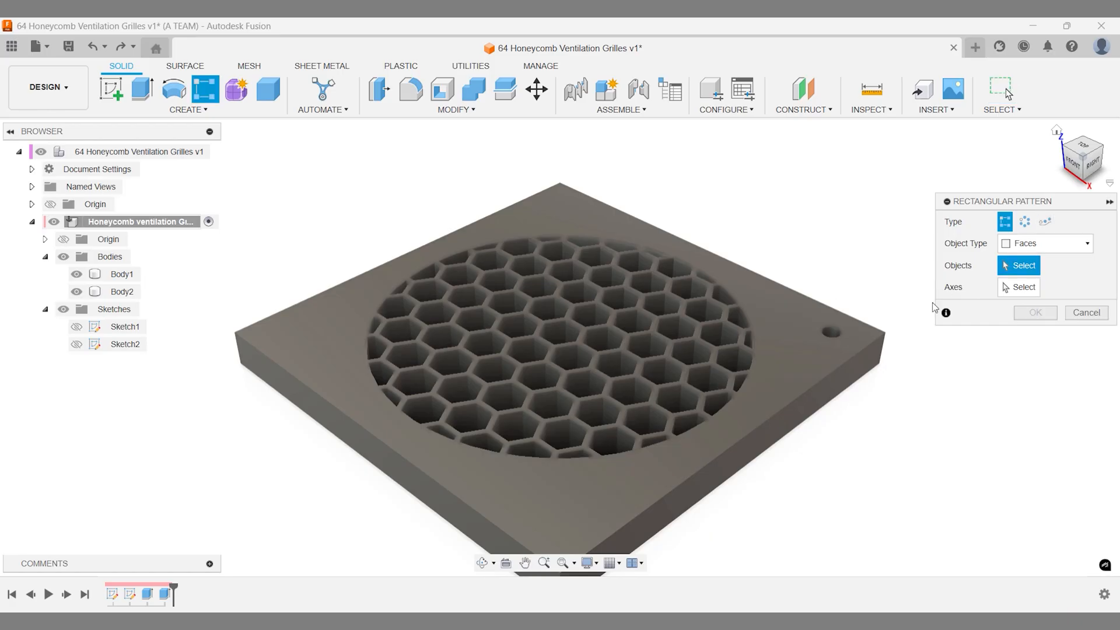
left_click(829, 337)
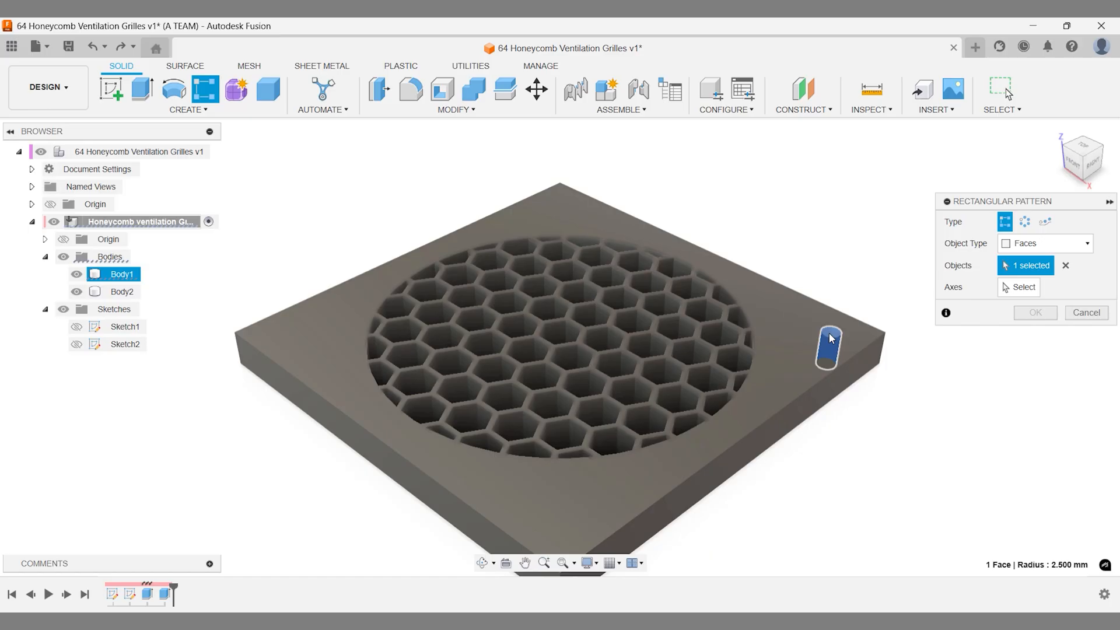
left_click(1022, 286)
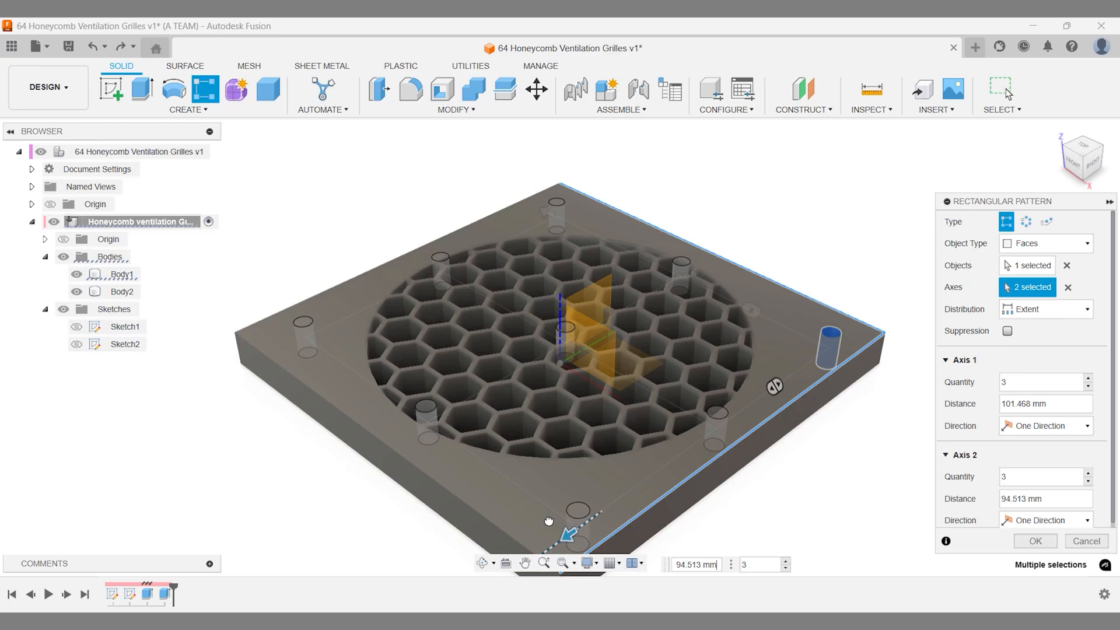
left_click(779, 569)
type("2")
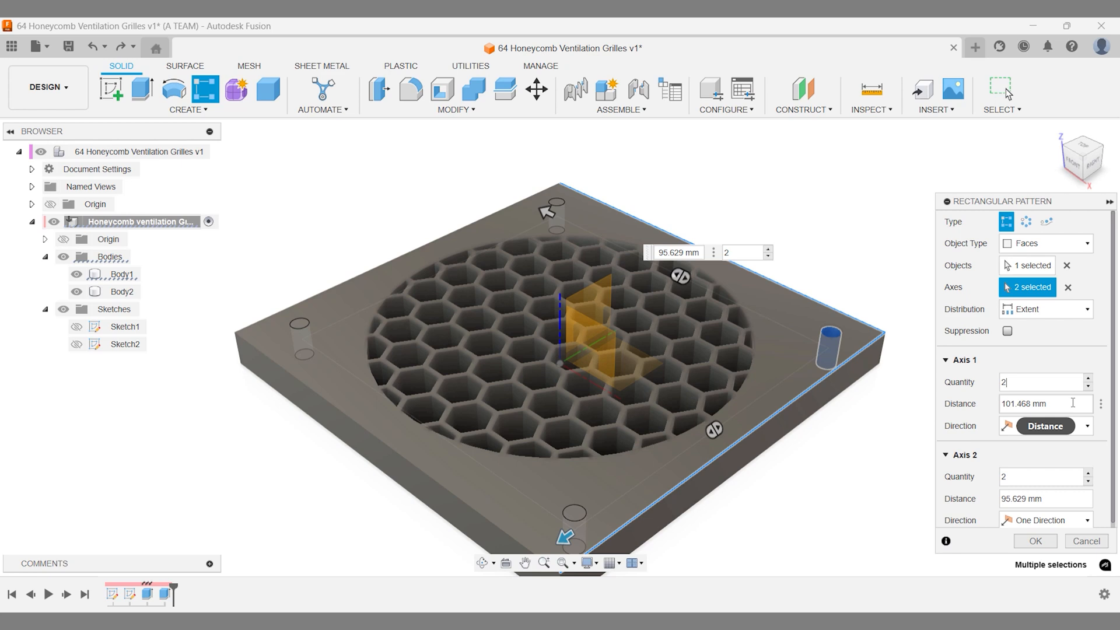
type("100")
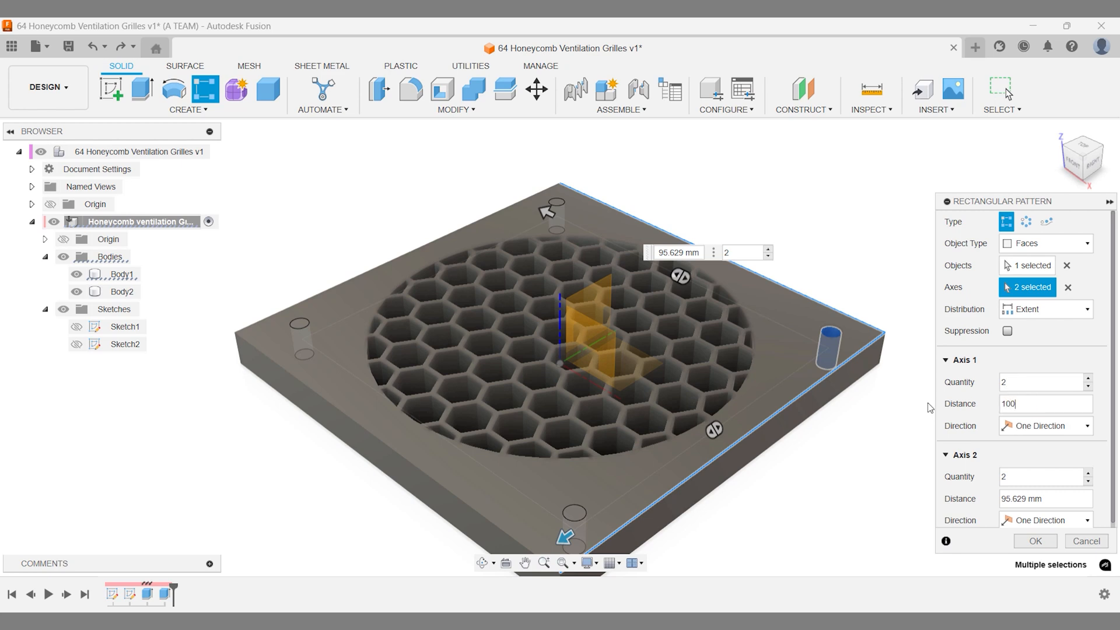
left_click(1043, 498)
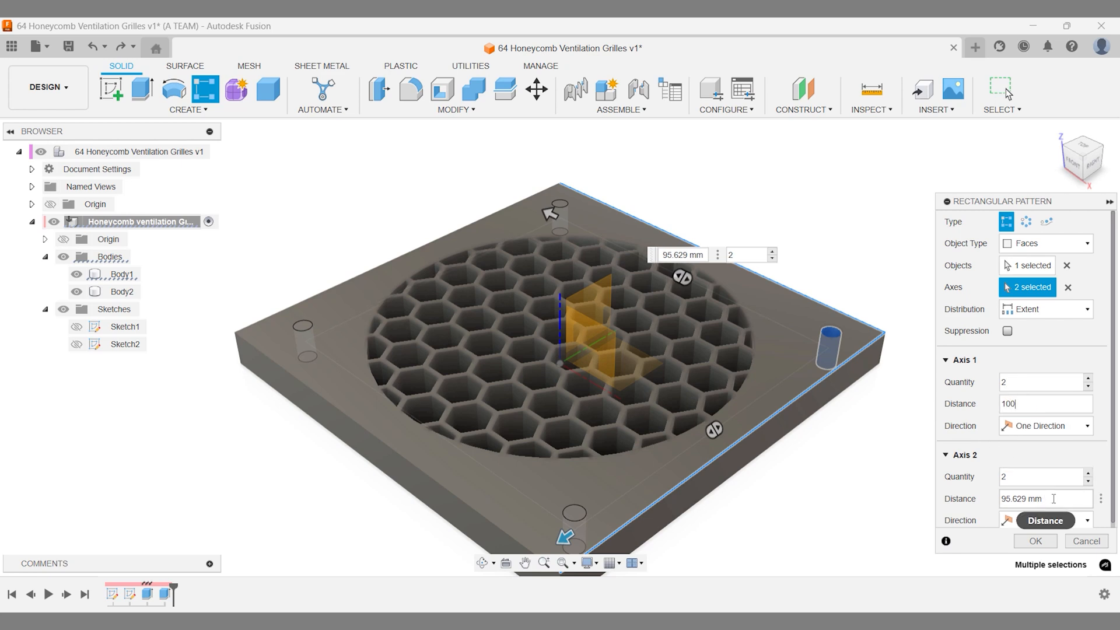
type("100")
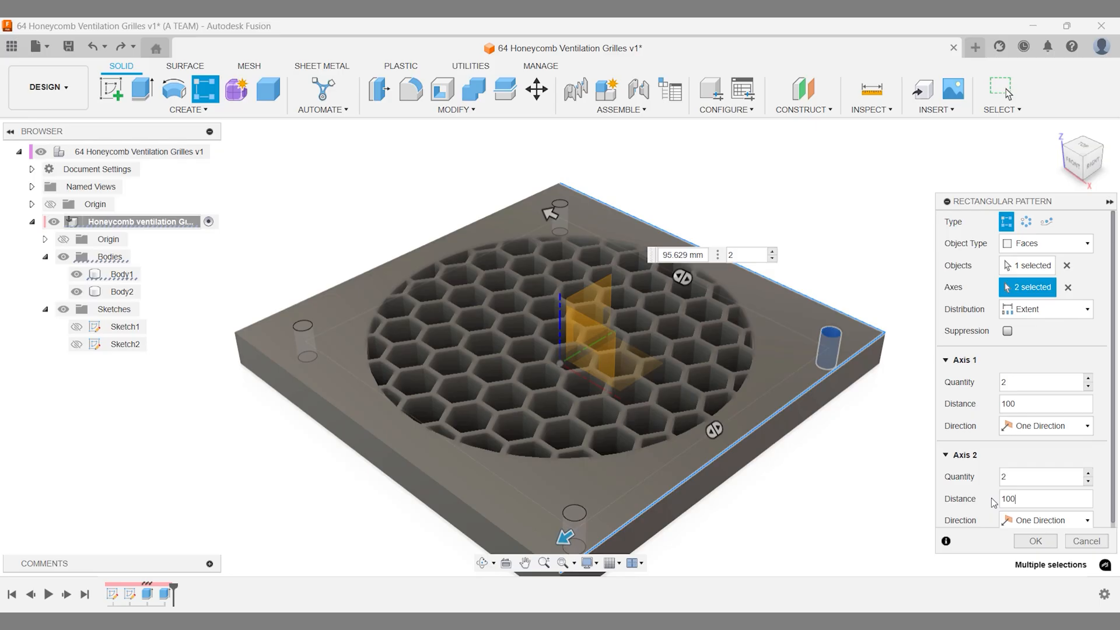
left_click(1034, 541)
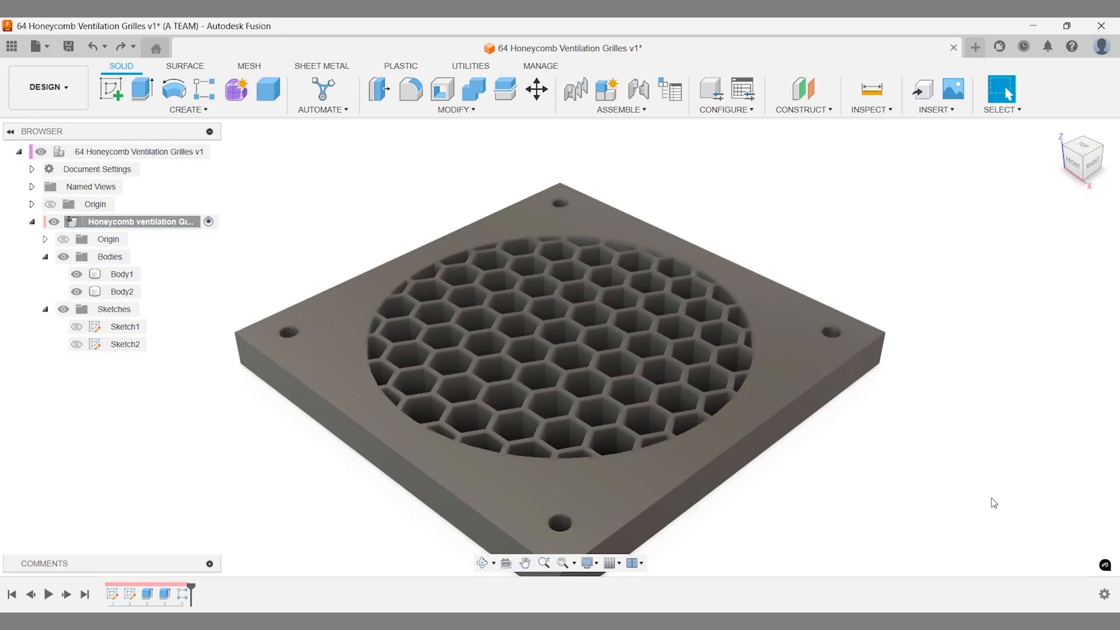
mouse_move(1071, 196)
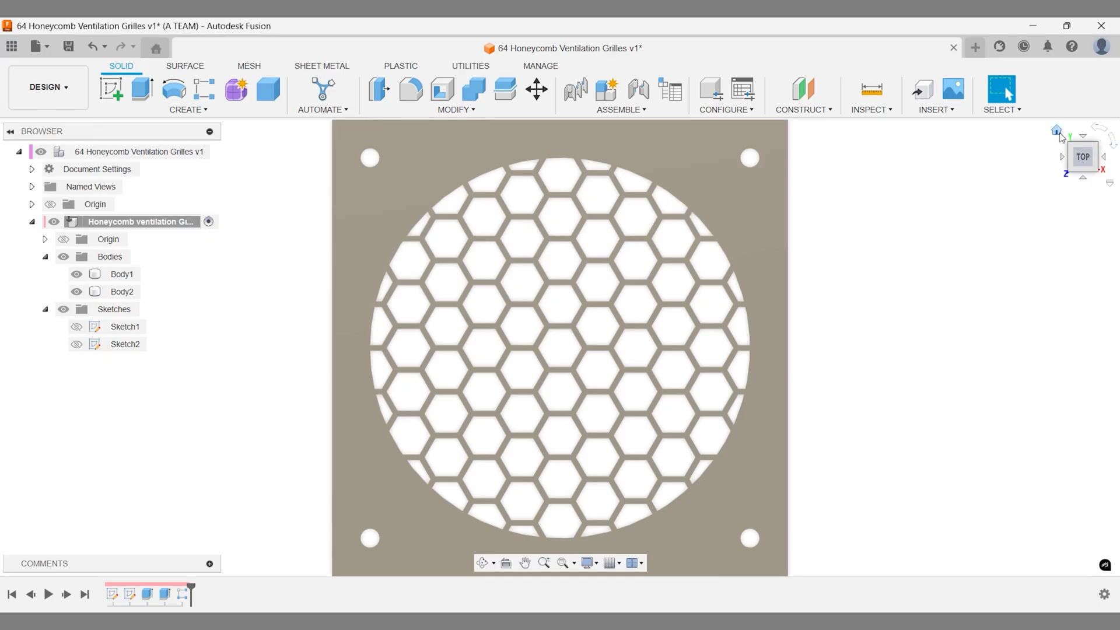
left_click(410, 91)
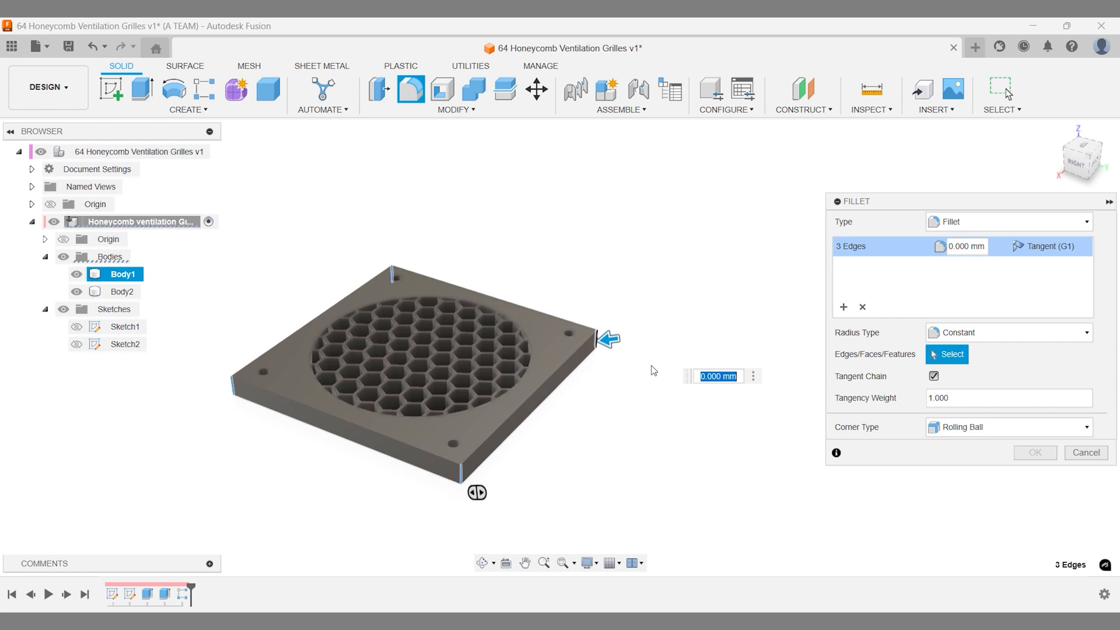
- Fillet the plate's four vertical corner edges to round the outer corners
type("5")
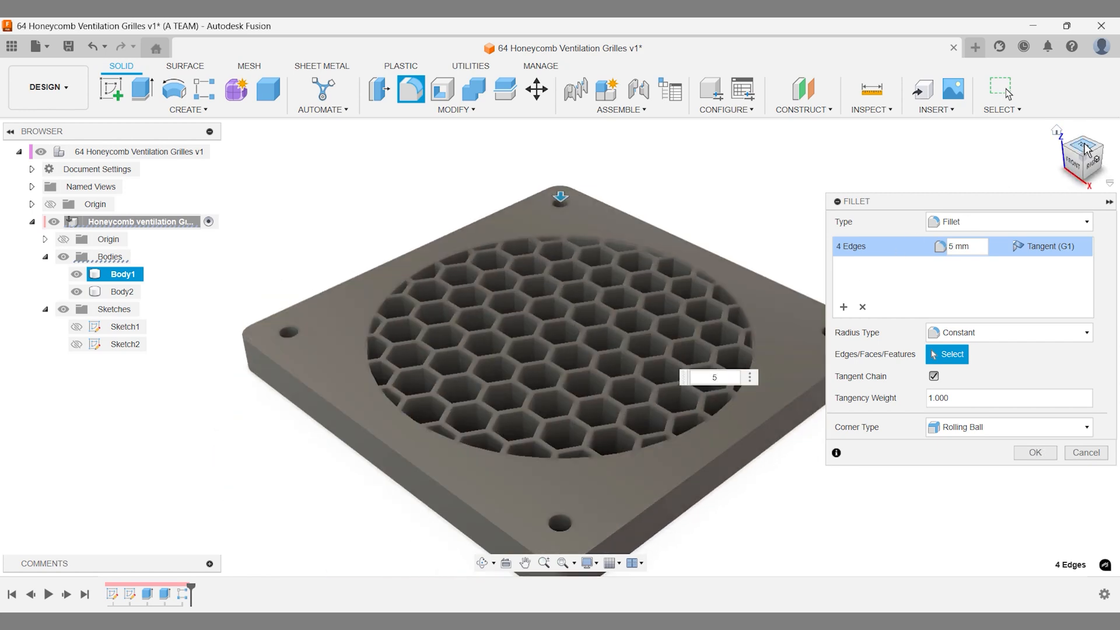
left_click(1082, 156)
type("10")
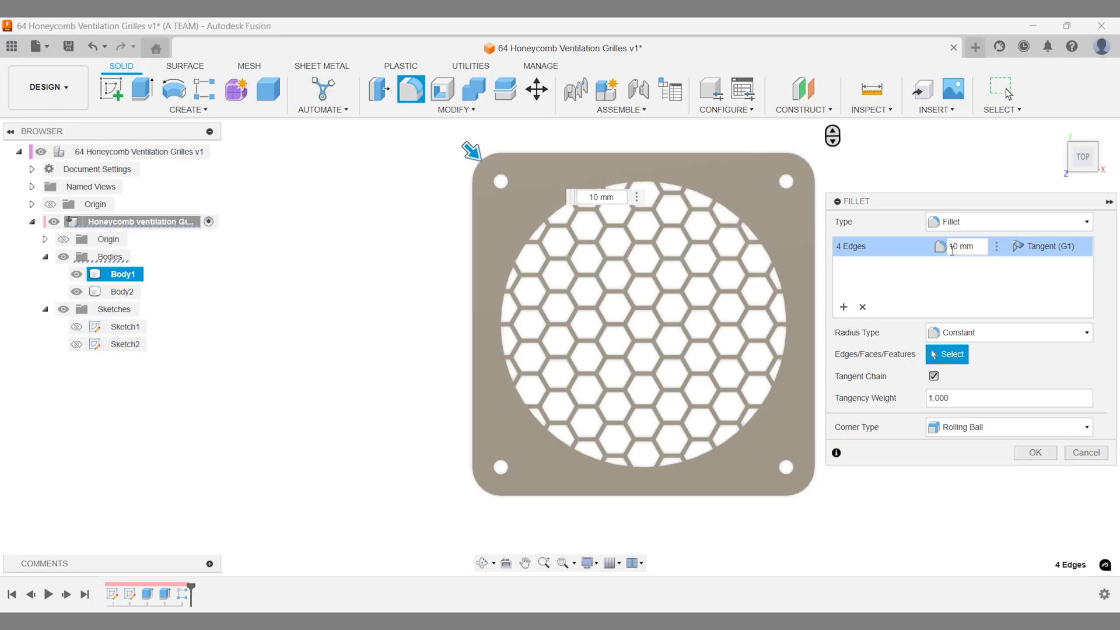
type("5 mm")
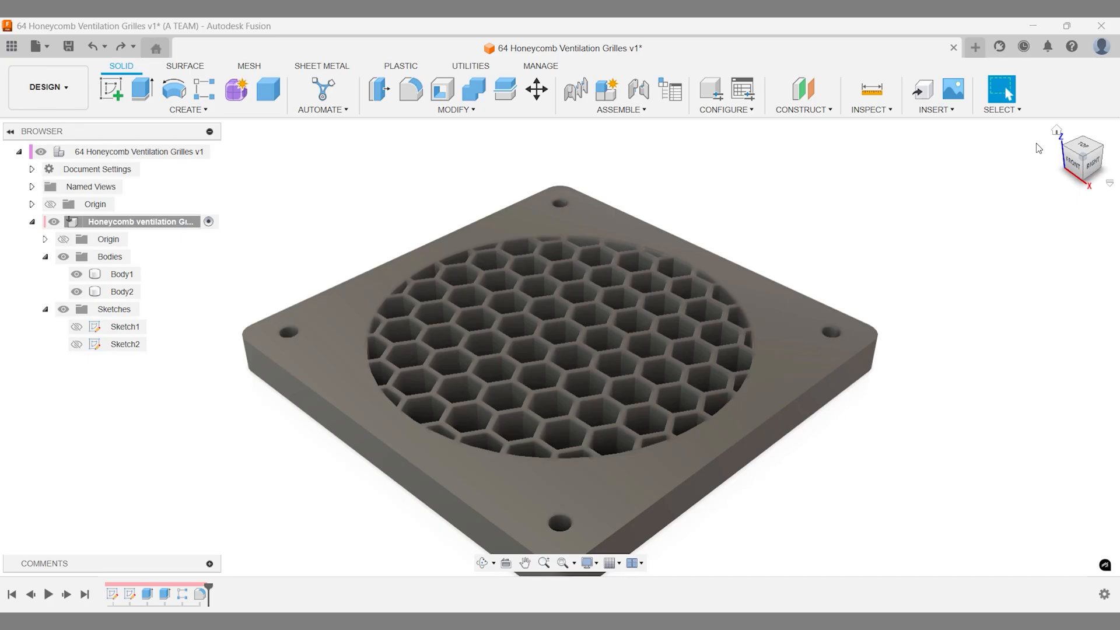
type("ske")
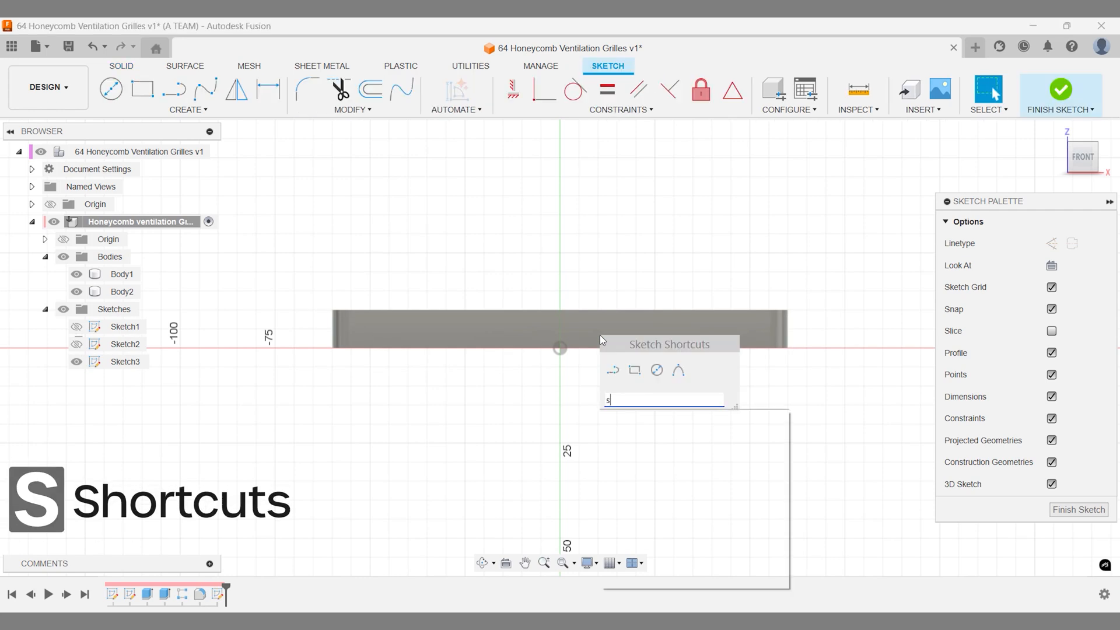
- Draw the curved path outward from the plate centre in the third sketch, then finish the sketch
type("pl")
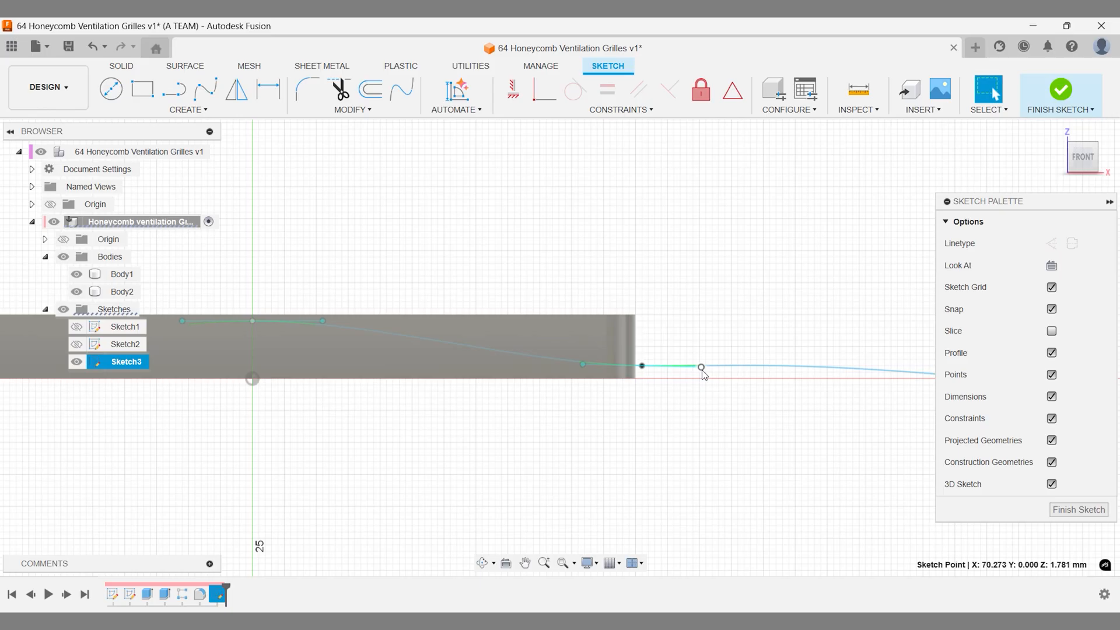
right_click(700, 369)
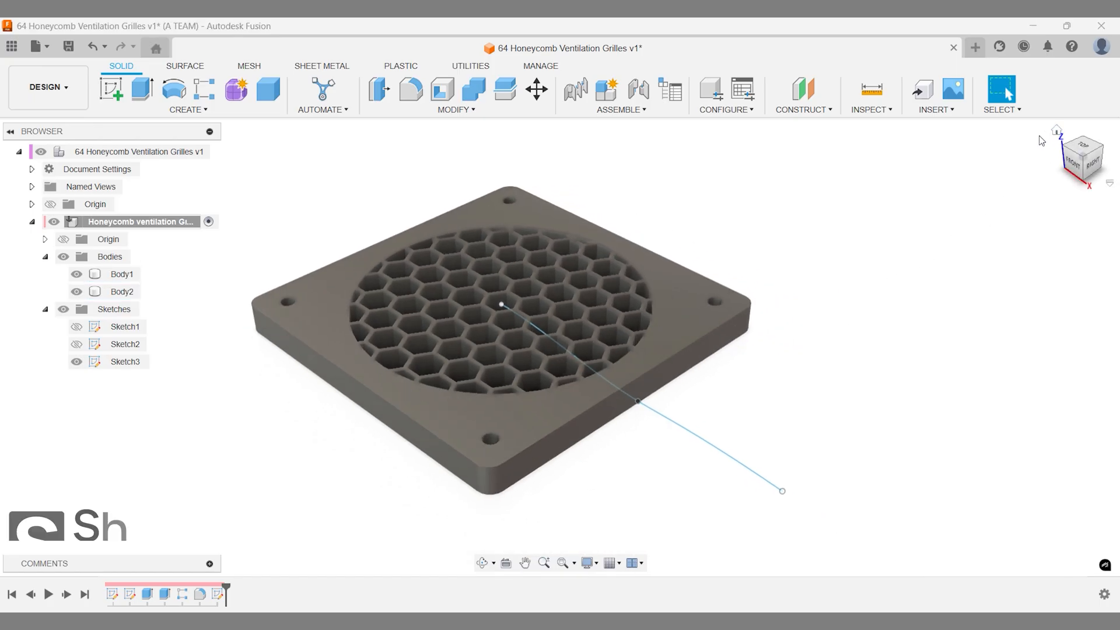
- Surface-extrude the third sketch's outward path 1 mm, creating Body3
type("ex")
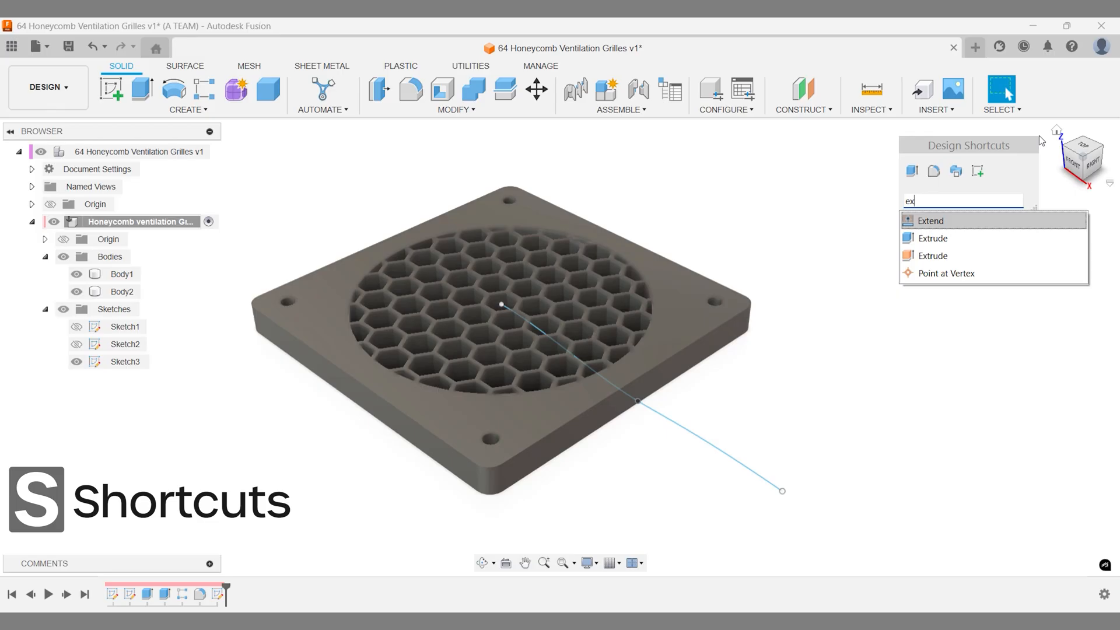
mouse_move(931, 255)
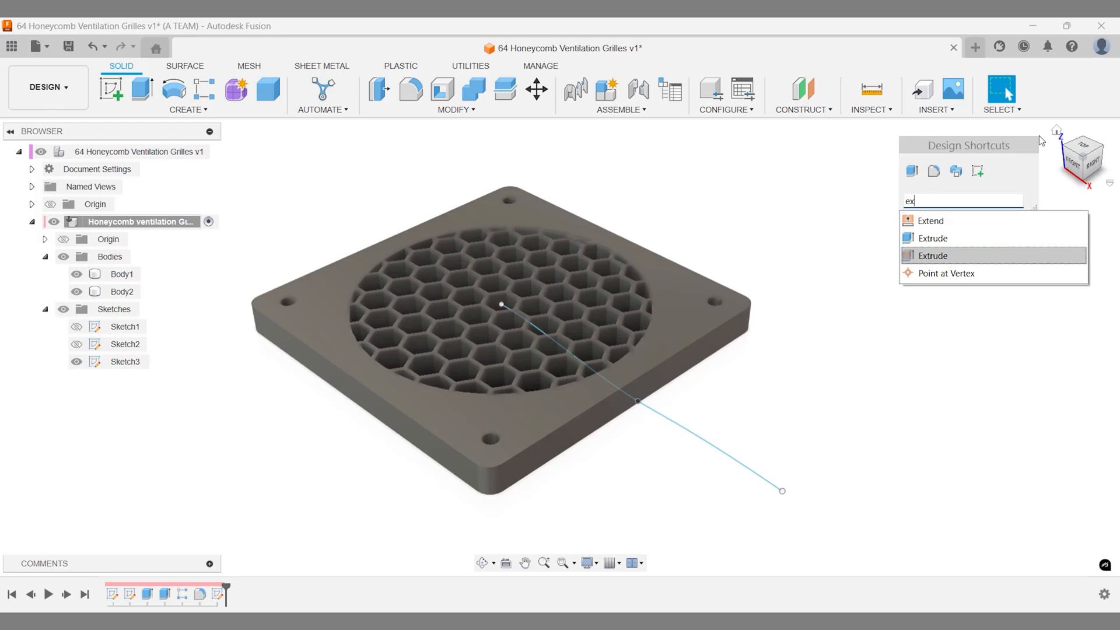
left_click(931, 255)
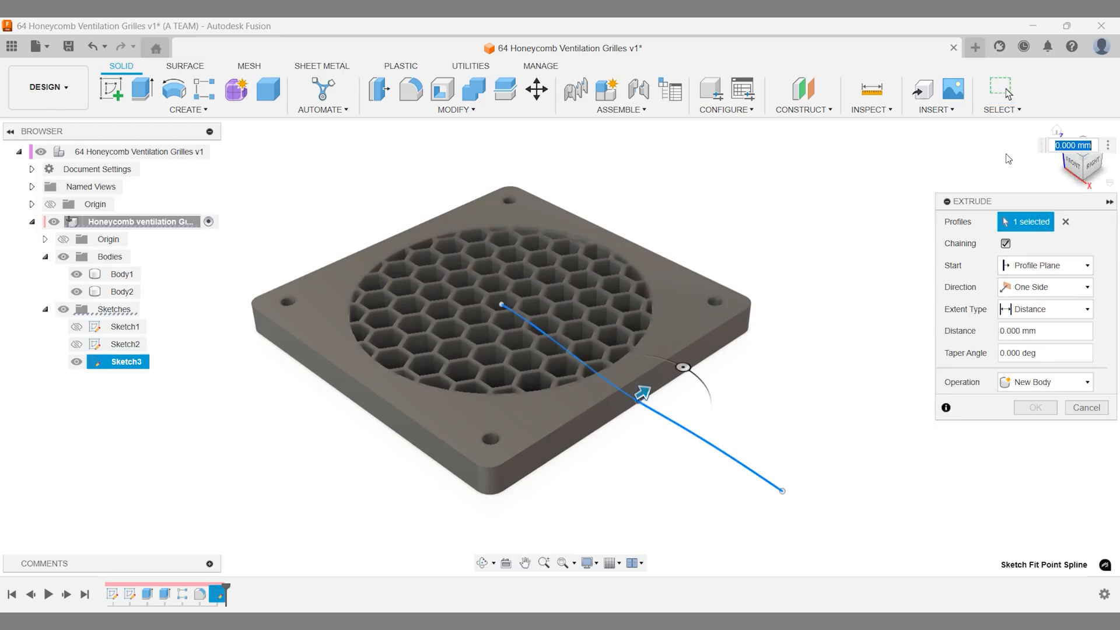
type("1")
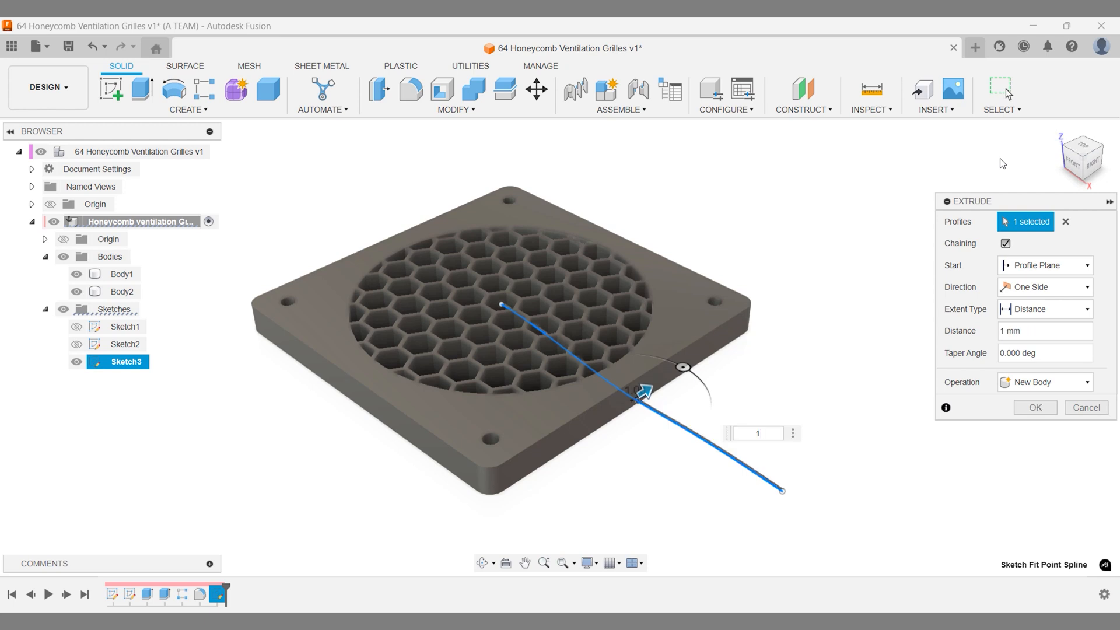
left_click(1034, 407)
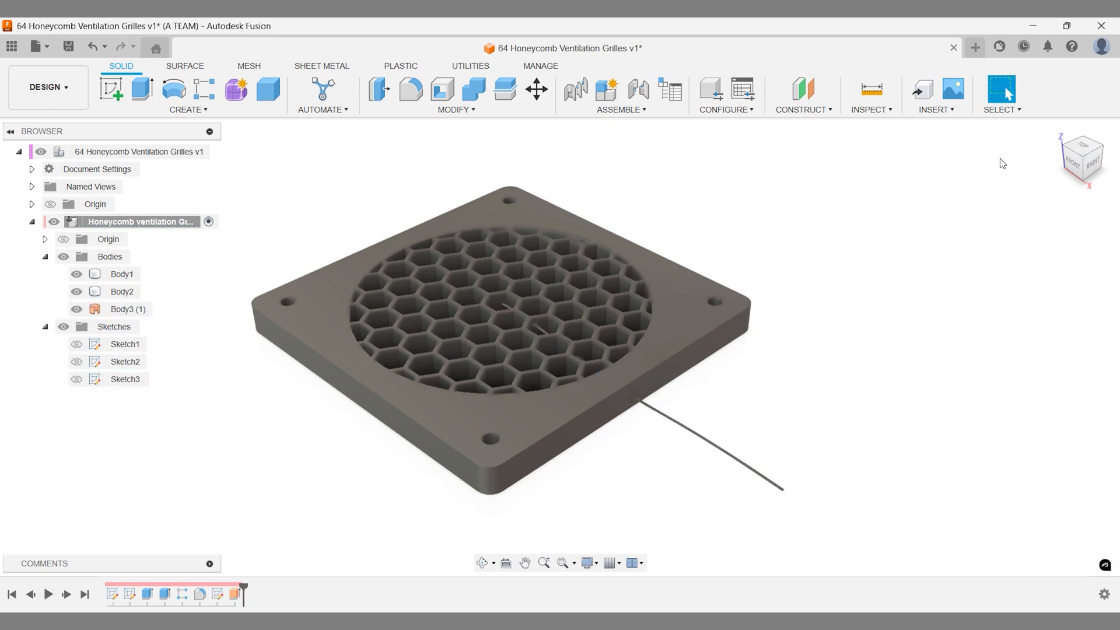
- Thicken the curved surface by 20 mm into wall body Body4
type("thi")
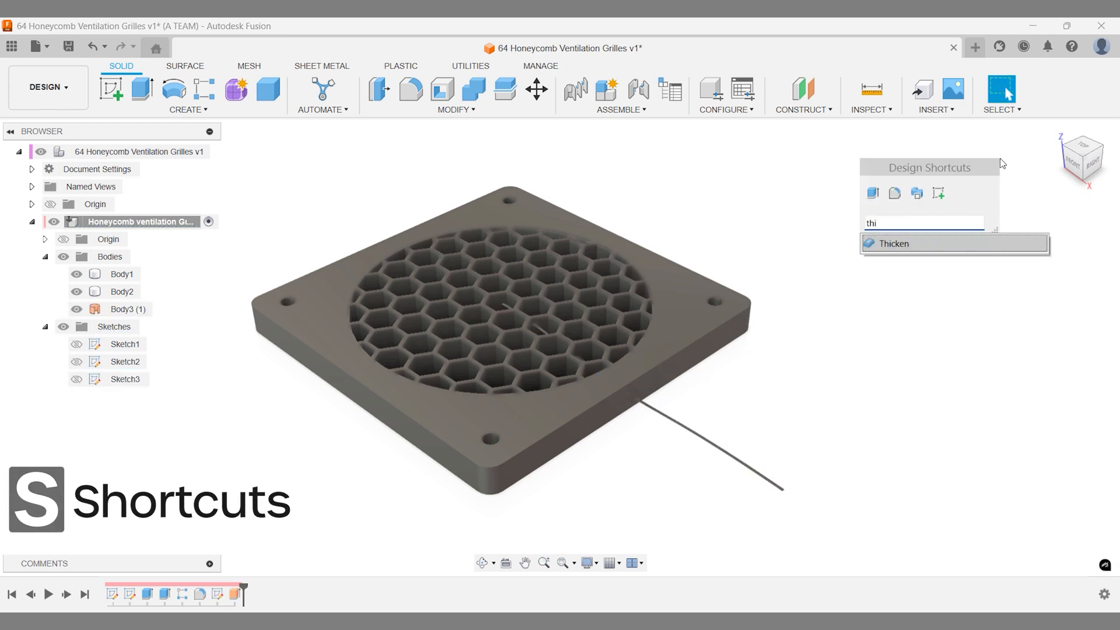
left_click(893, 243)
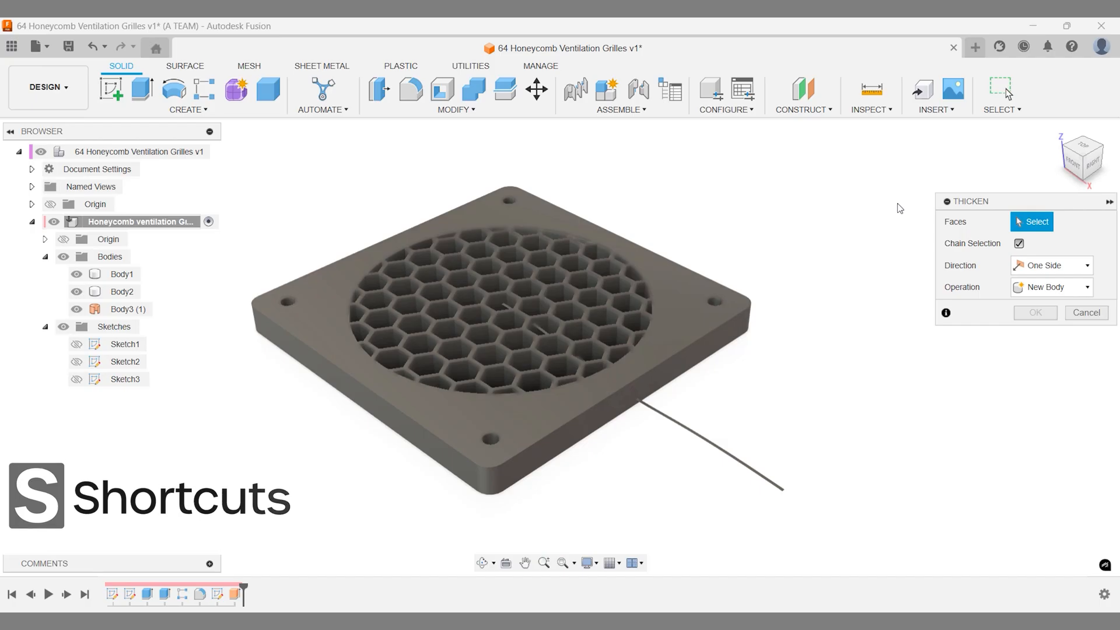
left_click(729, 451)
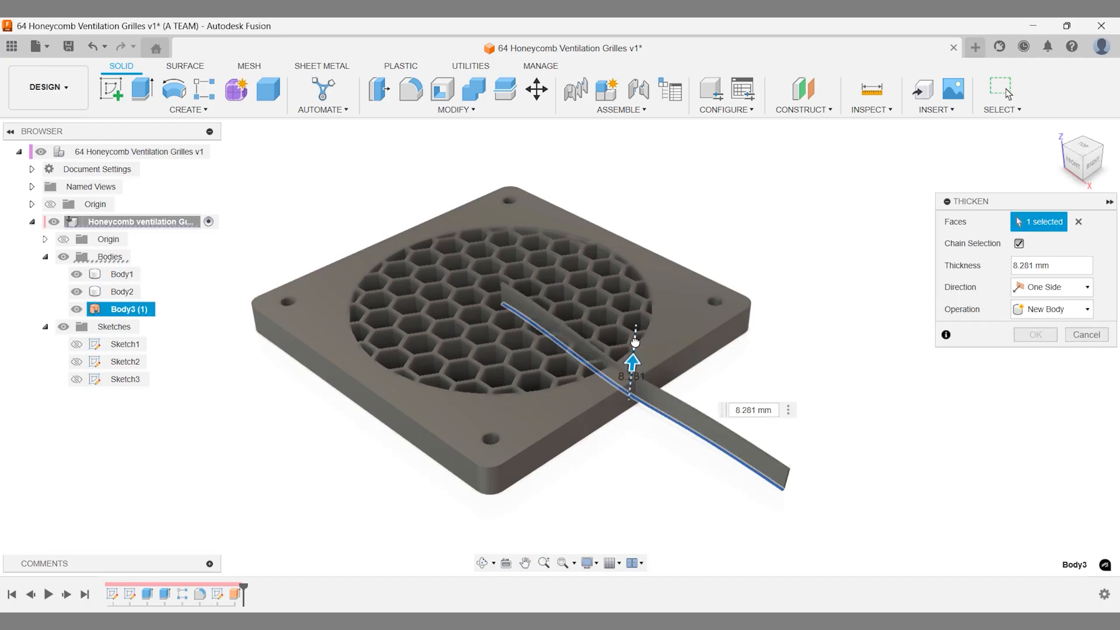
left_click_drag(631, 360, 645, 231)
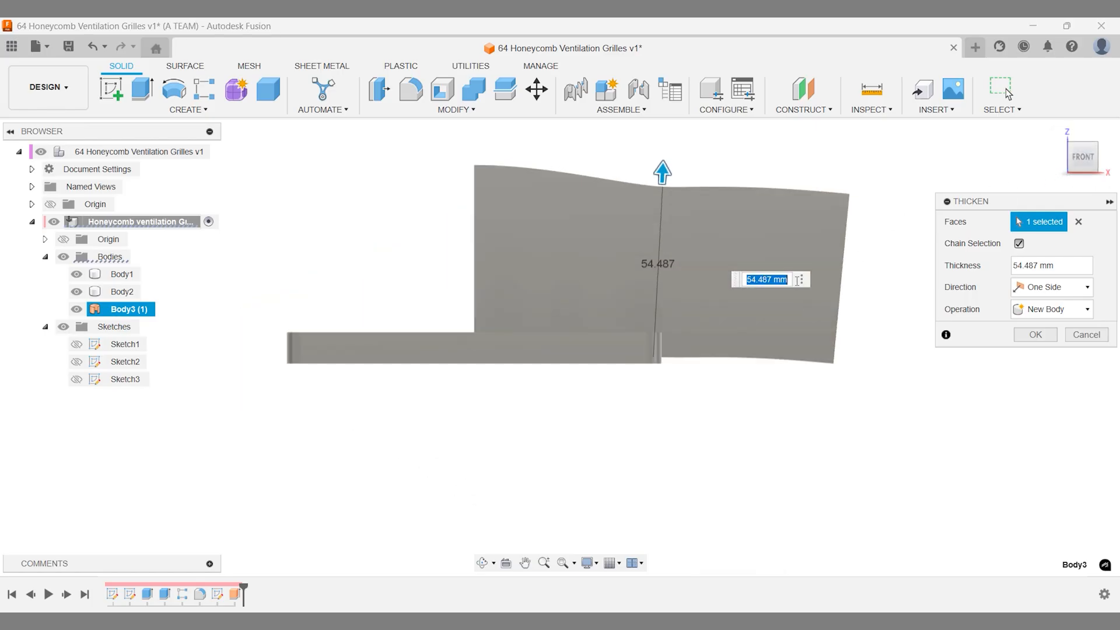
type("20")
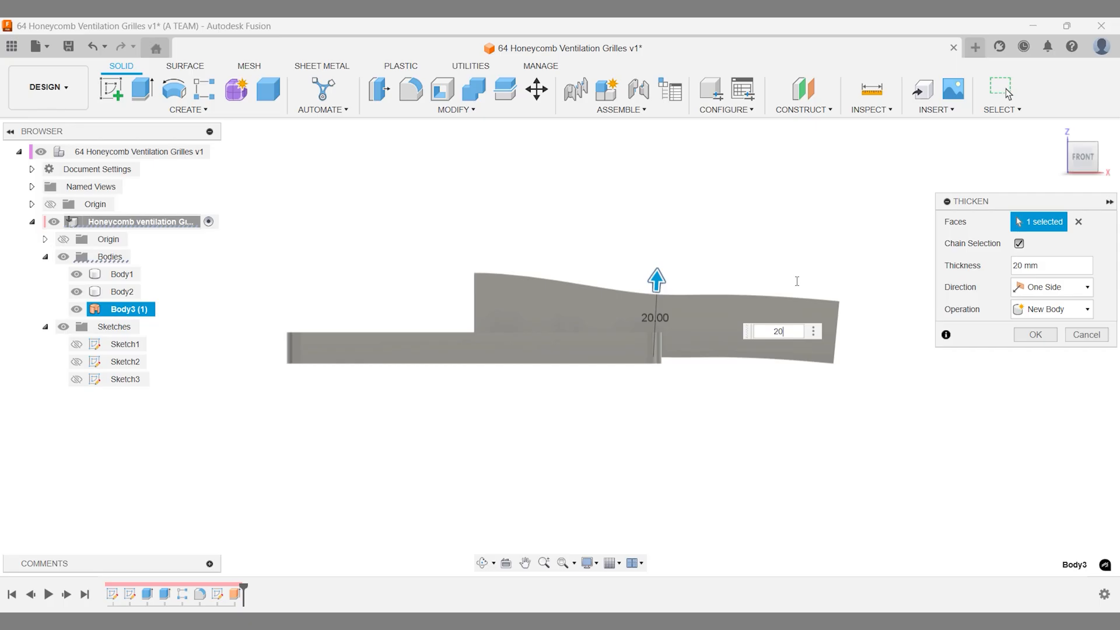
left_click(1033, 334)
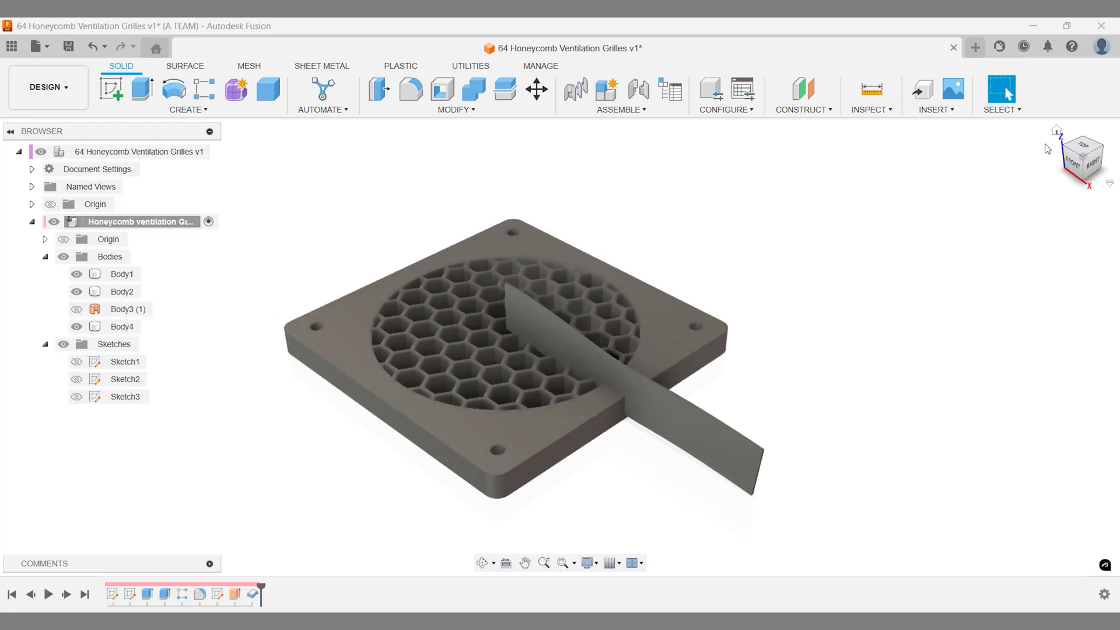
- Revolve-cut the wall's side face 360 degrees around its centre edge through the grille
type("rev")
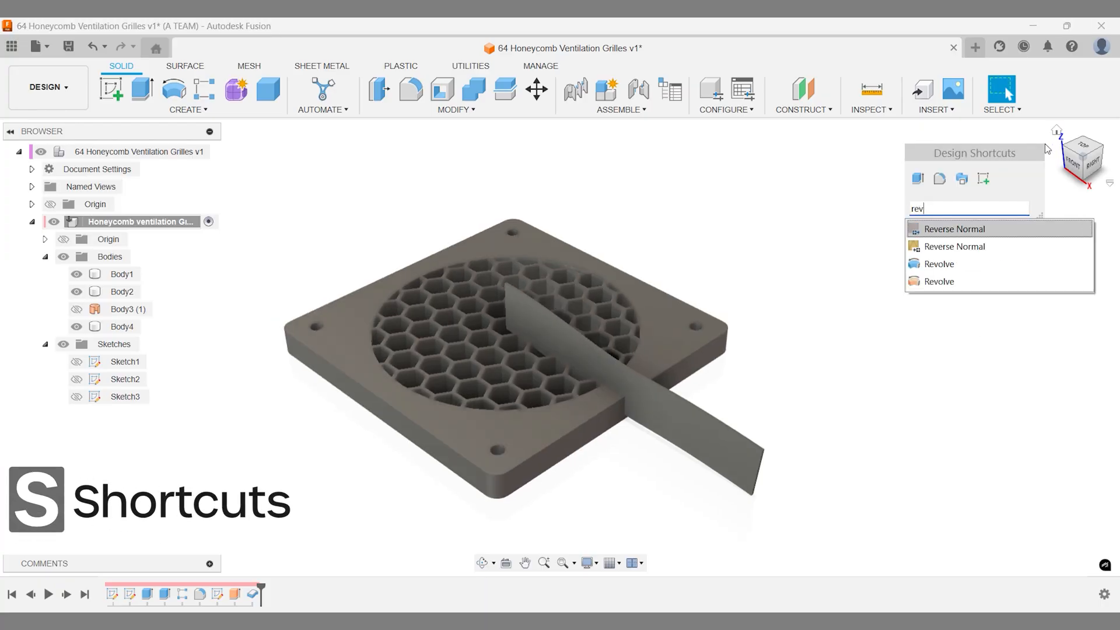
left_click(939, 263)
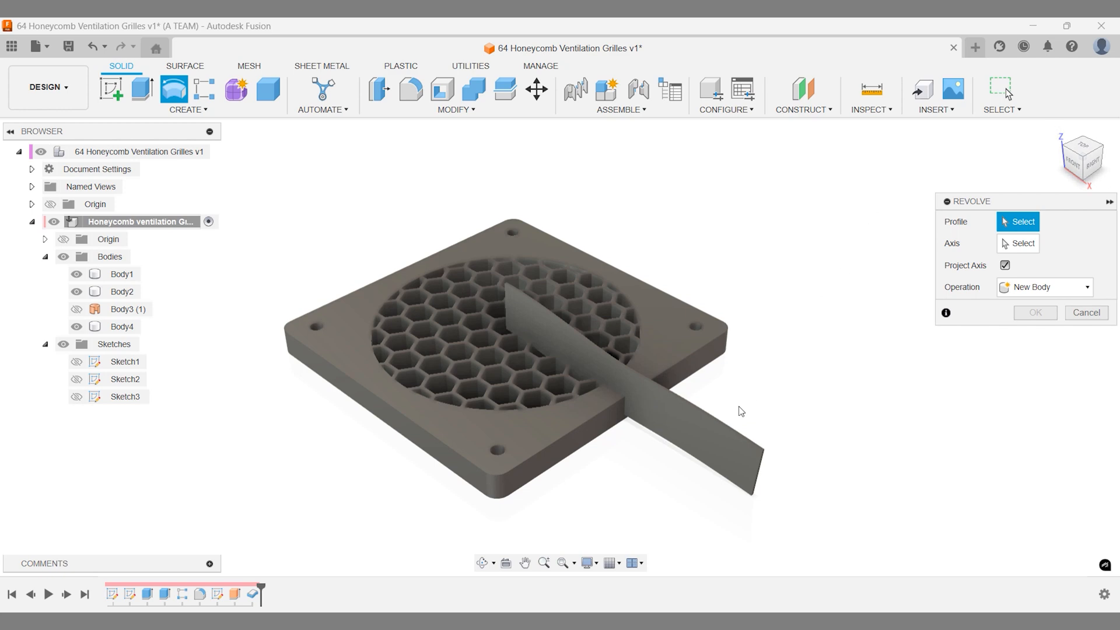
left_click(643, 378)
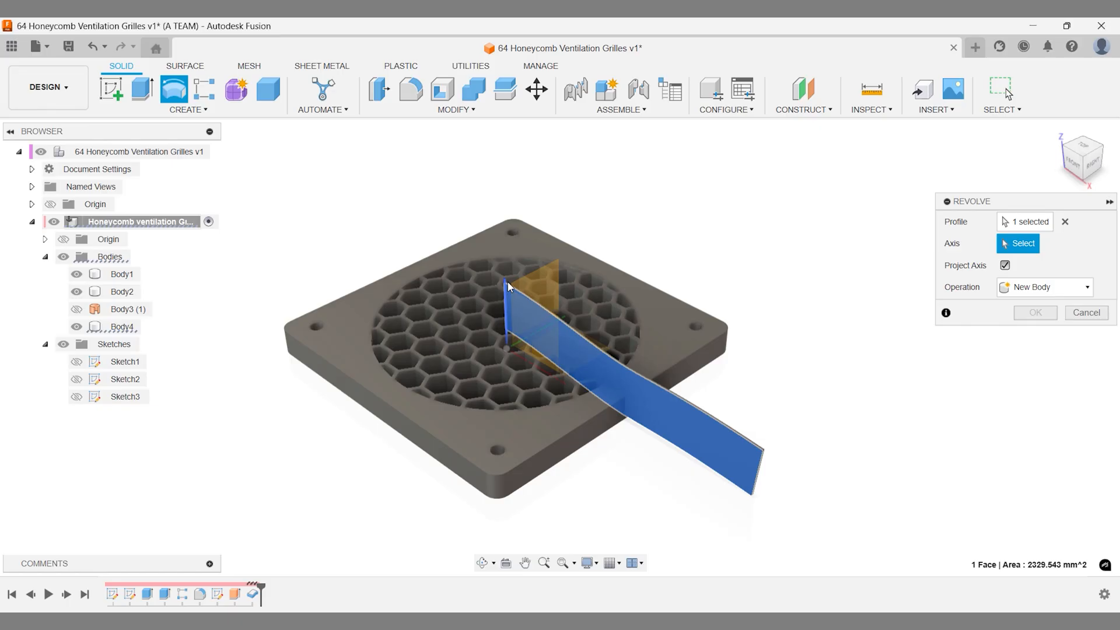
left_click(508, 286)
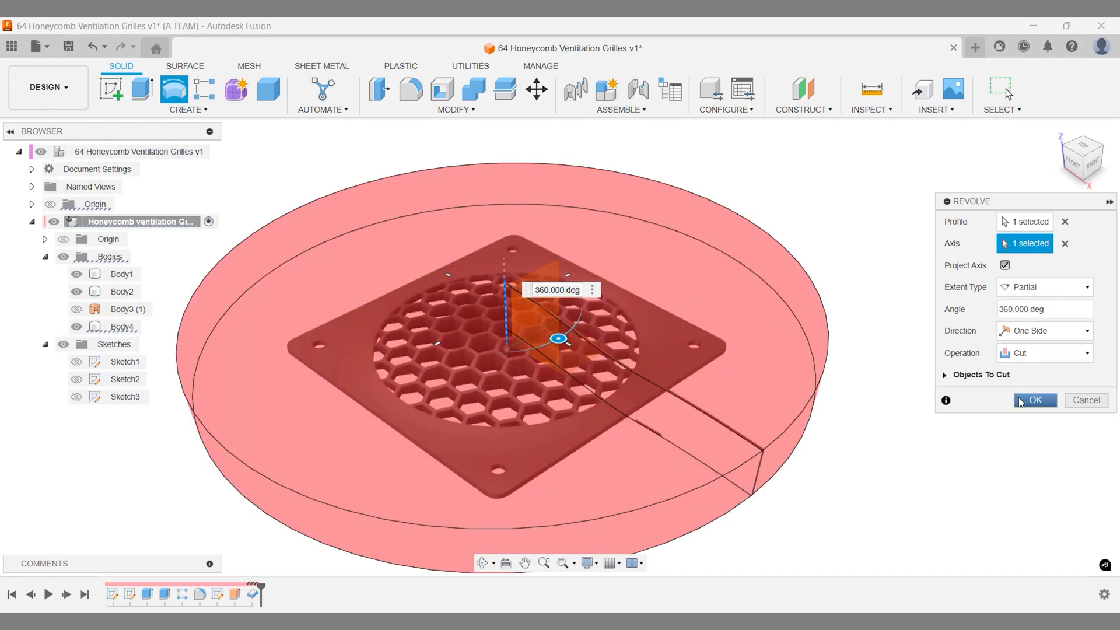
left_click(1034, 400)
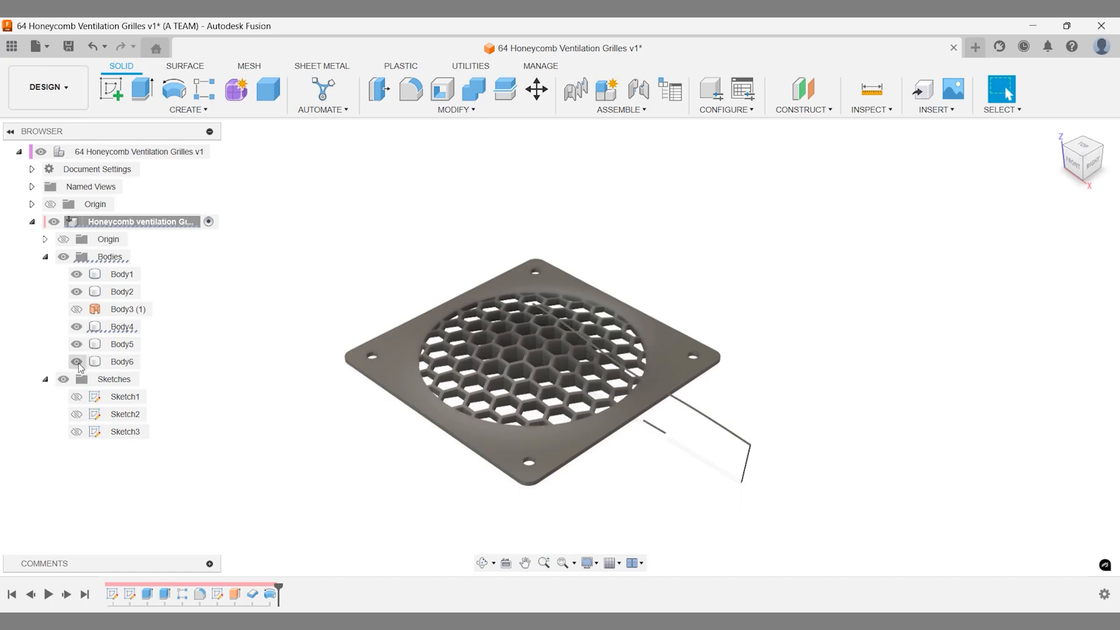
- Hide Body5 and Body6 and collapse the Bodies and Sketches browser folders
left_click(121, 344)
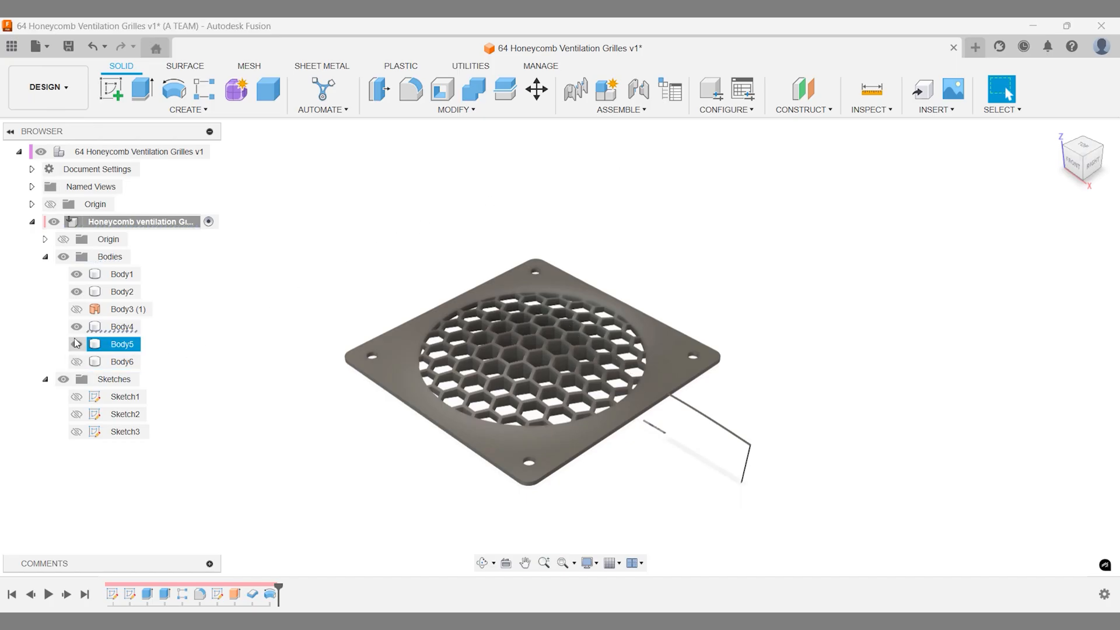
left_click(76, 327)
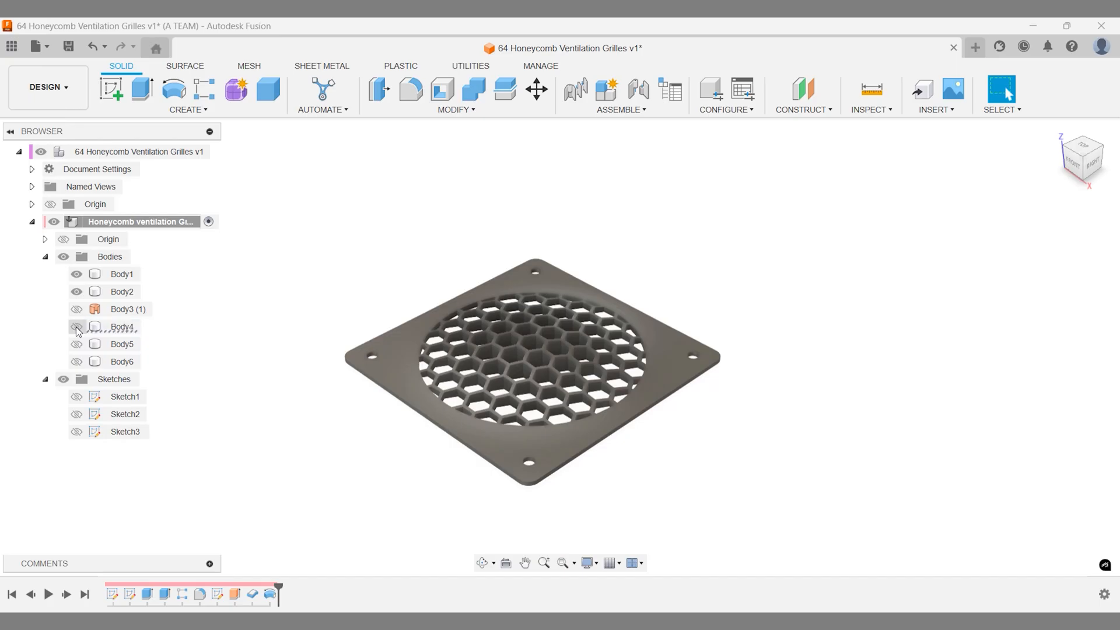
left_click(76, 327)
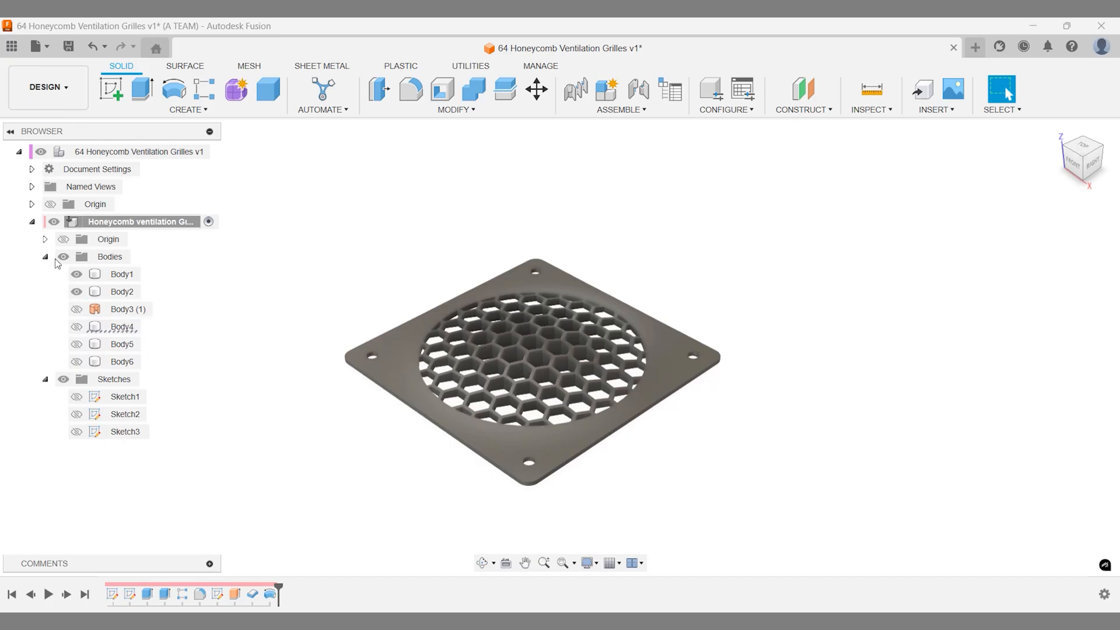
left_click(44, 256)
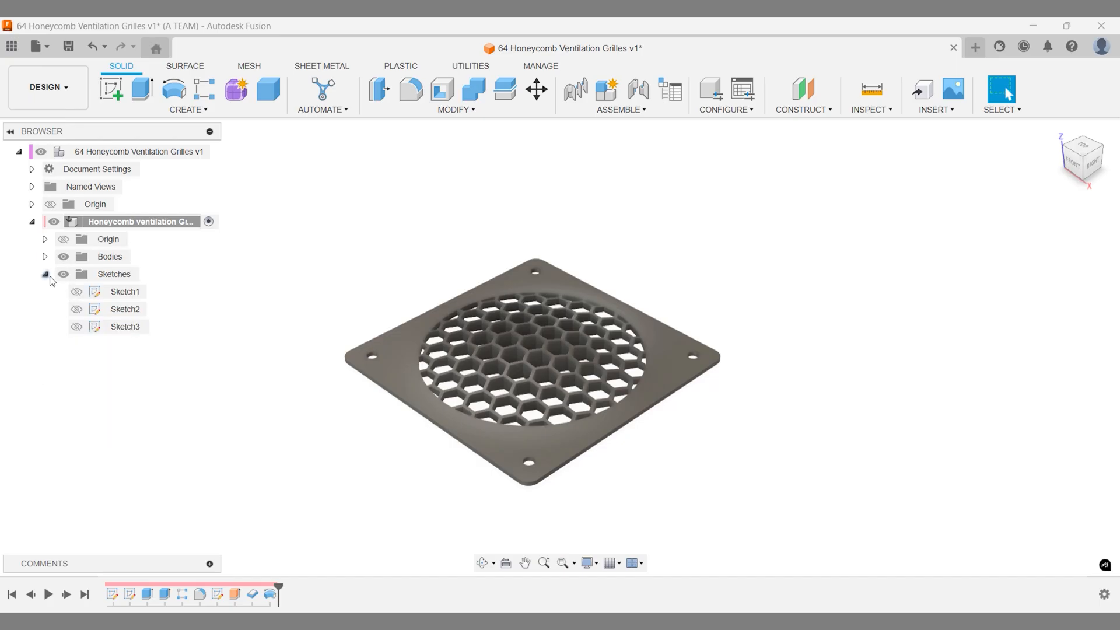
left_click(44, 273)
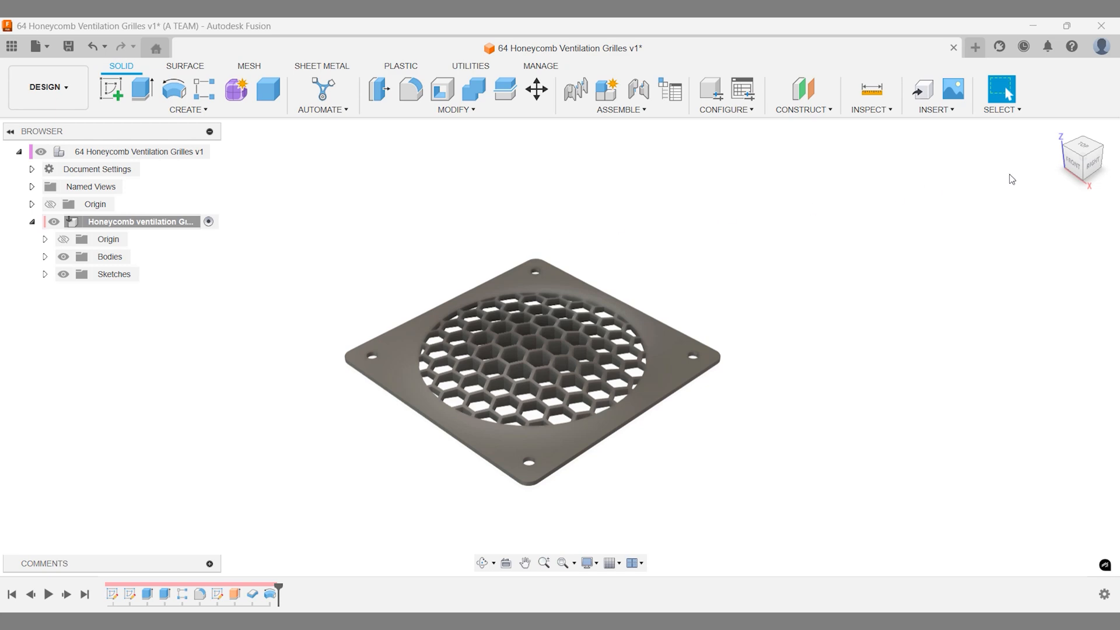
left_click(1081, 144)
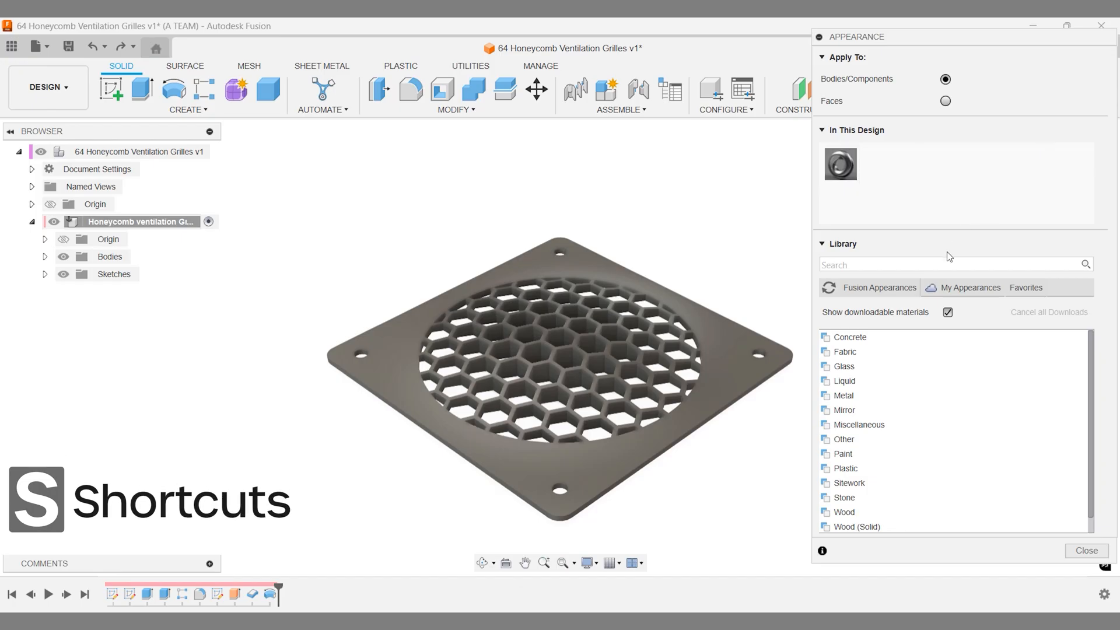
- Apply Plastic - Glossy (Yellow) to the grille and close the appearance library
type("glossy")
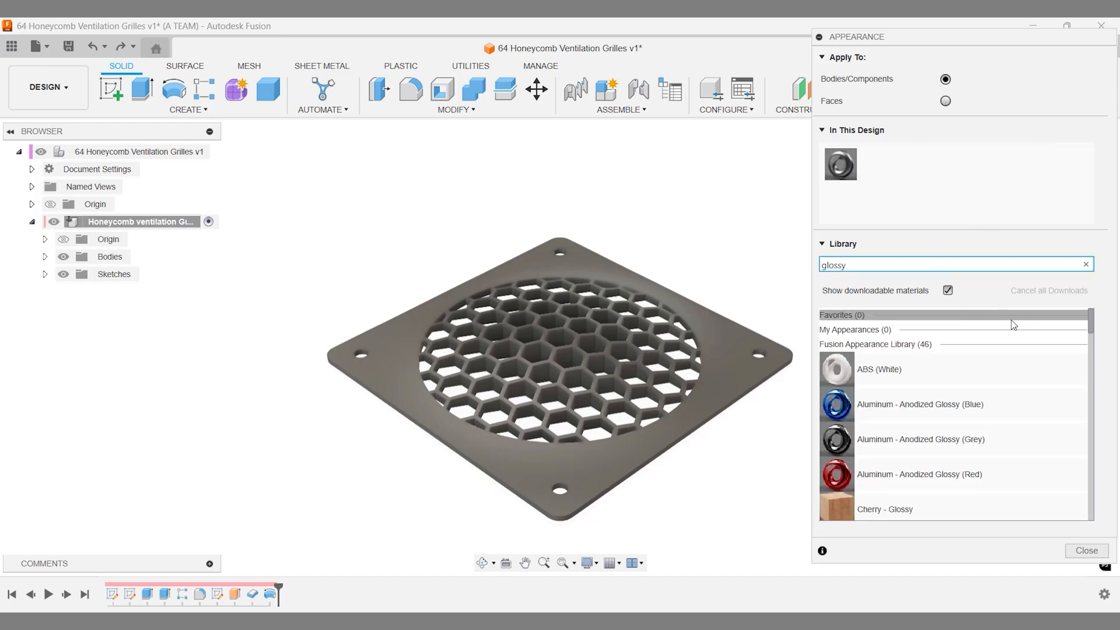
scroll("down", 3)
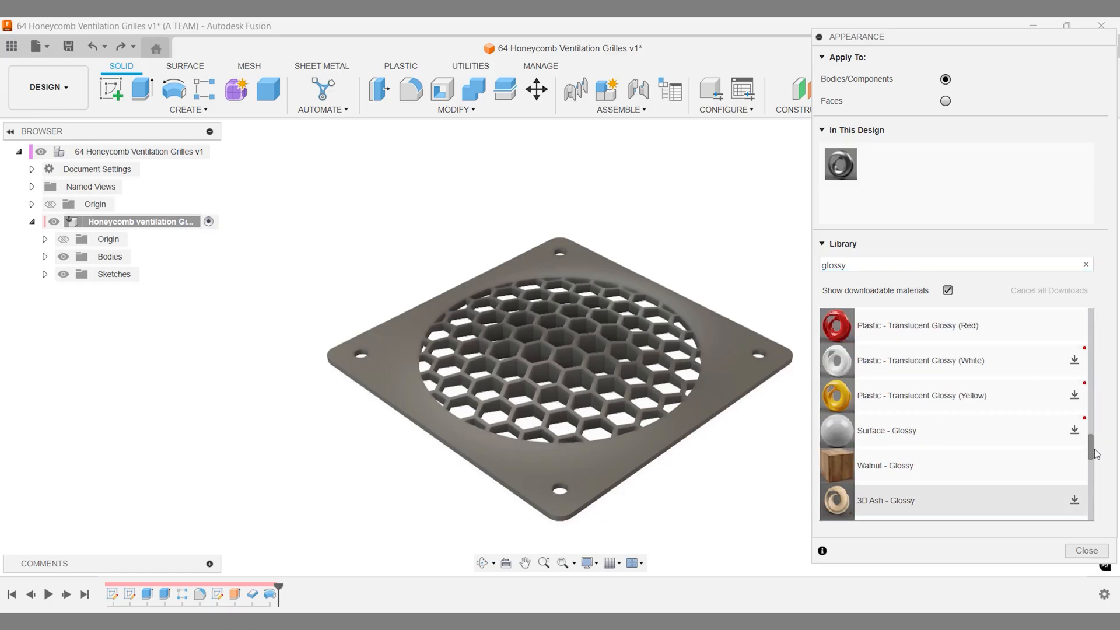
scroll("down", 3)
type(" plastic")
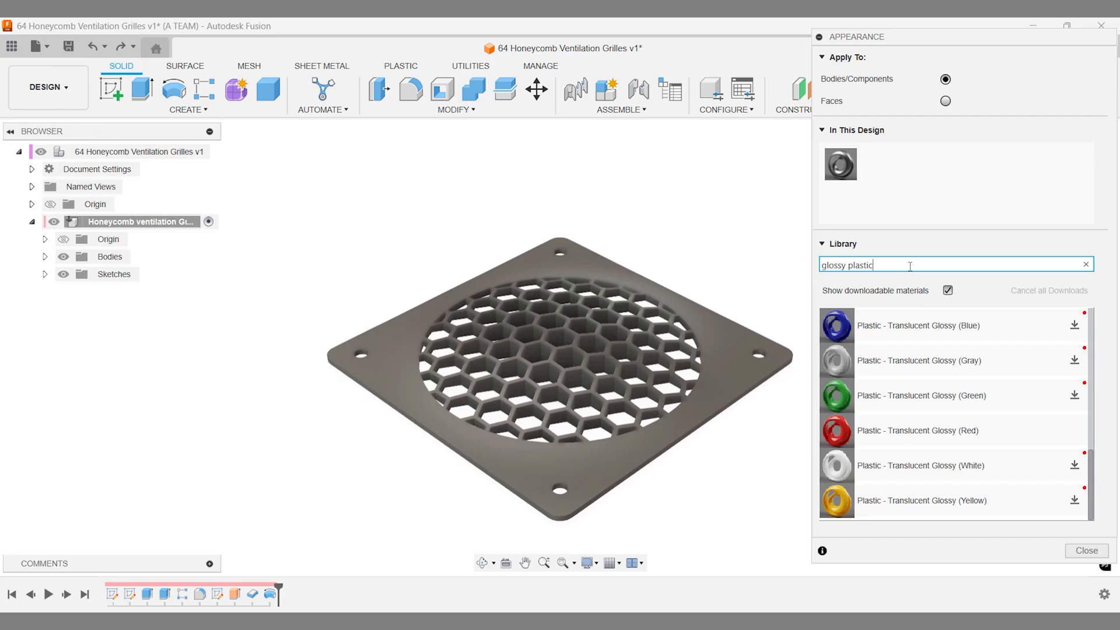
mouse_move(919, 374)
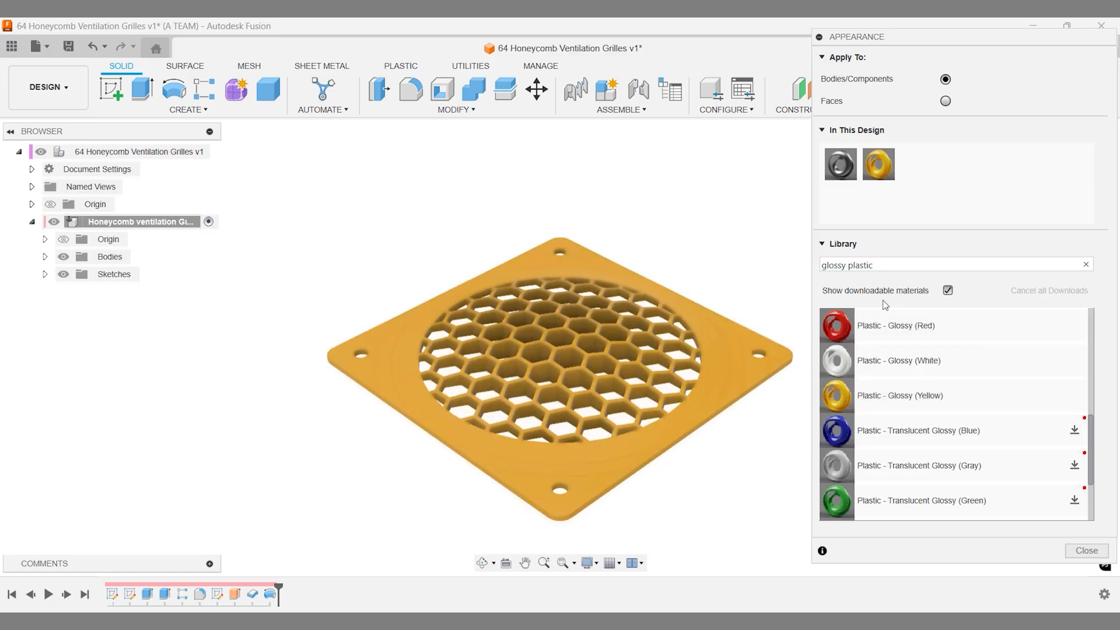
left_click(1085, 550)
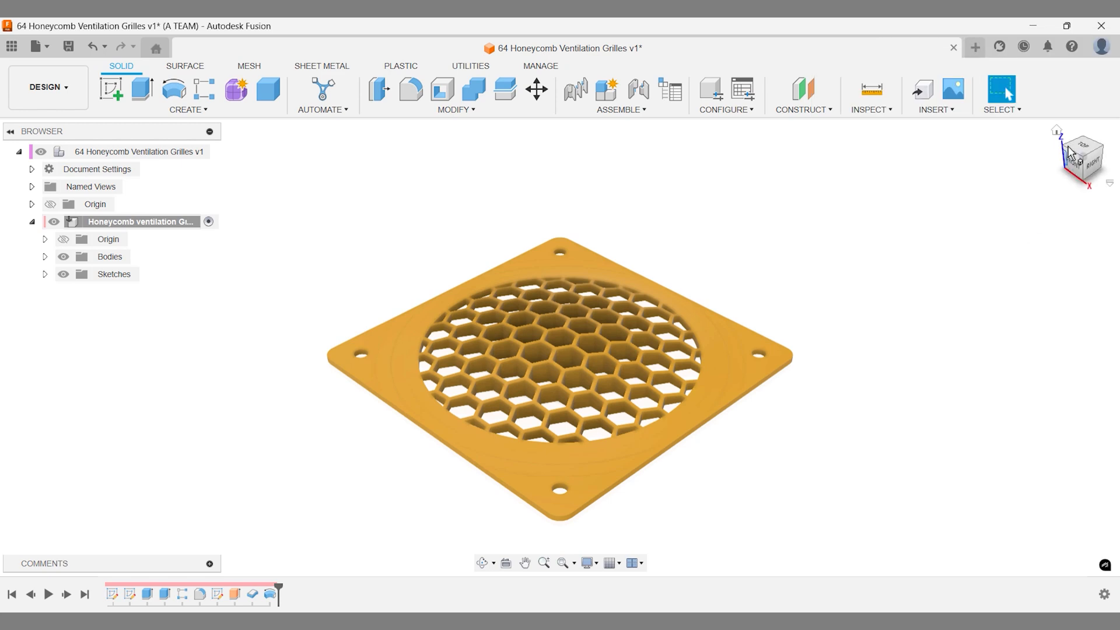